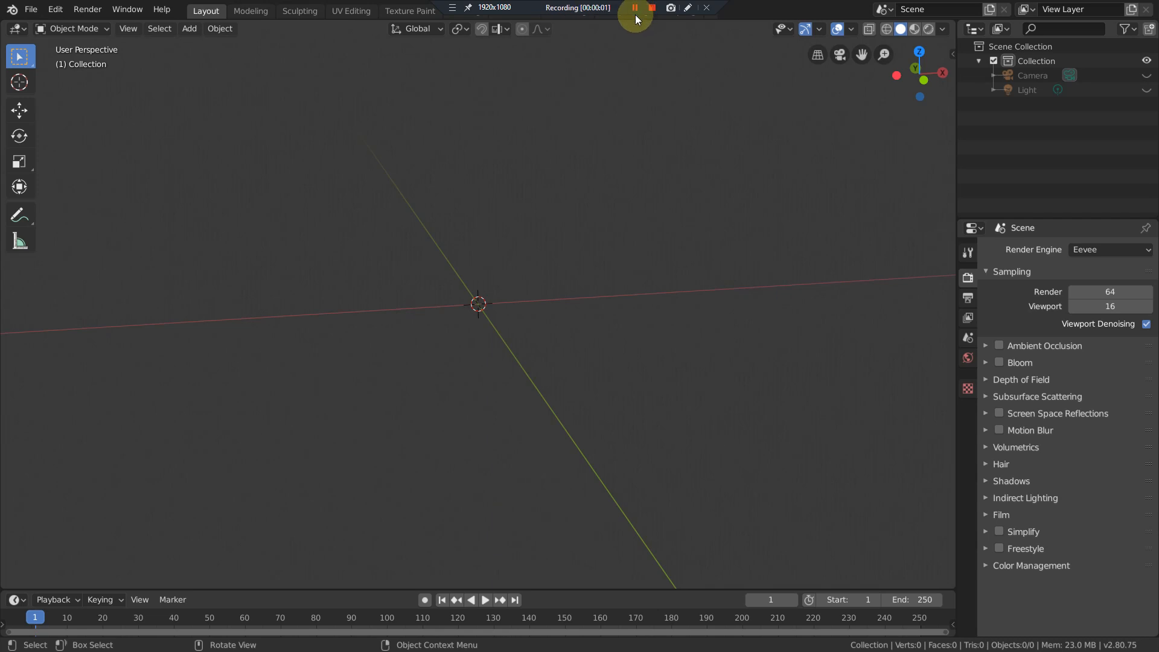
Step: Open the Add menu on the Mesh category in the empty scene
{"action": "left_click", "coordinate": [635, 8]}
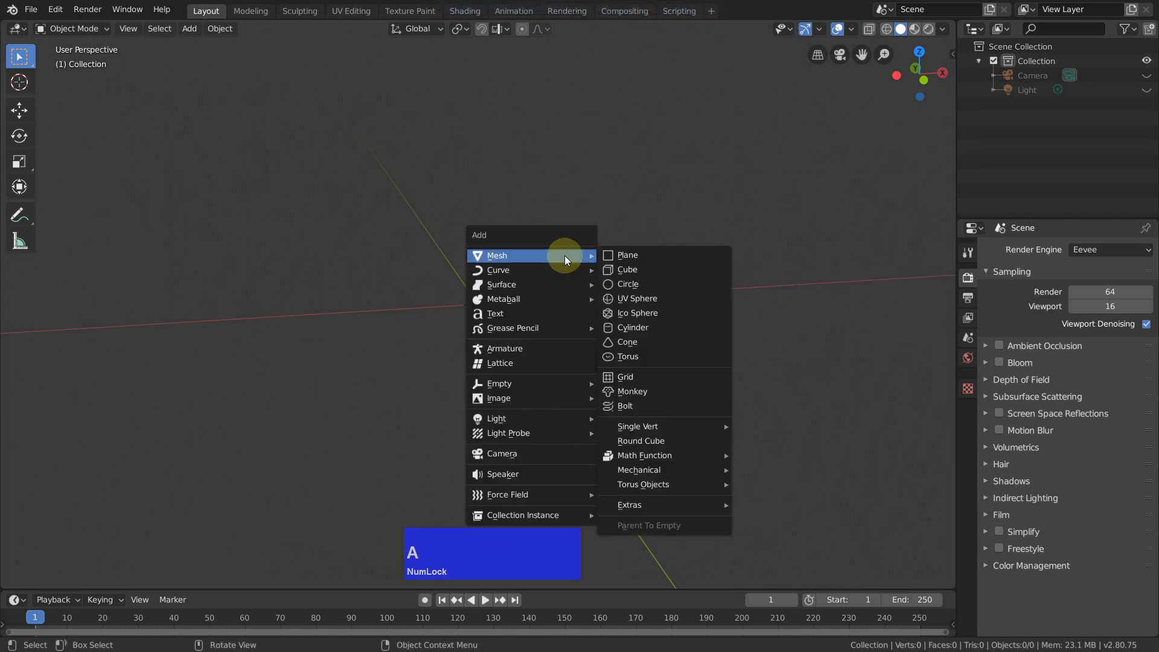
Step: Add a cube, subdivide it with 3 cuts, and switch to edge select mode
{"action": "left_click", "coordinate": [627, 270]}
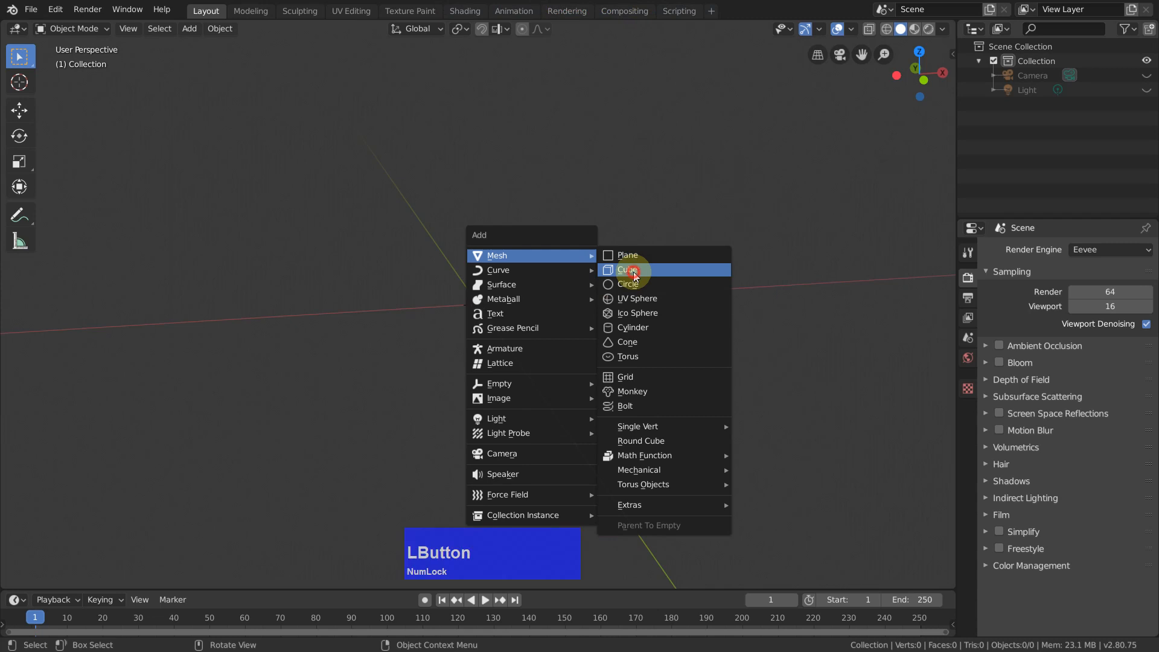
{"action": "left_click", "coordinate": [628, 270]}
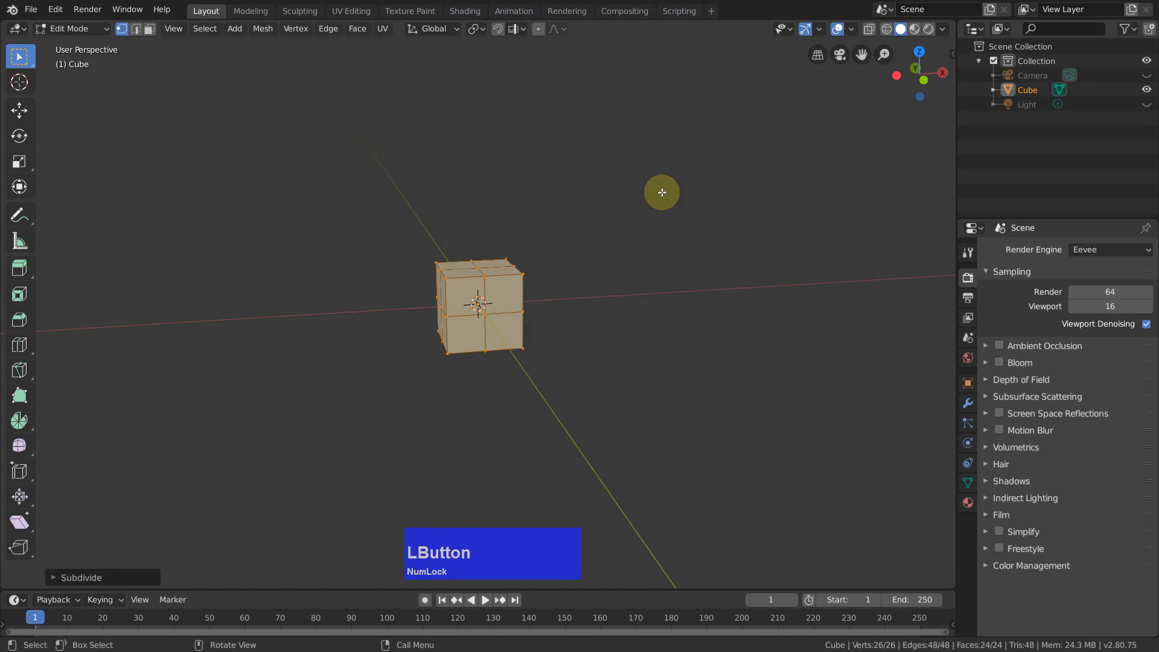
{"action": "key", "text": "F9"}
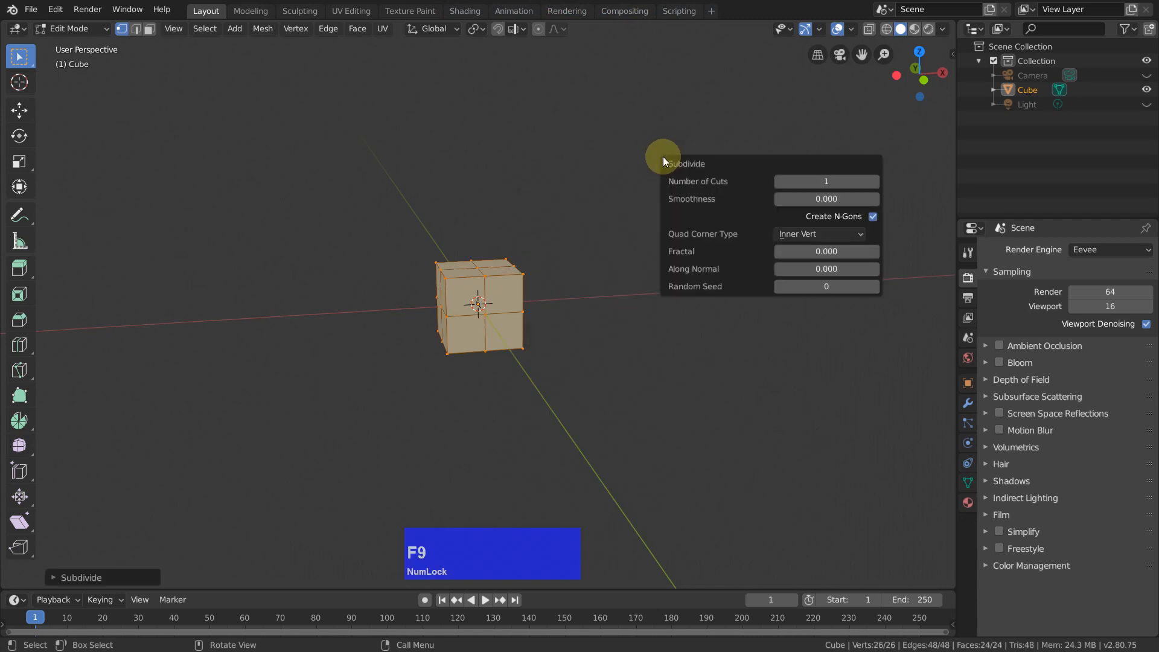
{"action": "left_click", "coordinate": [873, 181]}
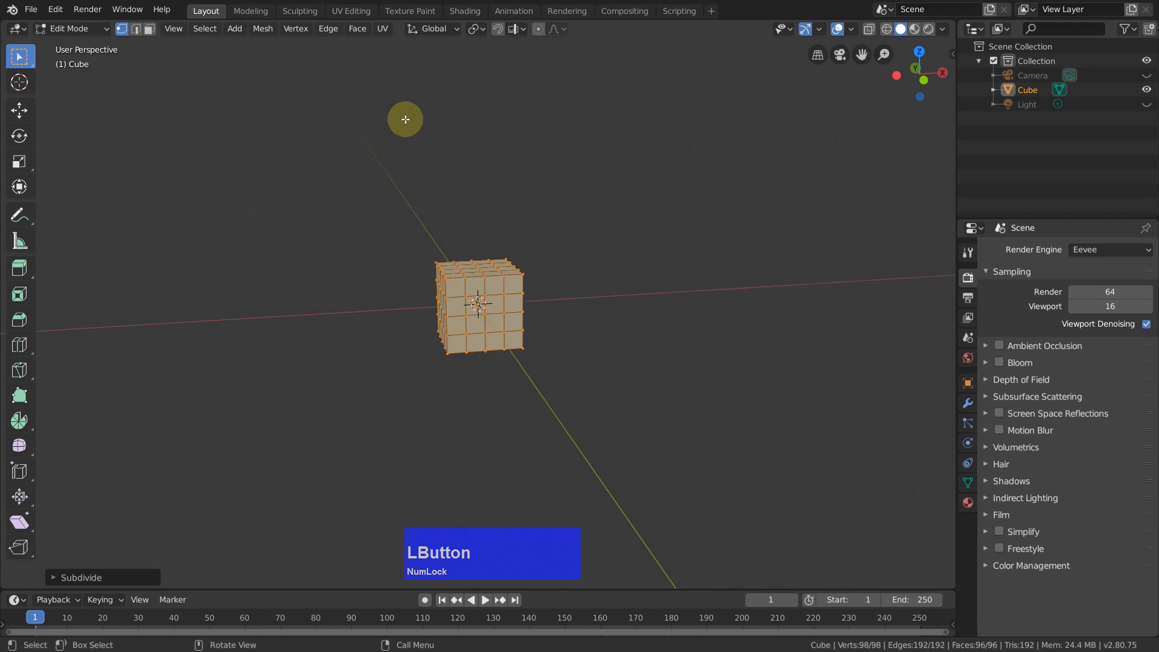
{"action": "key", "text": "2"}
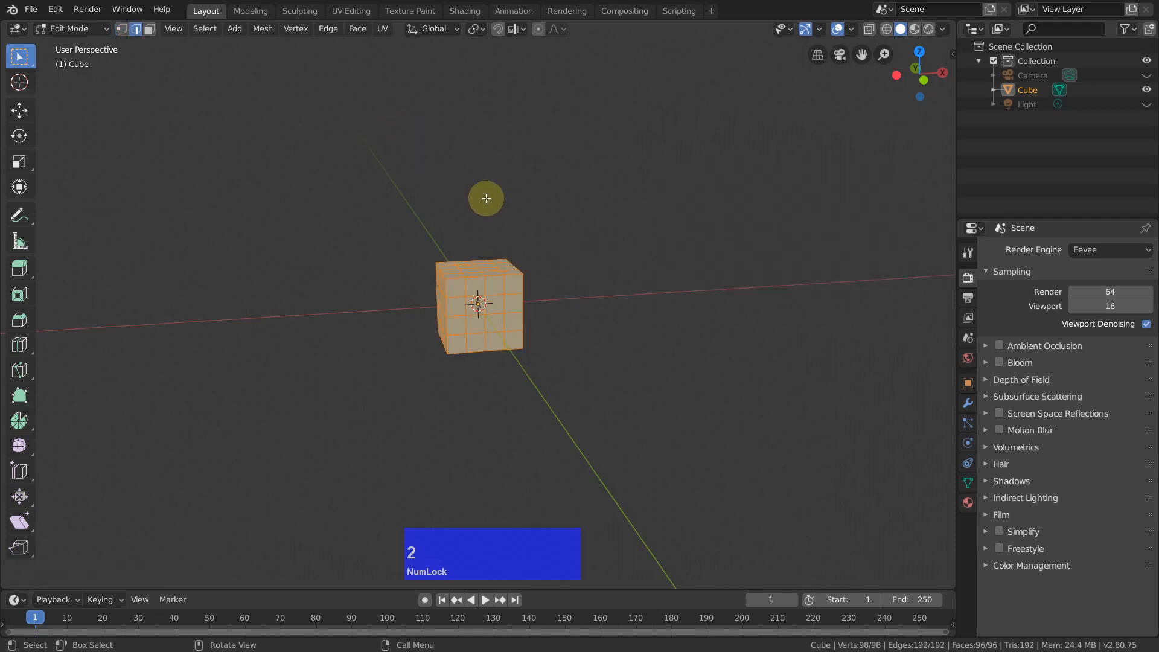
{"action": "left_click_drag", "start_coordinate": [485, 198], "coordinate": [635, 318]}
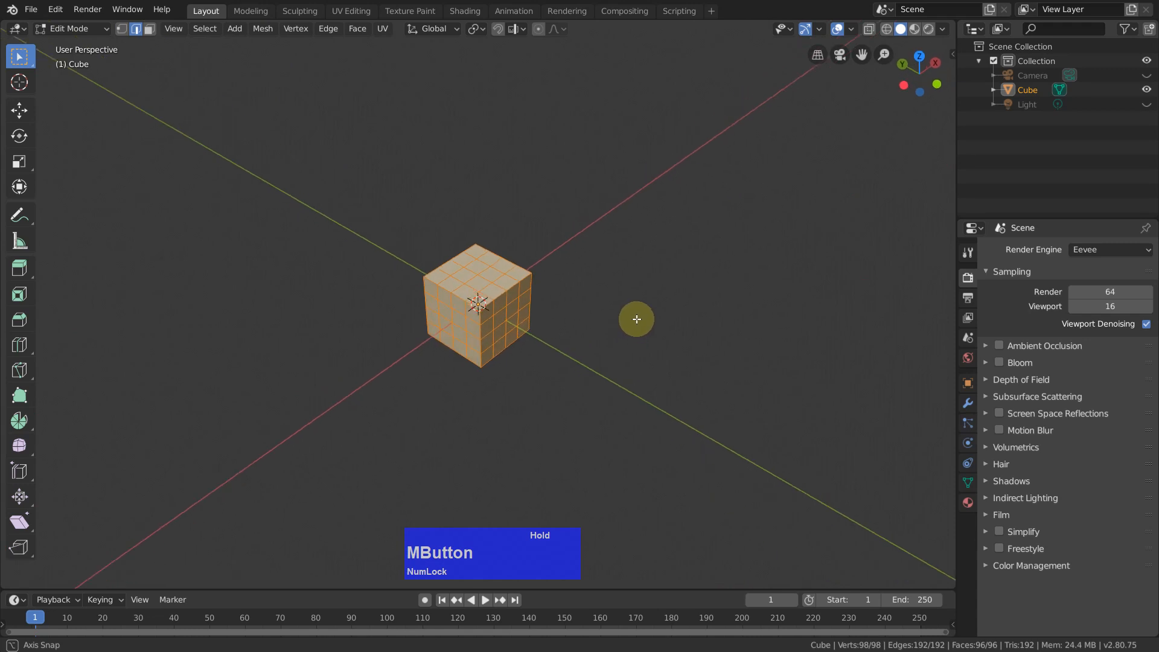
{"action": "scroll", "scroll_direction": "up", "scroll_amount": 3}
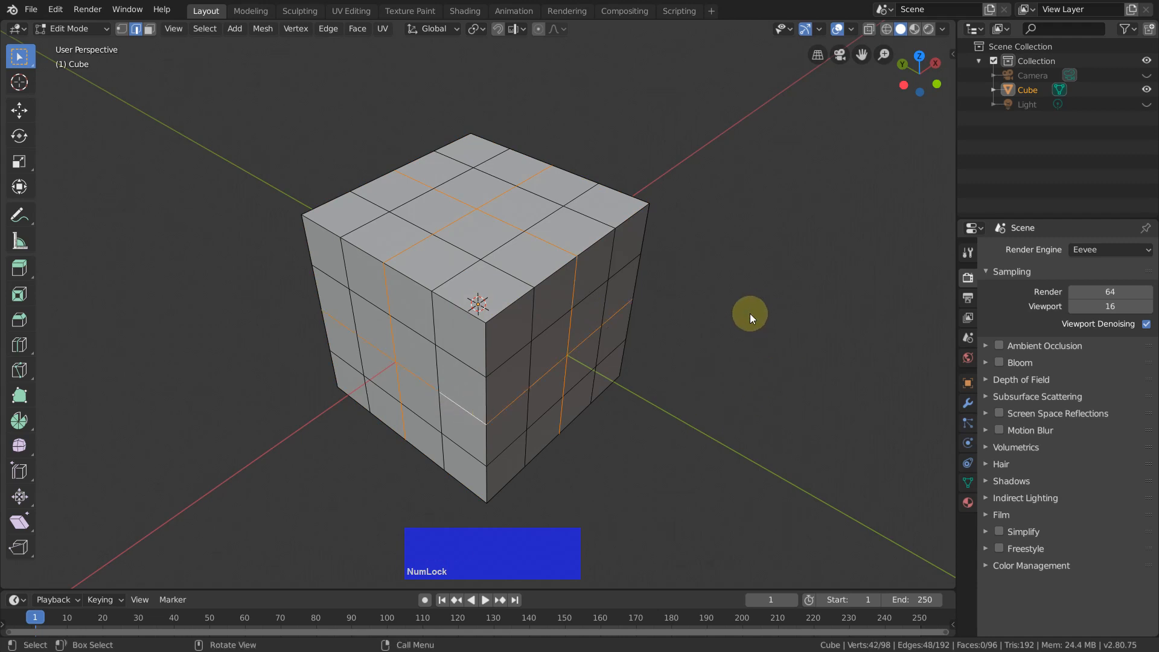
Step: Dissolve the middle edge loops, remove top and bottom centre faces, and bridge them into a tunnel
{"action": "key", "text": "X"}
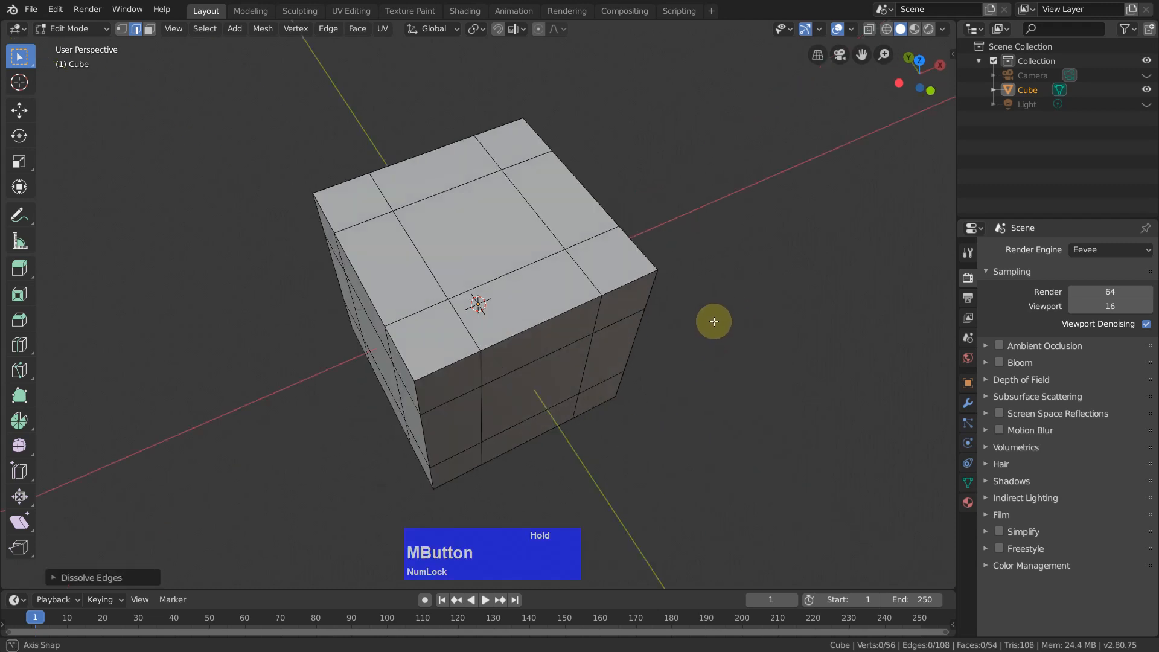
{"action": "left_click", "coordinate": [469, 203]}
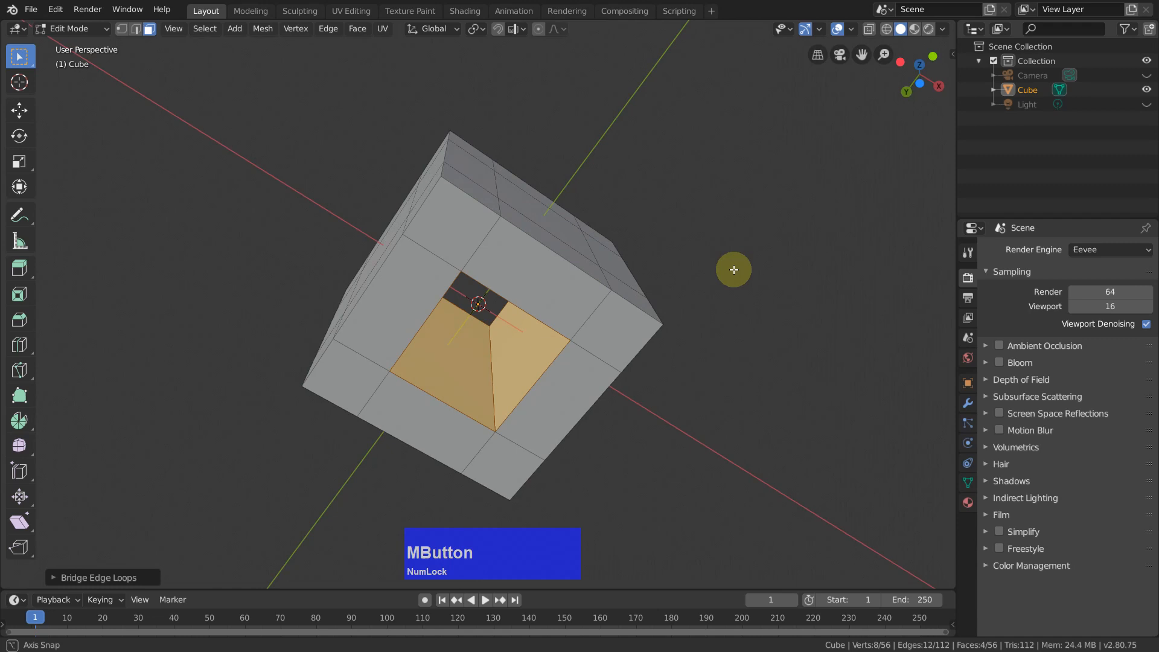
{"action": "left_click_drag", "start_coordinate": [733, 270], "coordinate": [681, 368]}
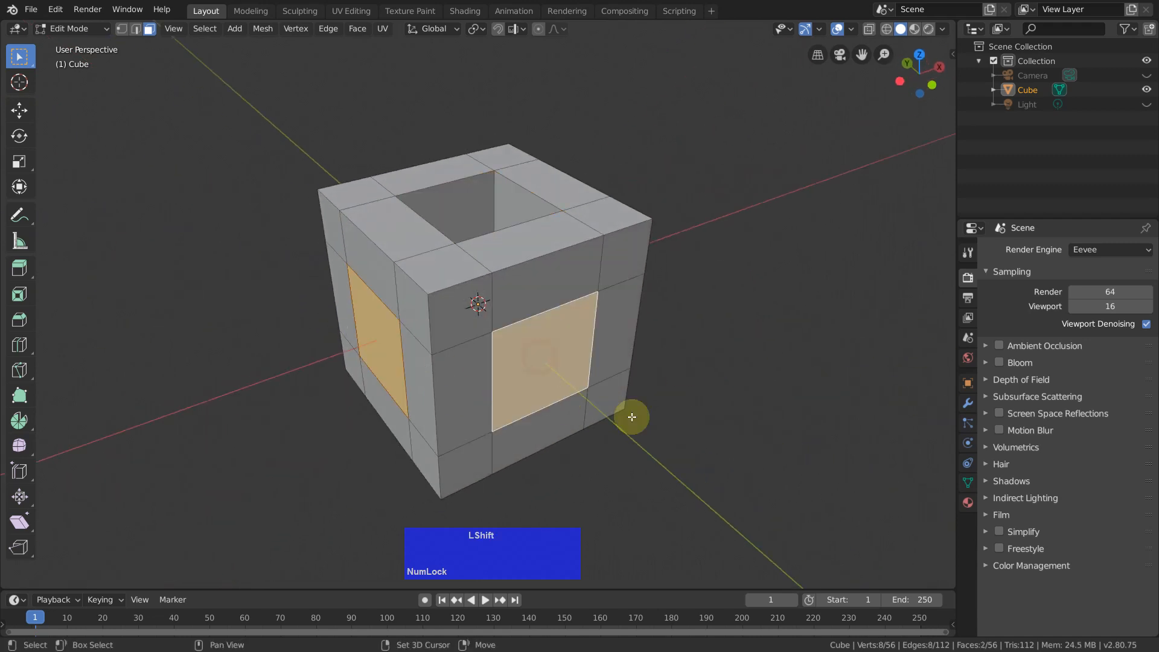
{"action": "key", "text": "Ctrl"}
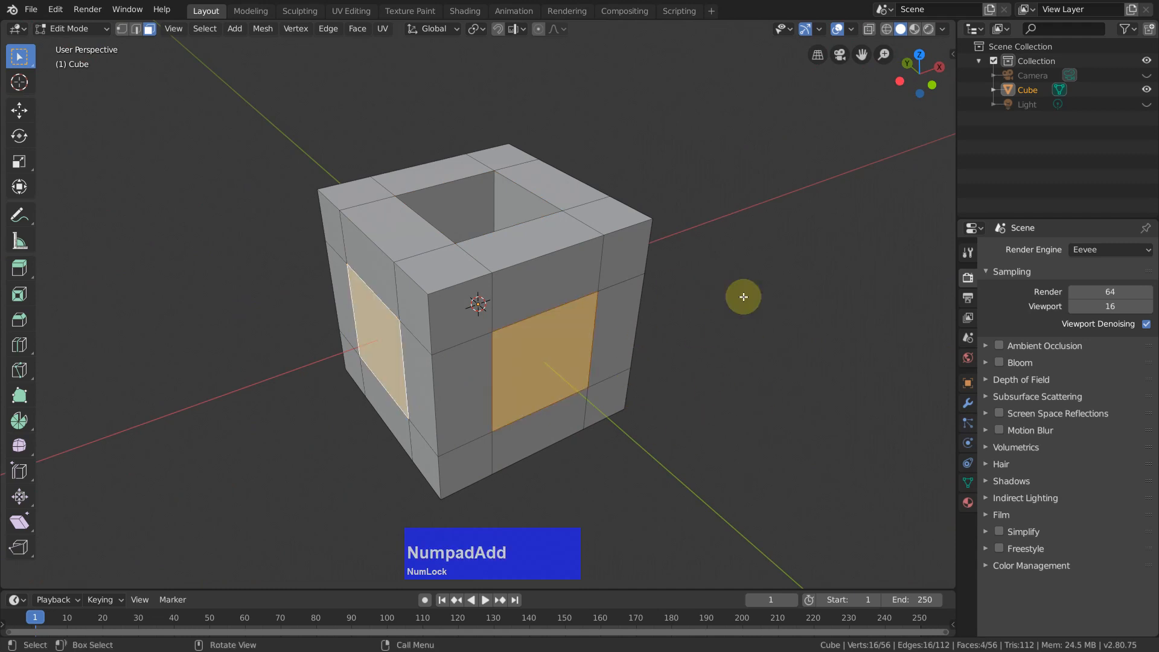
Step: Set the pivot to Individual Origins and extrude the four side centre faces into arms
{"action": "left_click", "coordinate": [471, 29]}
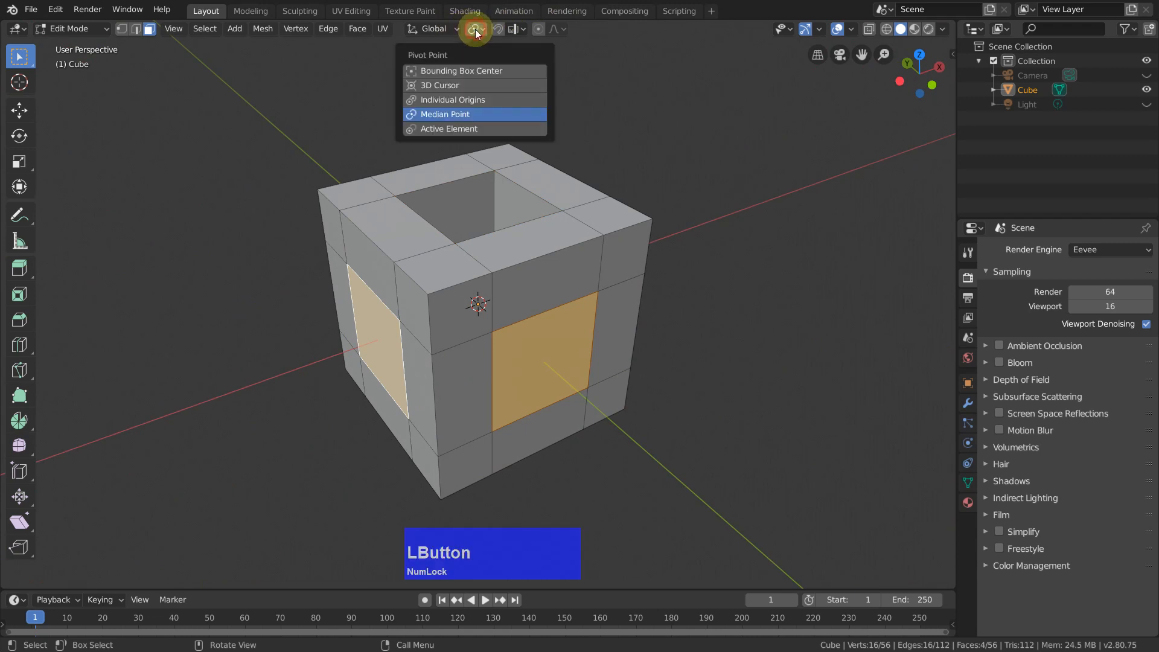
{"action": "mouse_move", "coordinate": [471, 48]}
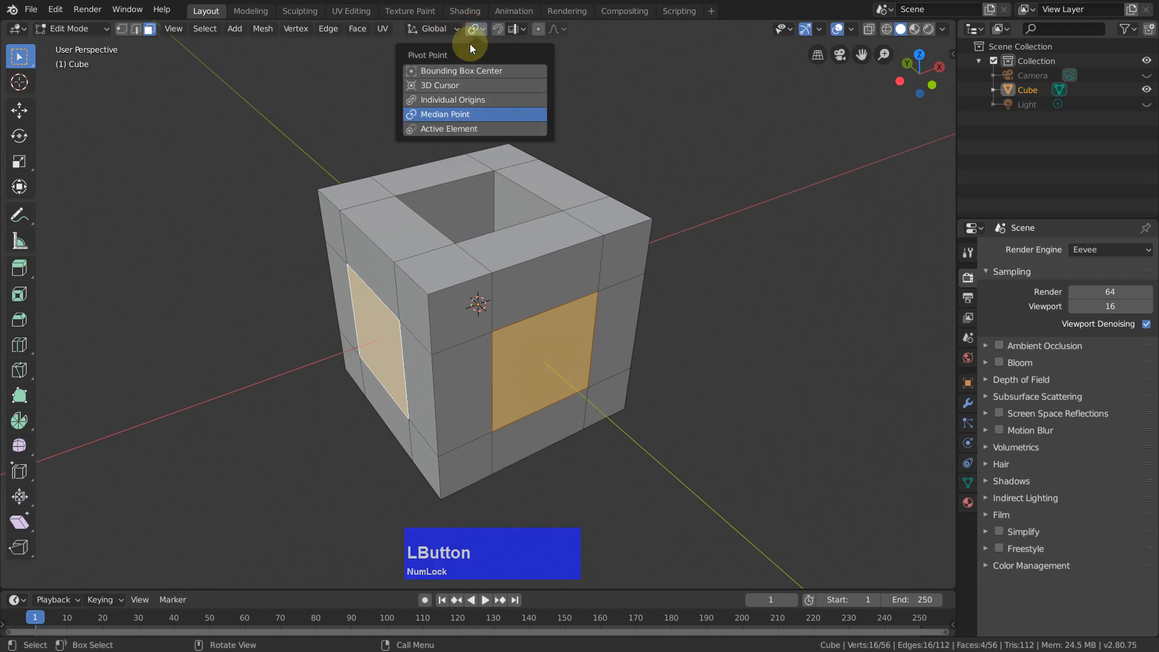
{"action": "mouse_move", "coordinate": [471, 100]}
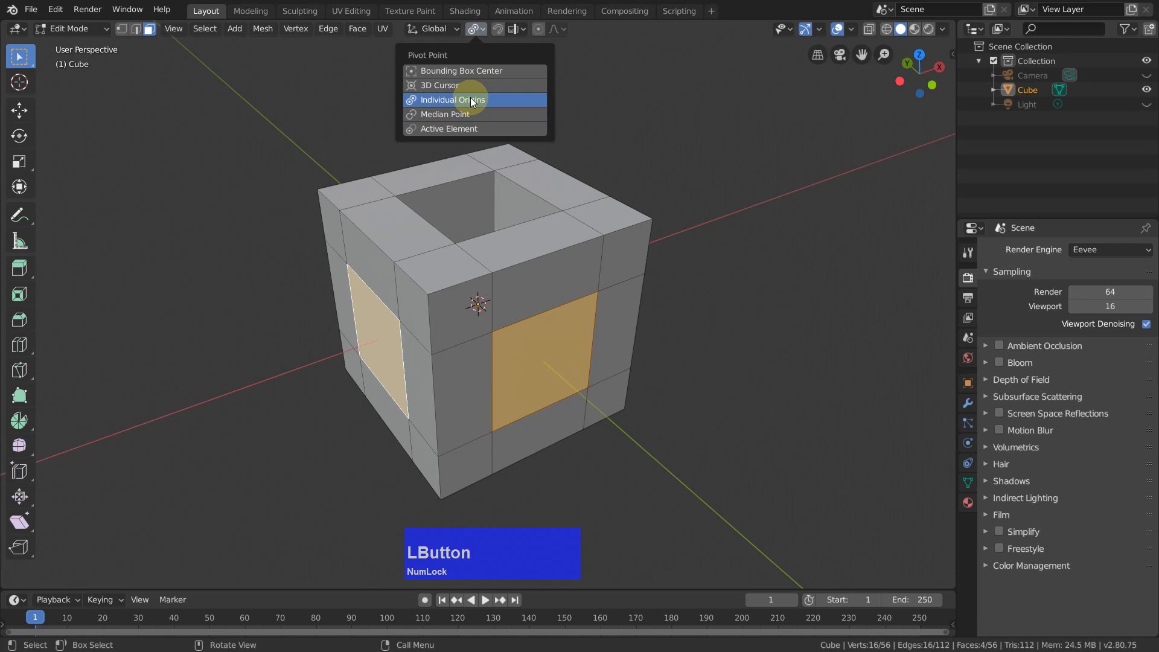
{"action": "left_click", "coordinate": [451, 99]}
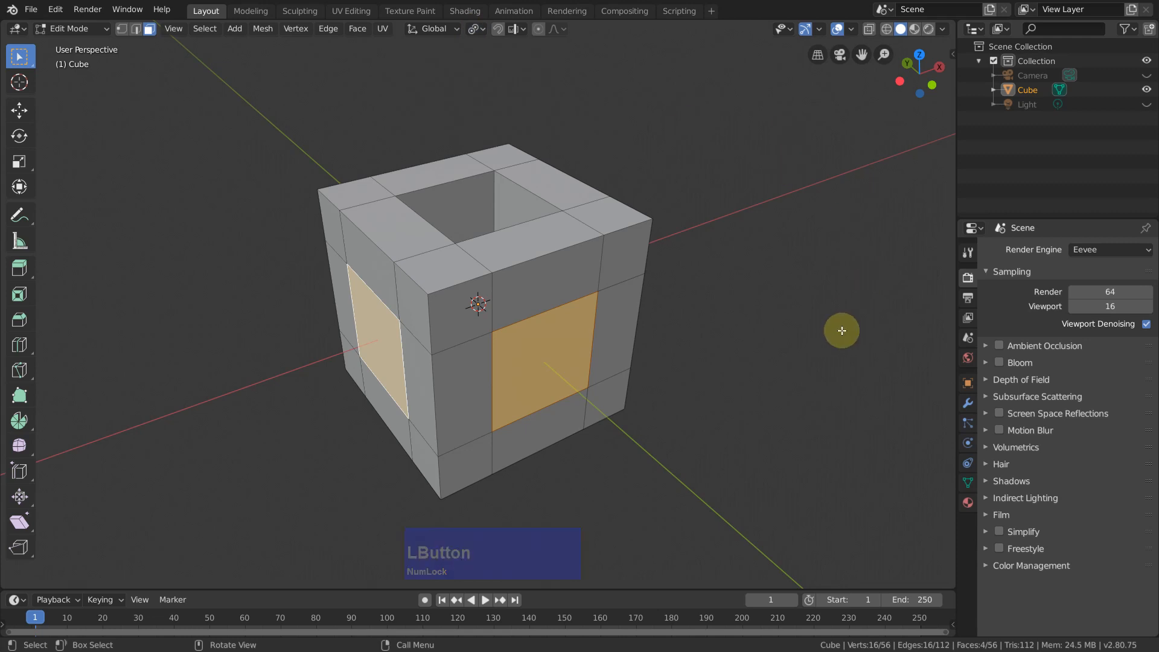
{"action": "key", "text": "E"}
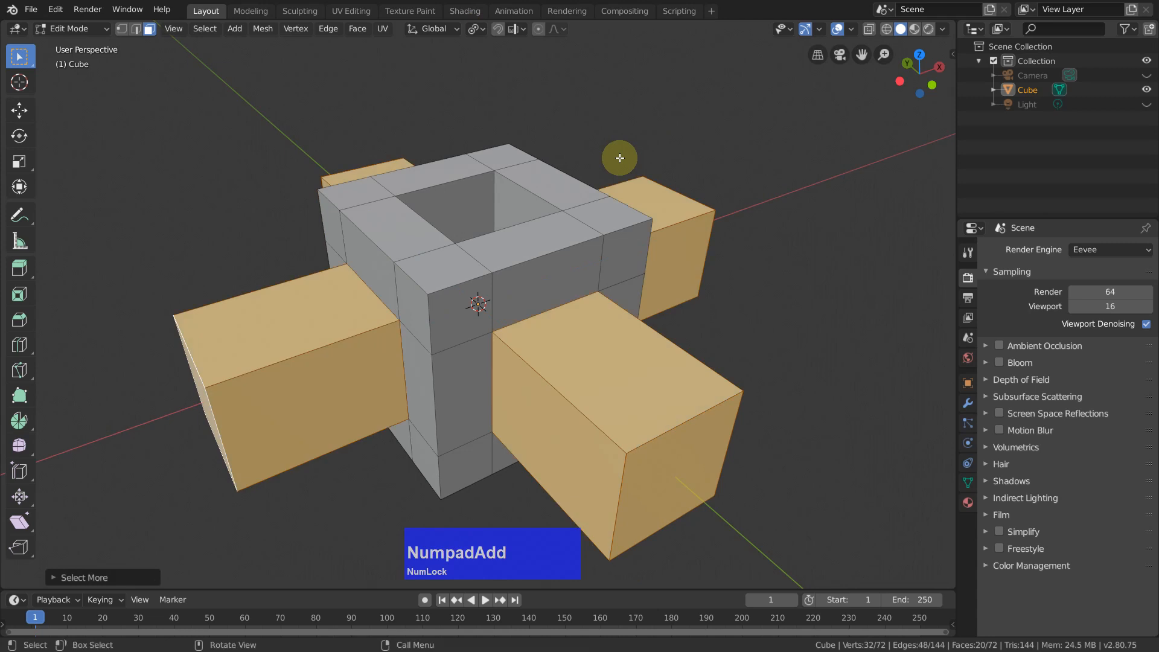
{"action": "key", "text": "P"}
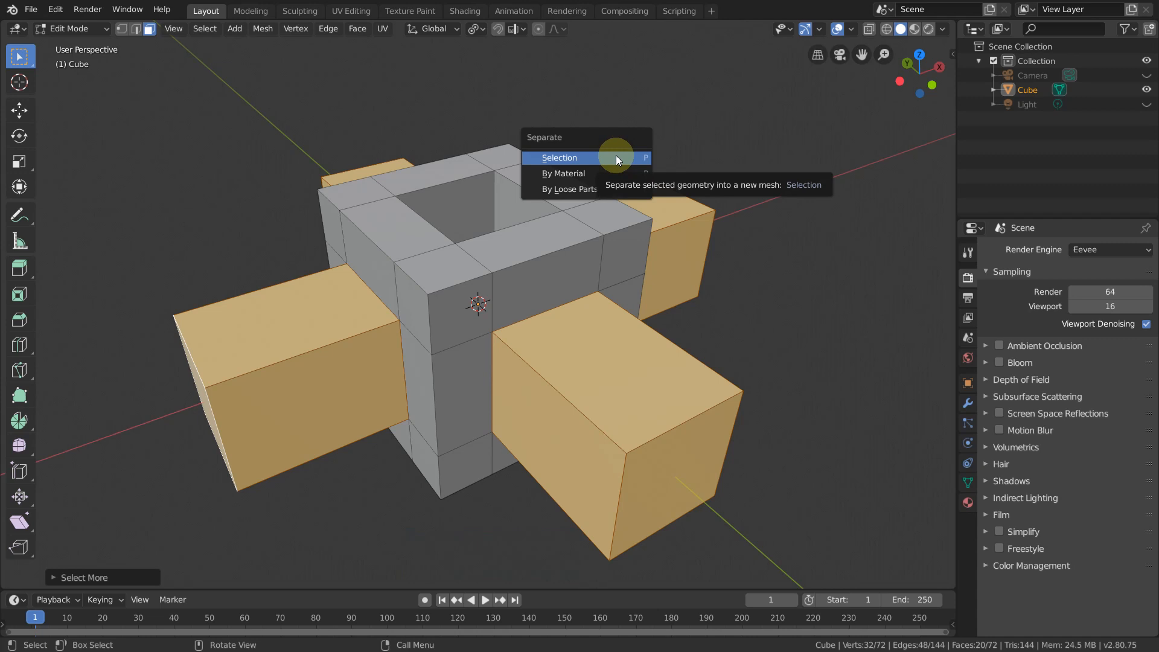
Step: Separate the selected arms into the new object Cube.001 and orbit to inspect them
{"action": "left_click", "coordinate": [559, 157]}
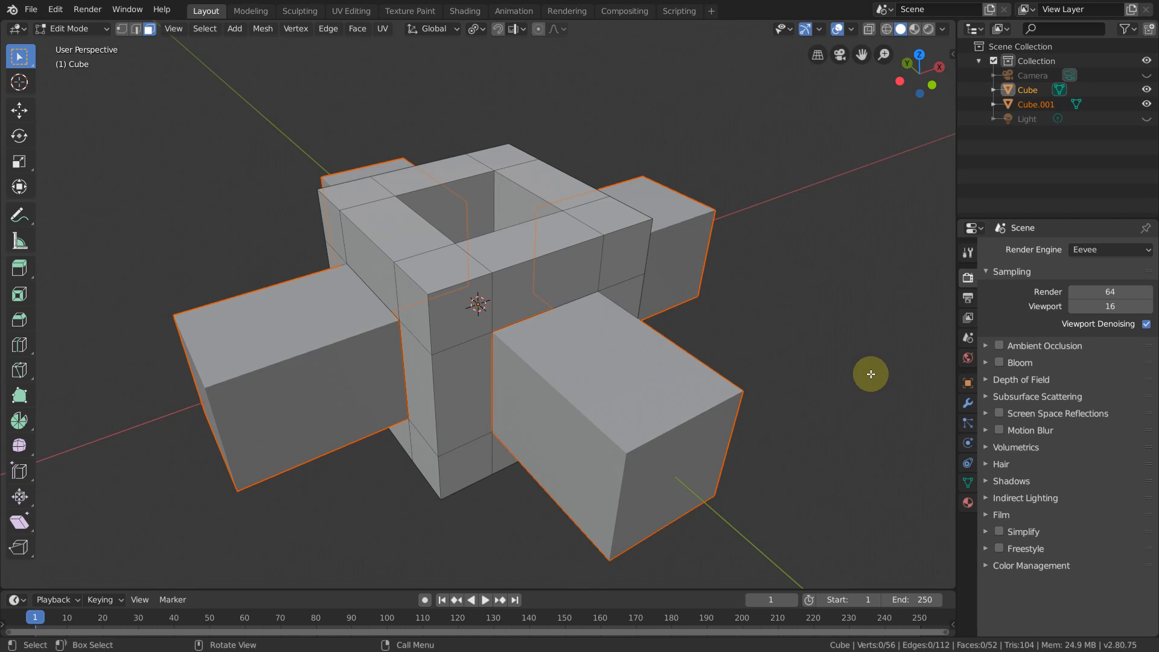
{"action": "left_click_drag", "start_coordinate": [870, 374], "coordinate": [826, 372]}
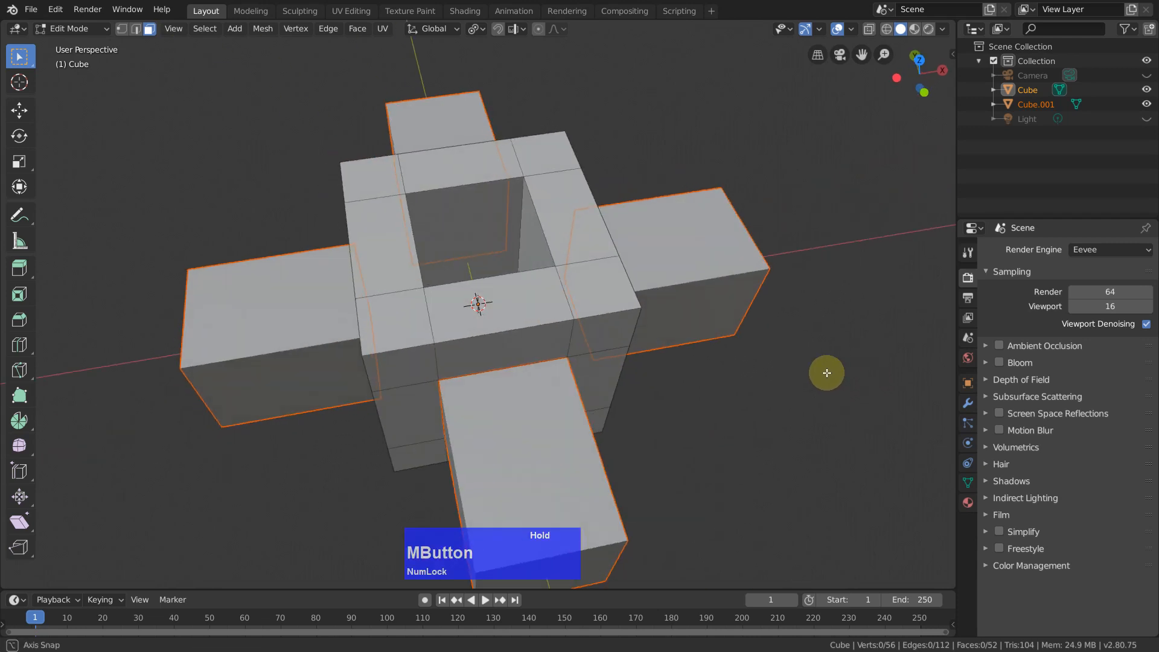
{"action": "left_click_drag", "start_coordinate": [827, 373], "coordinate": [879, 379]}
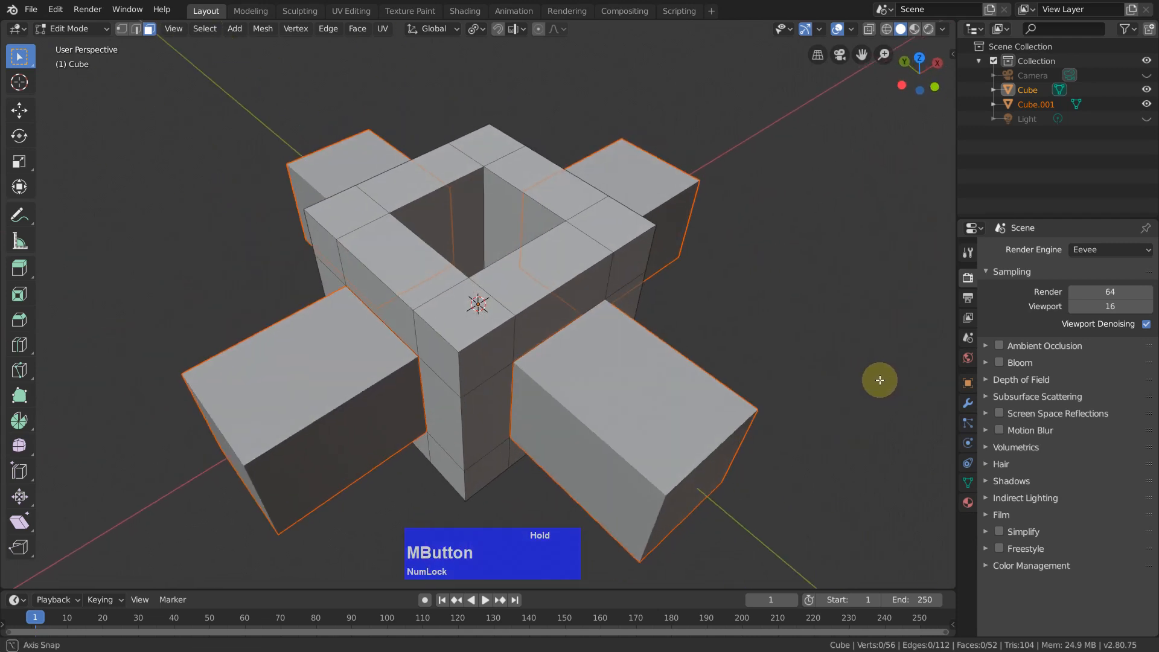
{"action": "left_click_drag", "start_coordinate": [879, 379], "coordinate": [844, 434]}
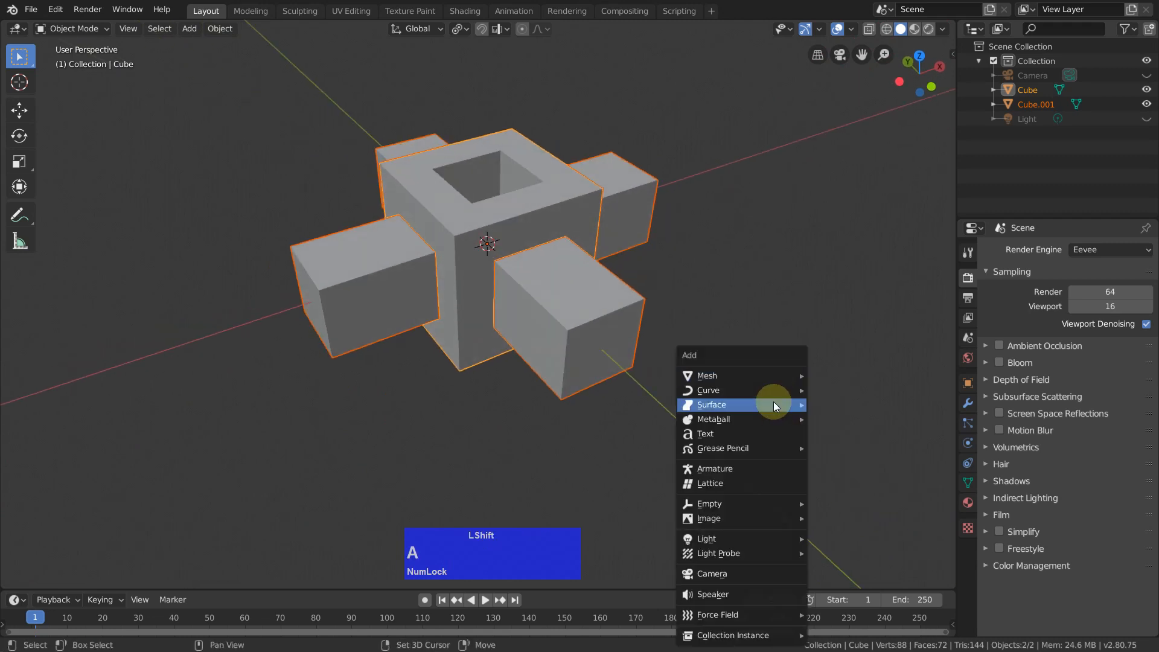
{"action": "mouse_move", "coordinate": [707, 375]}
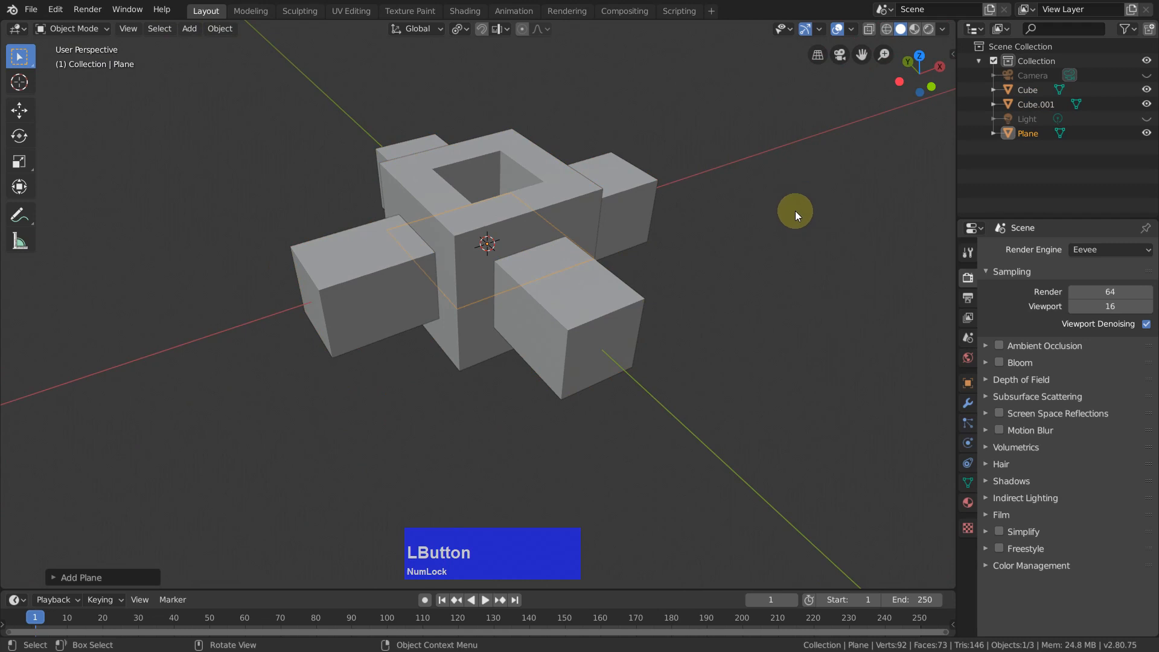
Step: Scale up the ground plane and move it down 1.2 m beneath the cross model
{"action": "key", "text": "s"}
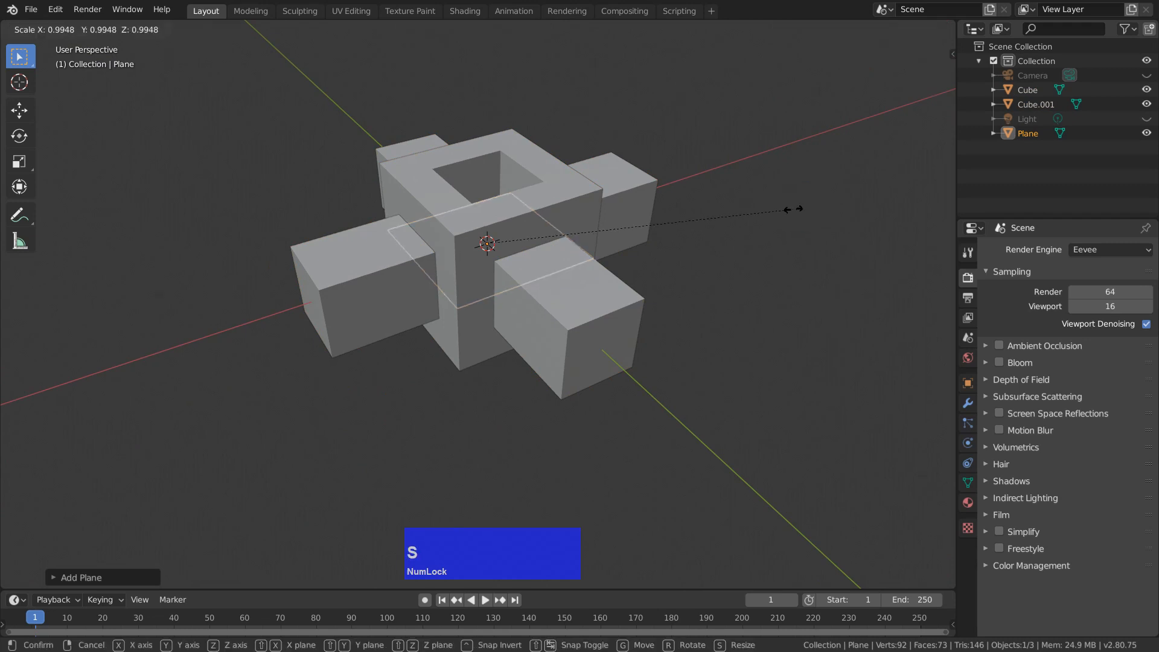
{"action": "left_click", "coordinate": [790, 208]}
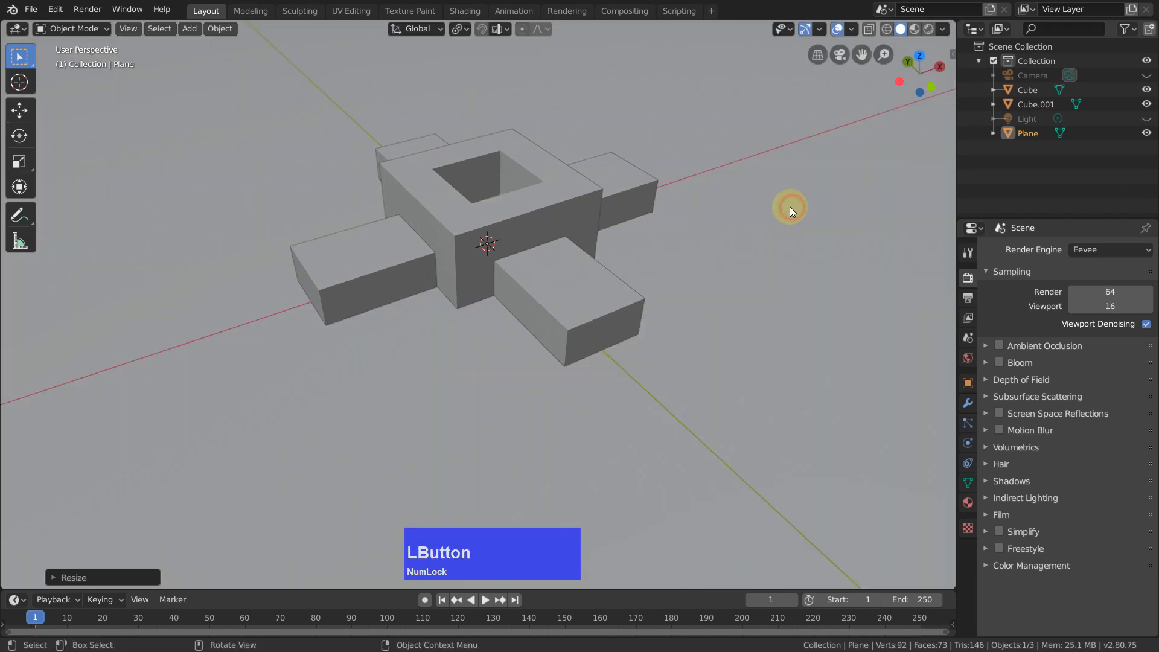
{"action": "mouse_move", "coordinate": [804, 231]}
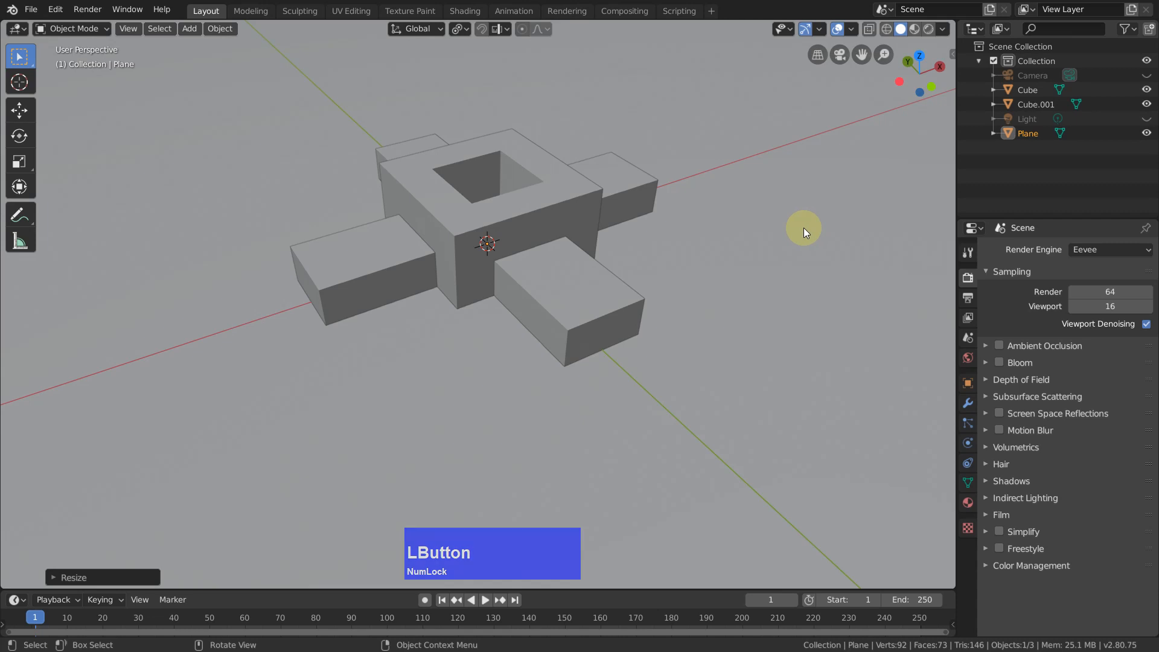
{"action": "key", "text": "KP_1"}
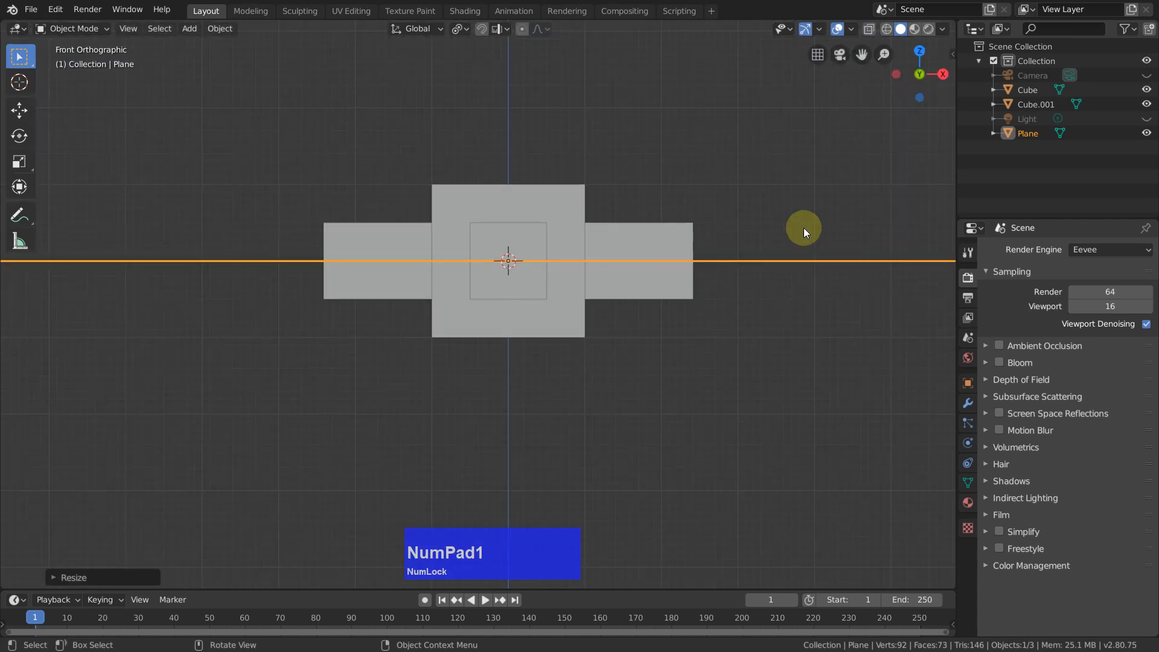
{"action": "key", "text": "g"}
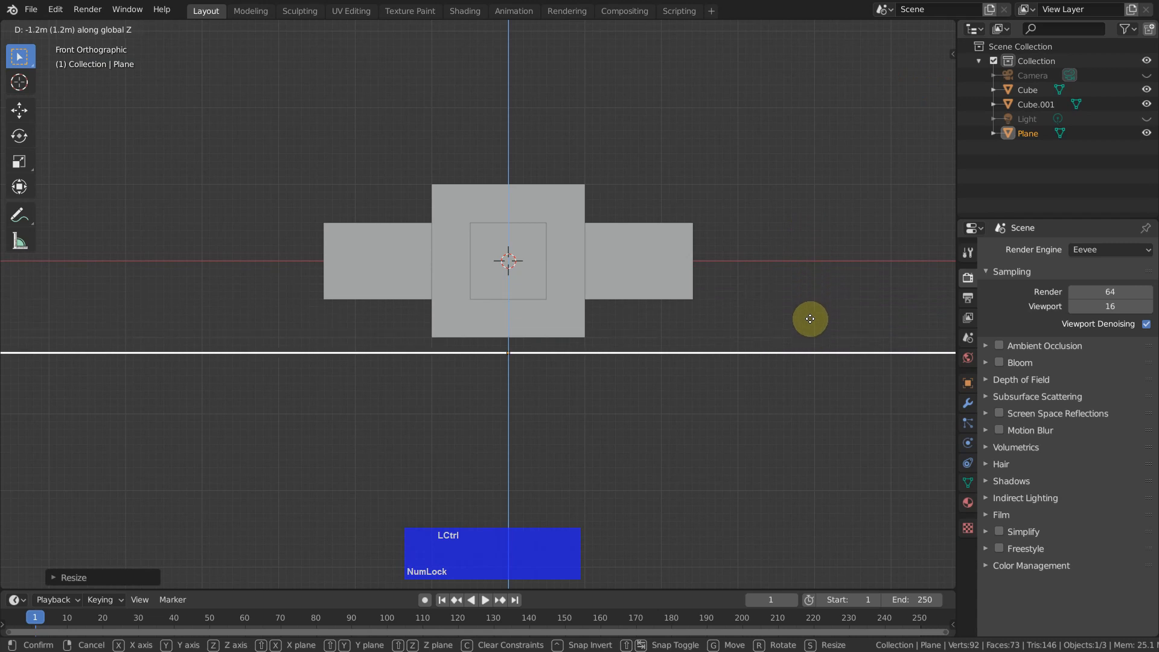
{"action": "left_click", "coordinate": [601, 461]}
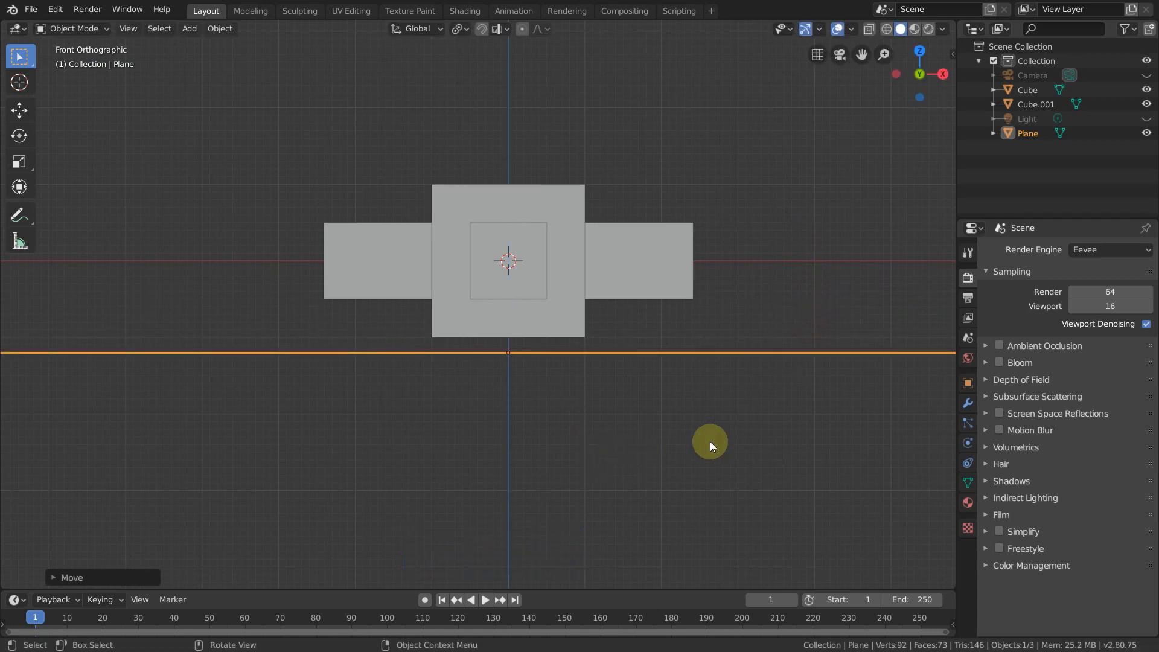
{"action": "left_click_drag", "start_coordinate": [710, 445], "coordinate": [721, 448]}
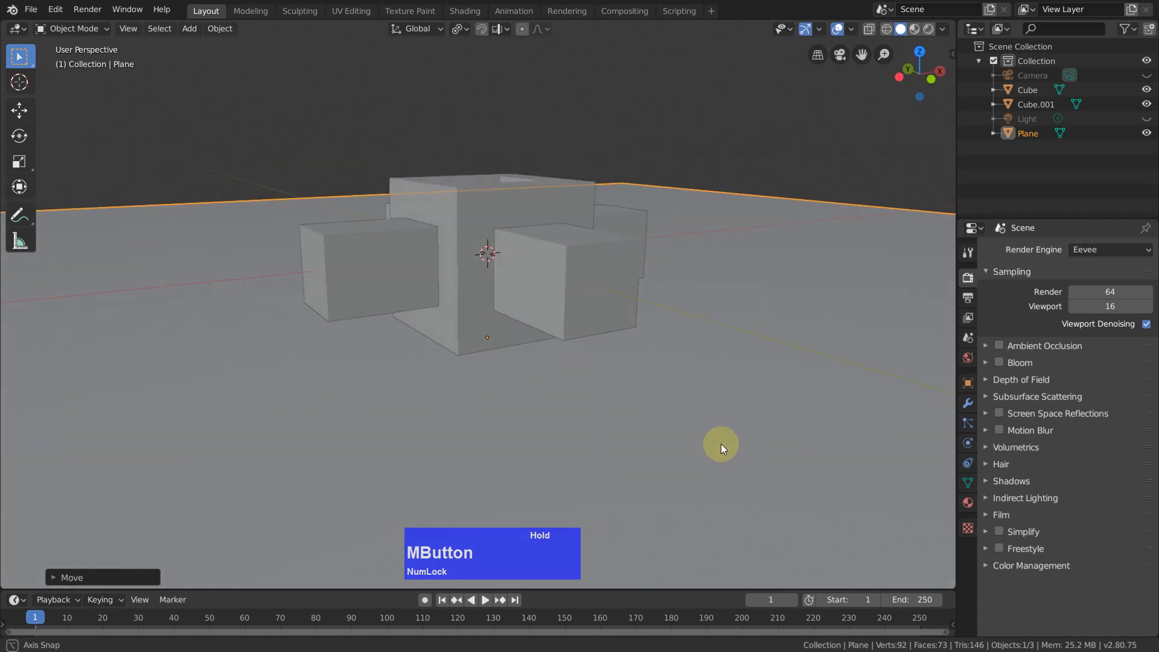
{"action": "left_click_drag", "start_coordinate": [720, 448], "coordinate": [730, 463]}
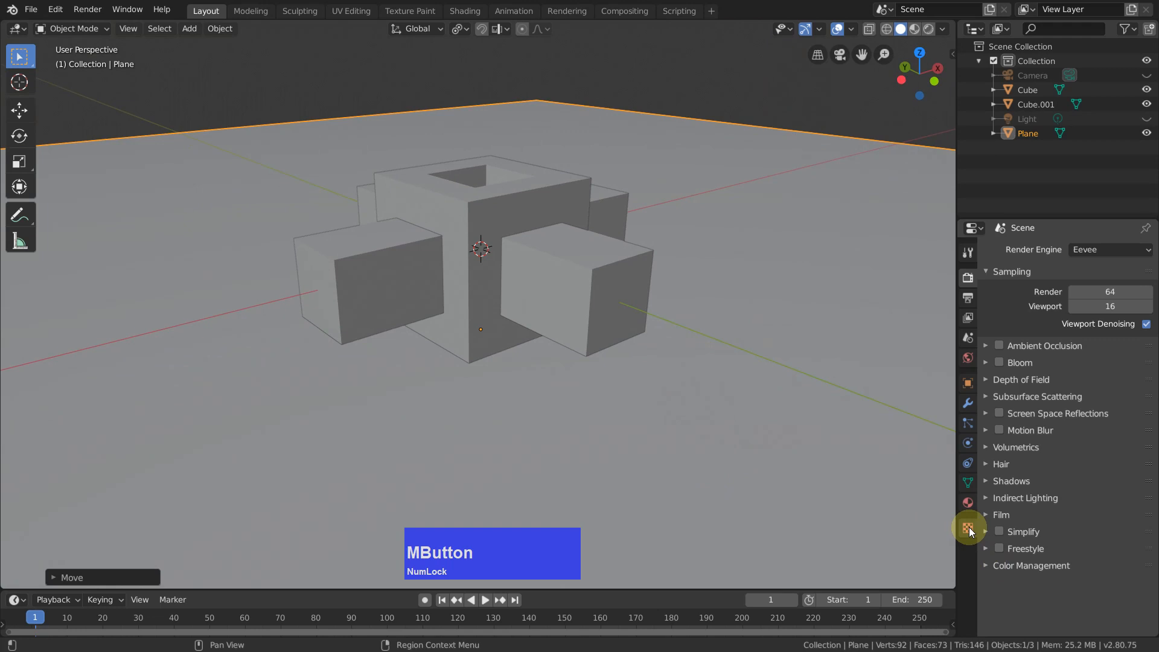
Step: Create a new material for the ground plane and set its base colour to green
{"action": "left_click", "coordinate": [967, 527]}
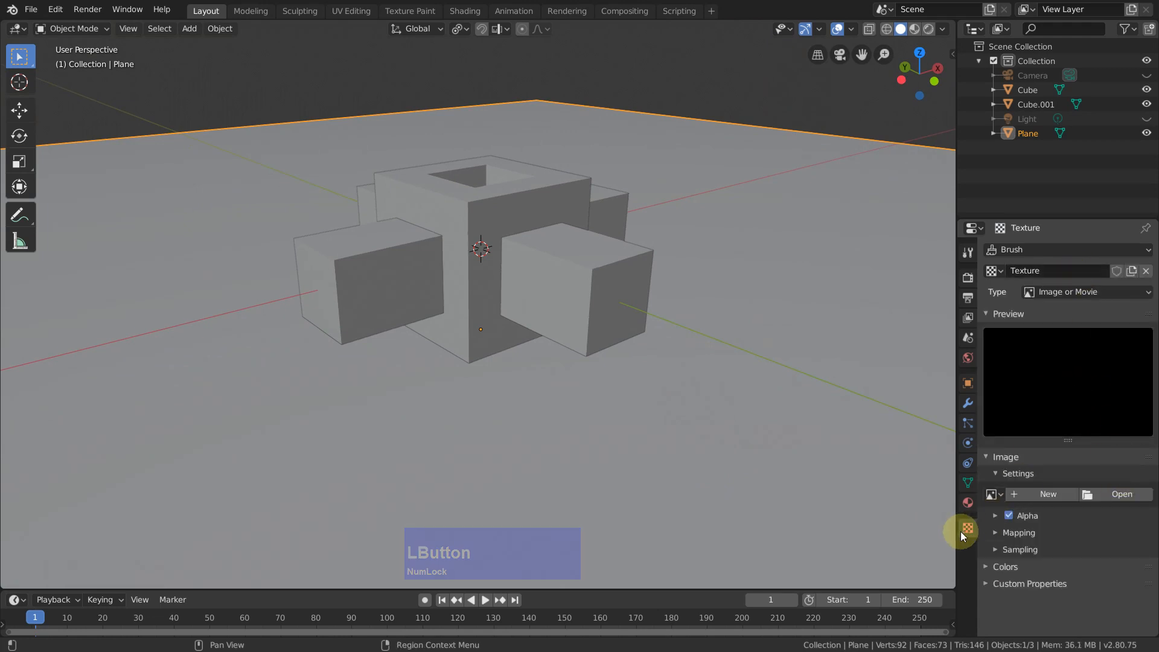
{"action": "left_click", "coordinate": [966, 503]}
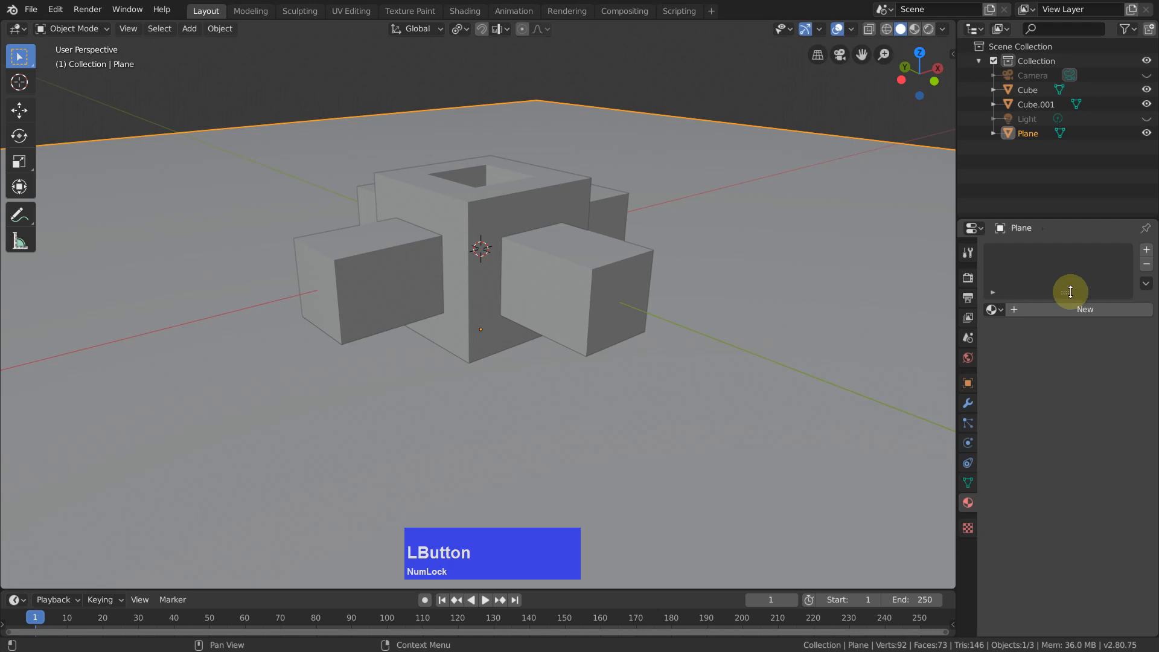
{"action": "left_click", "coordinate": [1085, 309]}
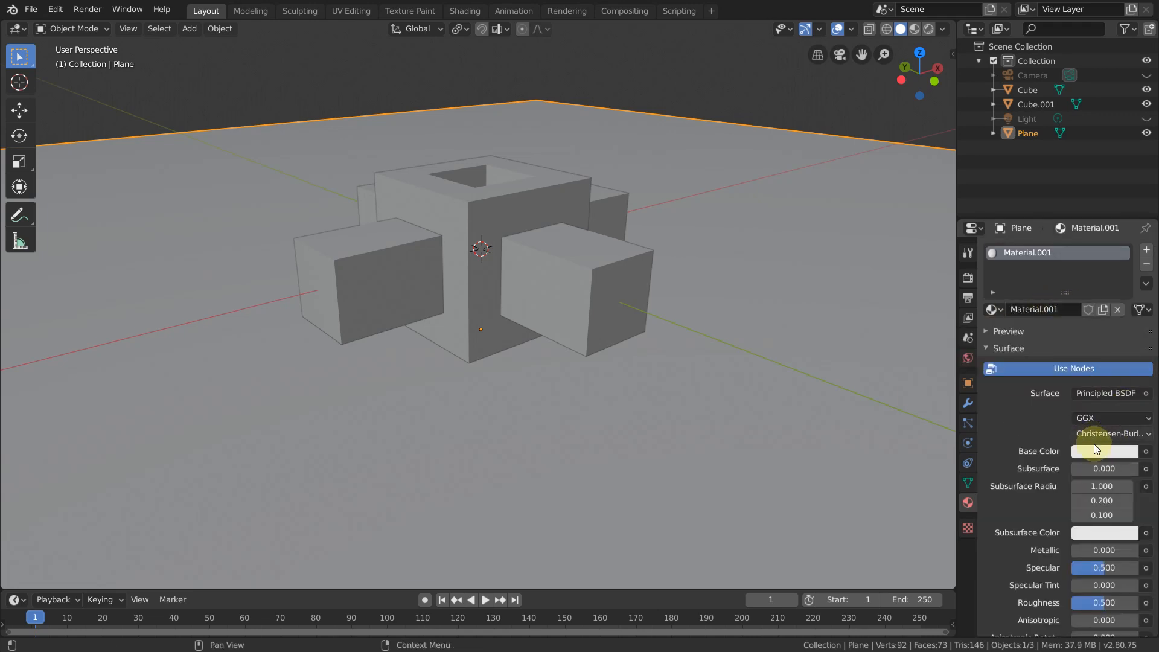
{"action": "left_click", "coordinate": [1103, 451]}
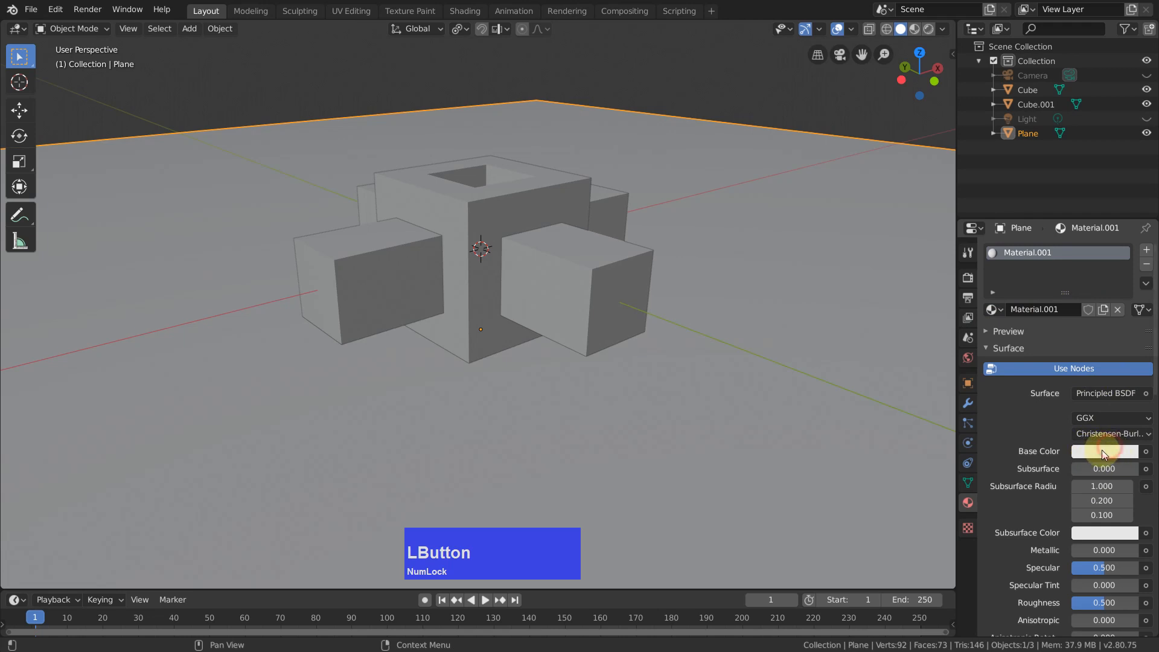
{"action": "left_click", "coordinate": [1103, 451]}
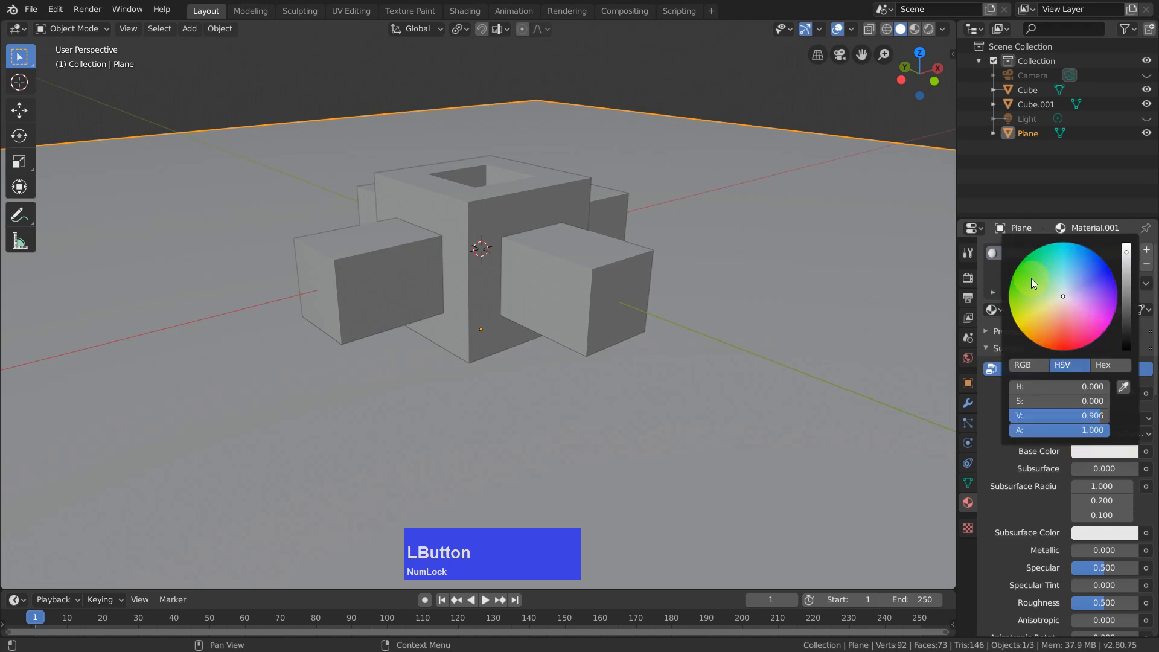
{"action": "left_click", "coordinate": [1030, 279]}
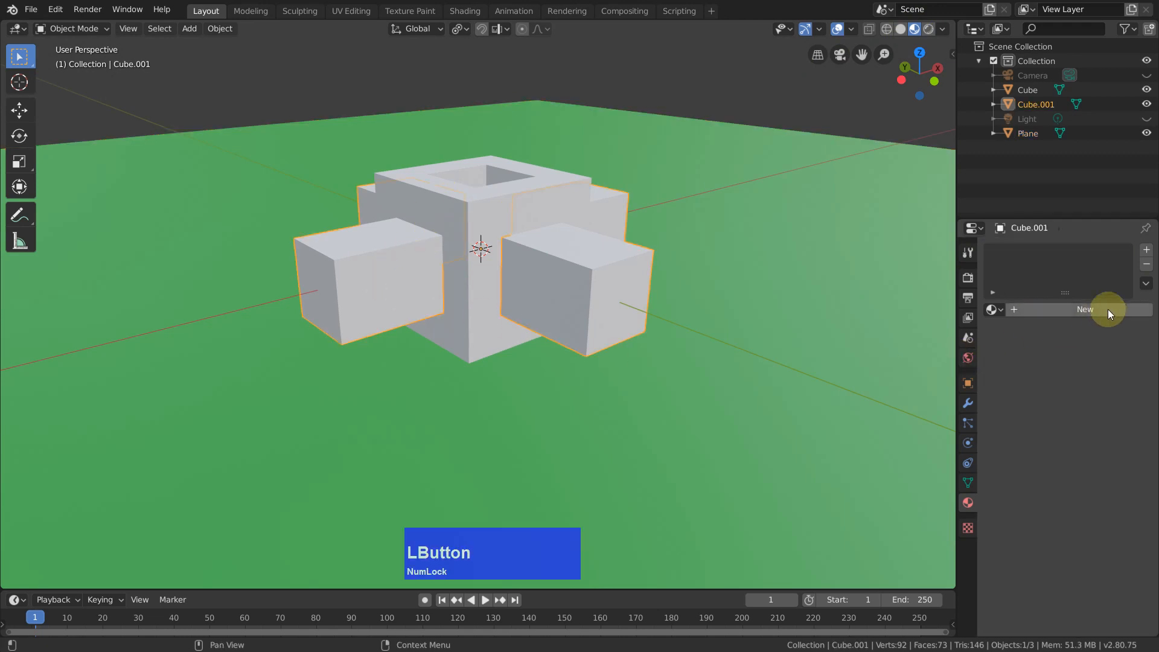
Step: Add a new material to Cube.001's arms with a dark blue base colour
{"action": "left_click", "coordinate": [1084, 308]}
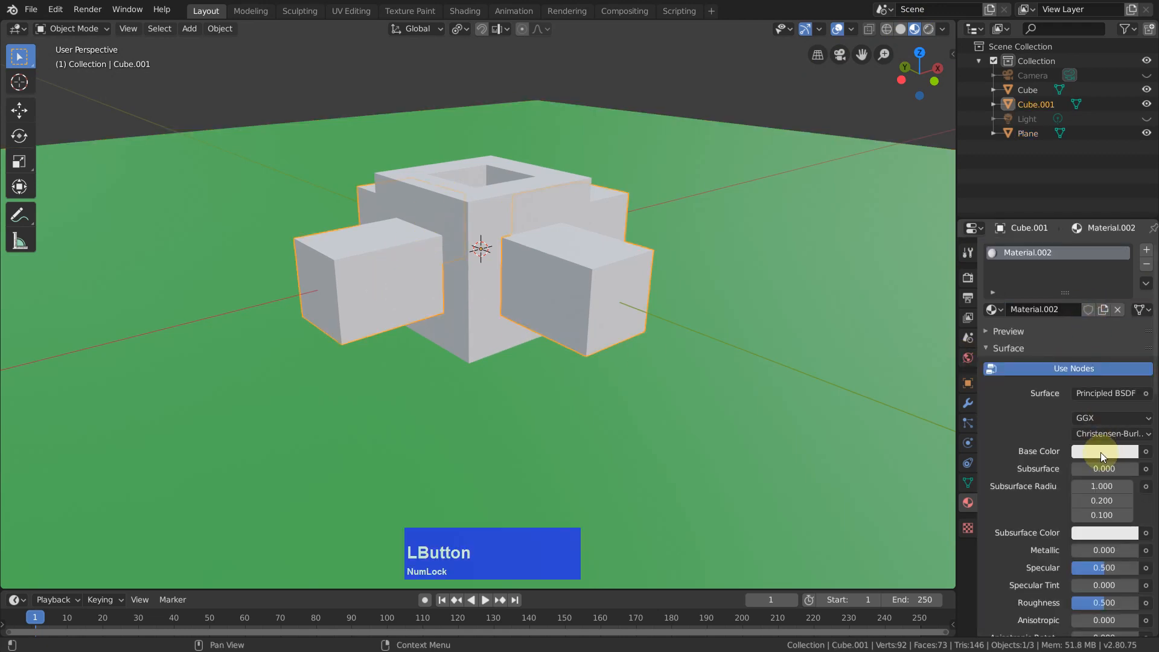
{"action": "left_click", "coordinate": [1100, 451]}
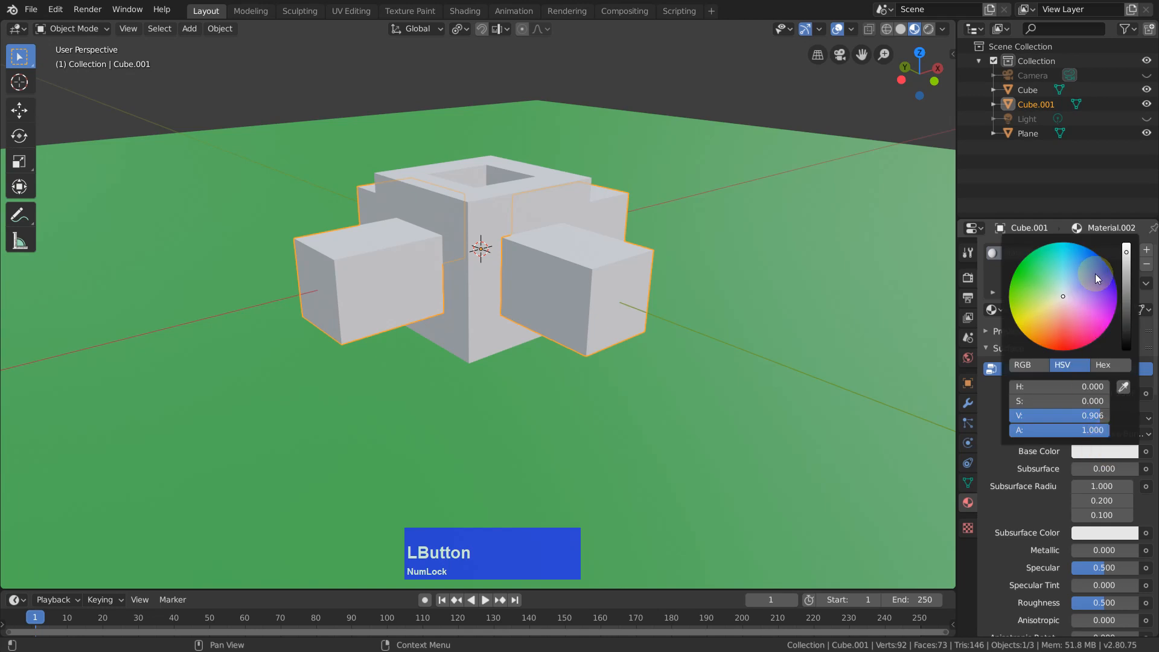
{"action": "left_click", "coordinate": [1095, 274]}
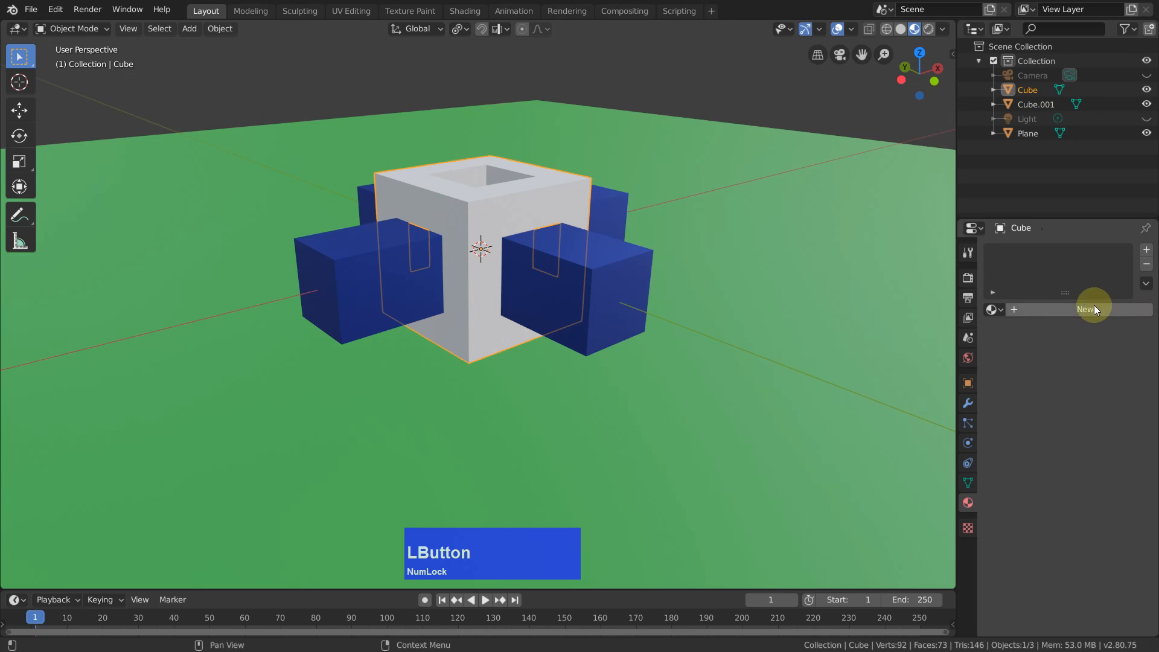
Step: Give Cube a new grey material with Metallic 1.0 and switch to Rendered shading
{"action": "left_click", "coordinate": [1085, 309]}
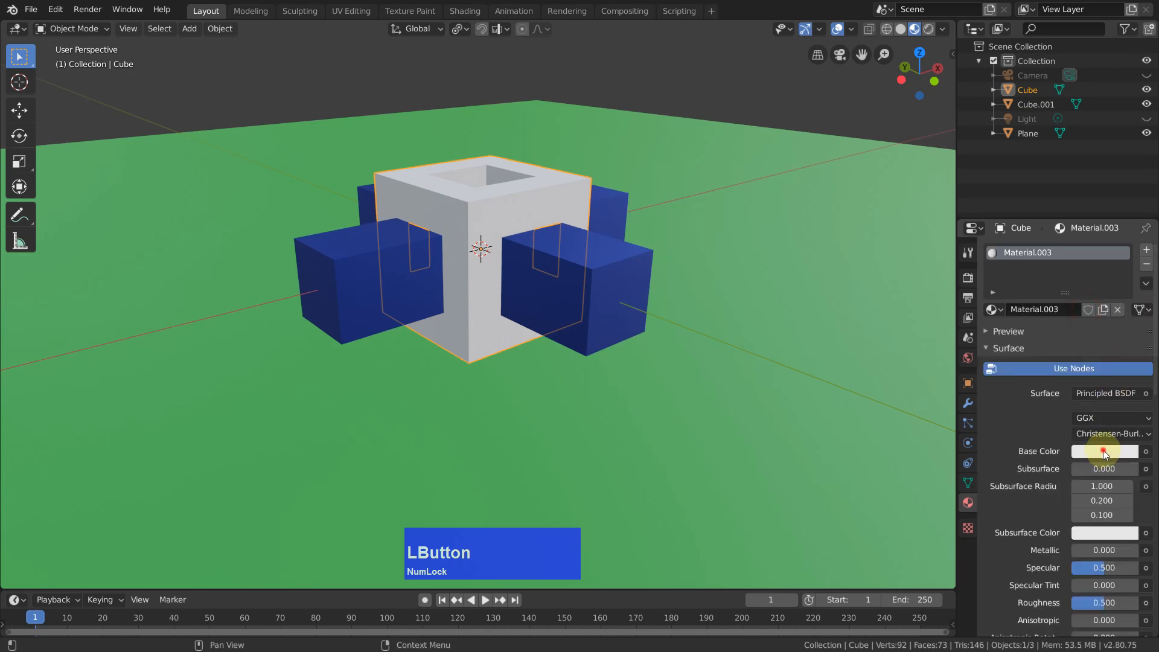
{"action": "left_click", "coordinate": [1102, 451]}
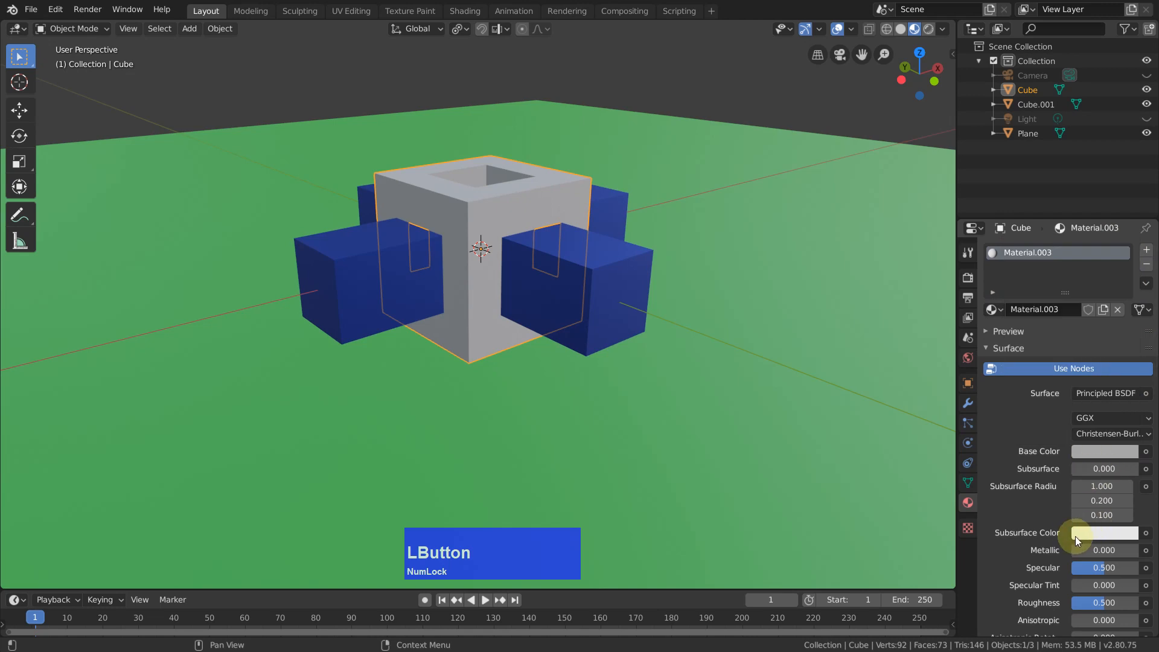
{"action": "left_click_drag", "start_coordinate": [1083, 550], "coordinate": [1123, 549]}
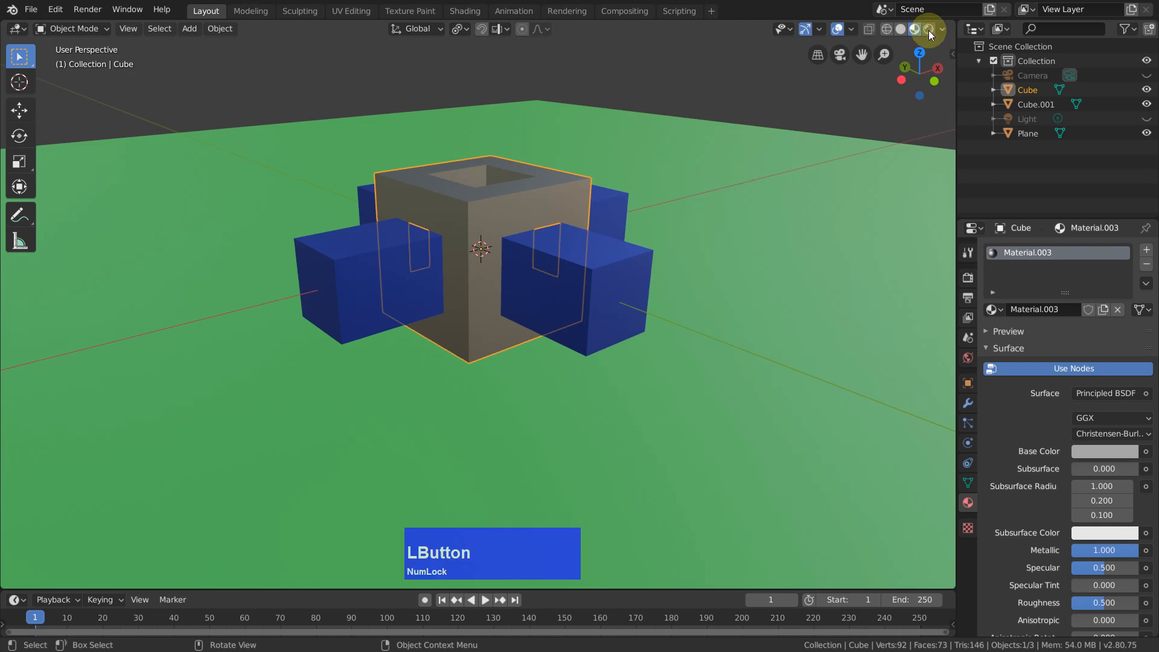
{"action": "left_click", "coordinate": [927, 29]}
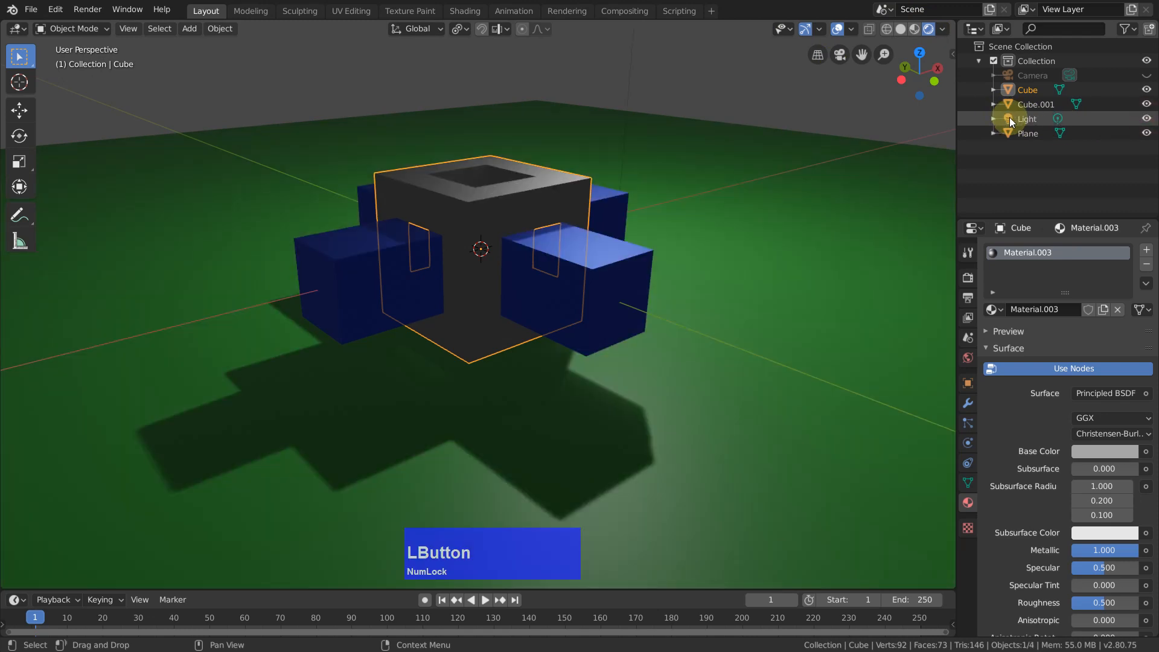
Step: Make the scene Light an Area light tinted warm pale orange
{"action": "left_click", "coordinate": [1026, 119]}
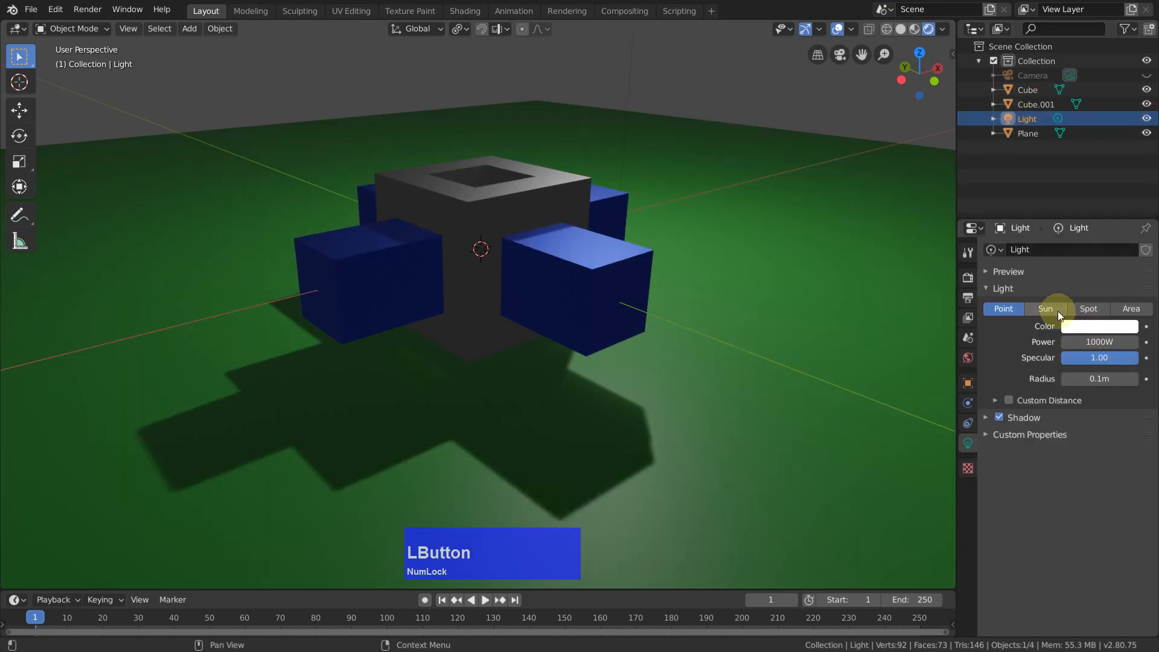
{"action": "left_click", "coordinate": [1132, 309]}
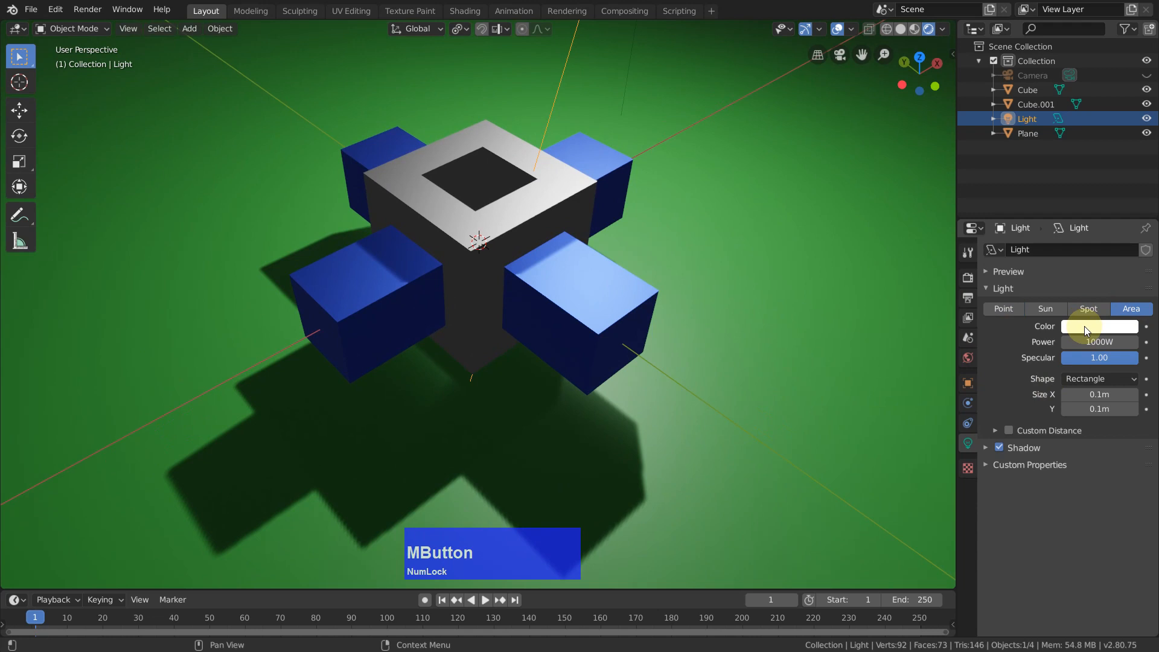
{"action": "left_click", "coordinate": [1099, 325]}
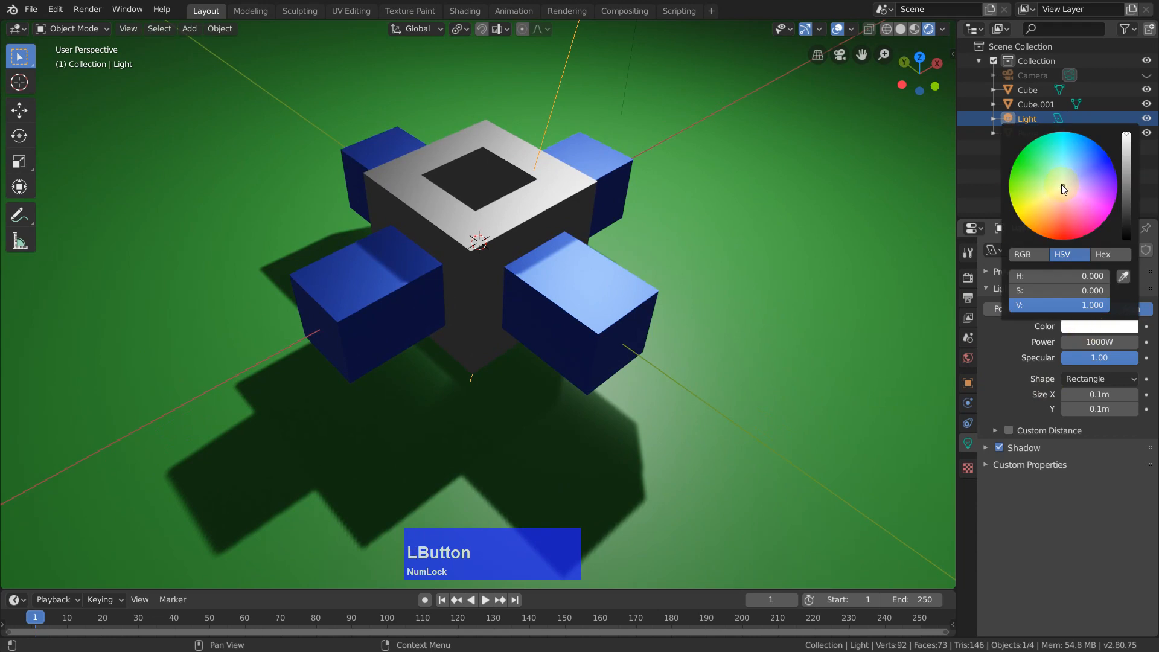
{"action": "left_click_drag", "start_coordinate": [1062, 188], "coordinate": [1027, 204]}
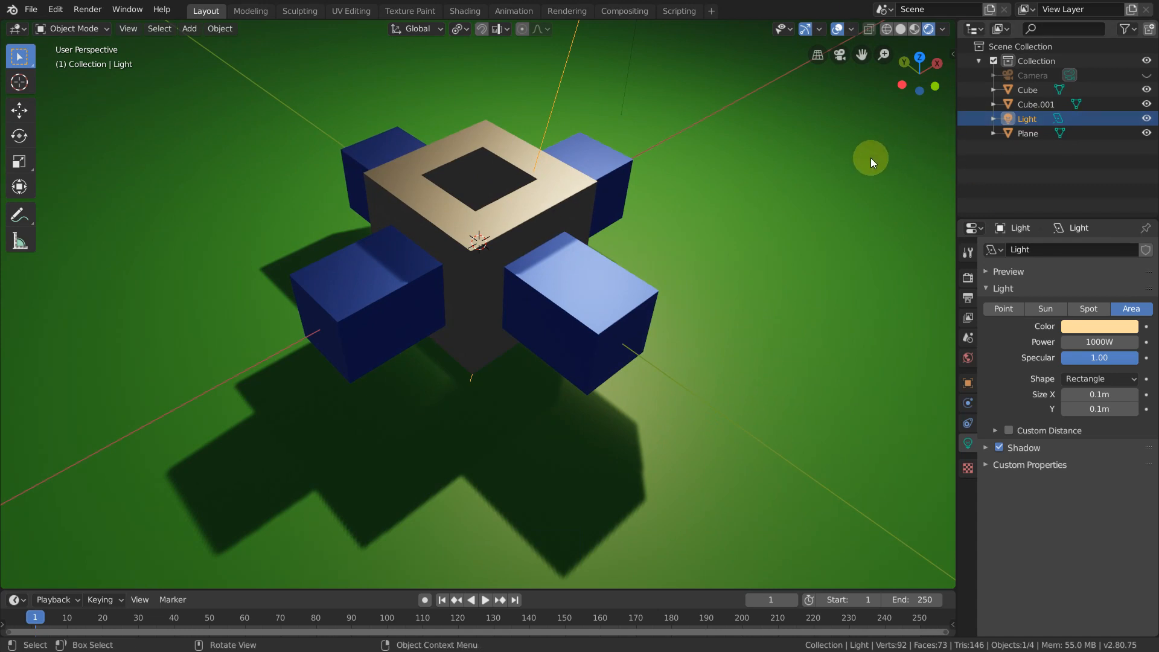
Step: View through the camera from the front and move the area light above the gray cube
{"action": "key", "text": "KP_1"}
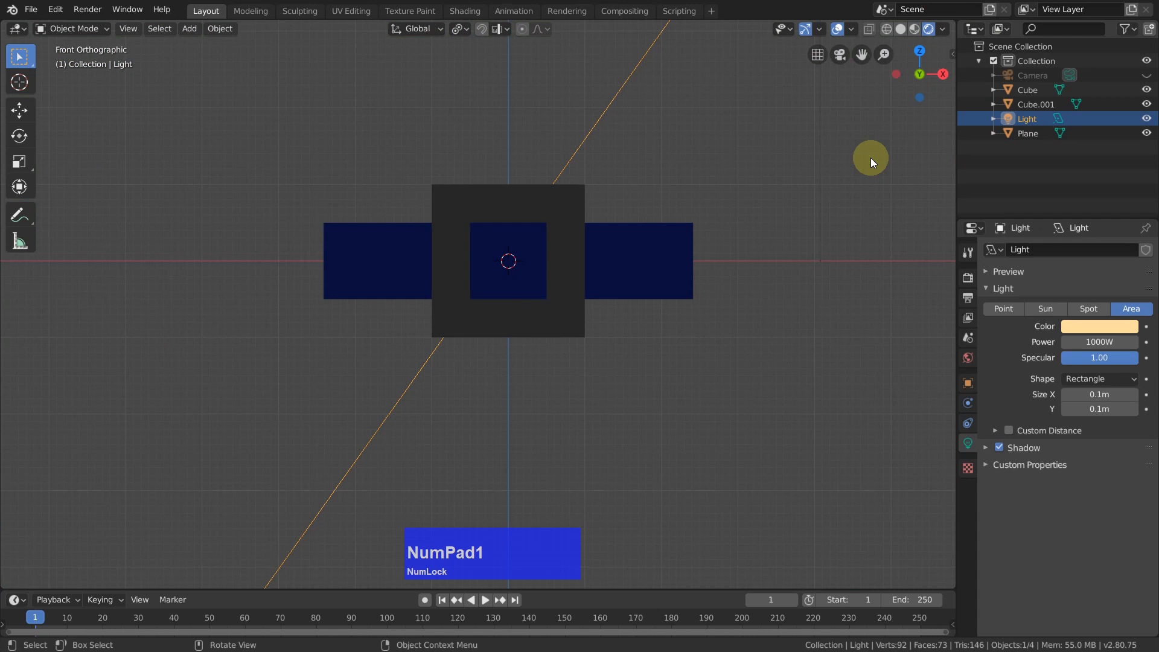
{"action": "key", "text": "KP_0"}
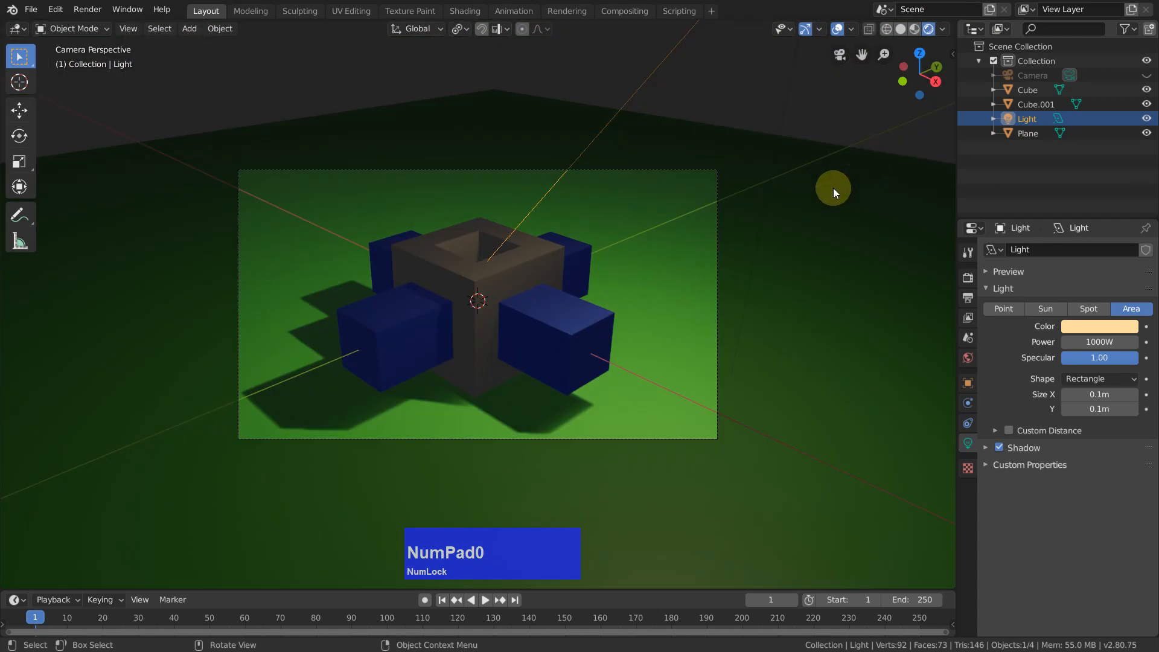
{"action": "key", "text": "Q"}
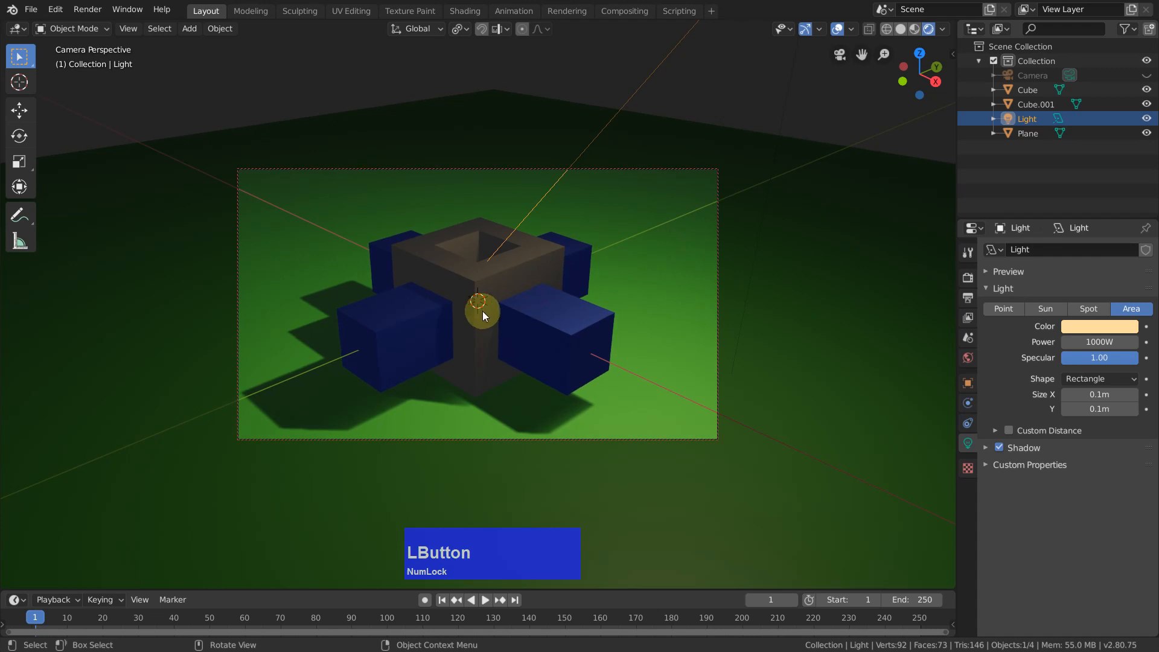
{"action": "left_click_drag", "start_coordinate": [480, 314], "coordinate": [513, 288]}
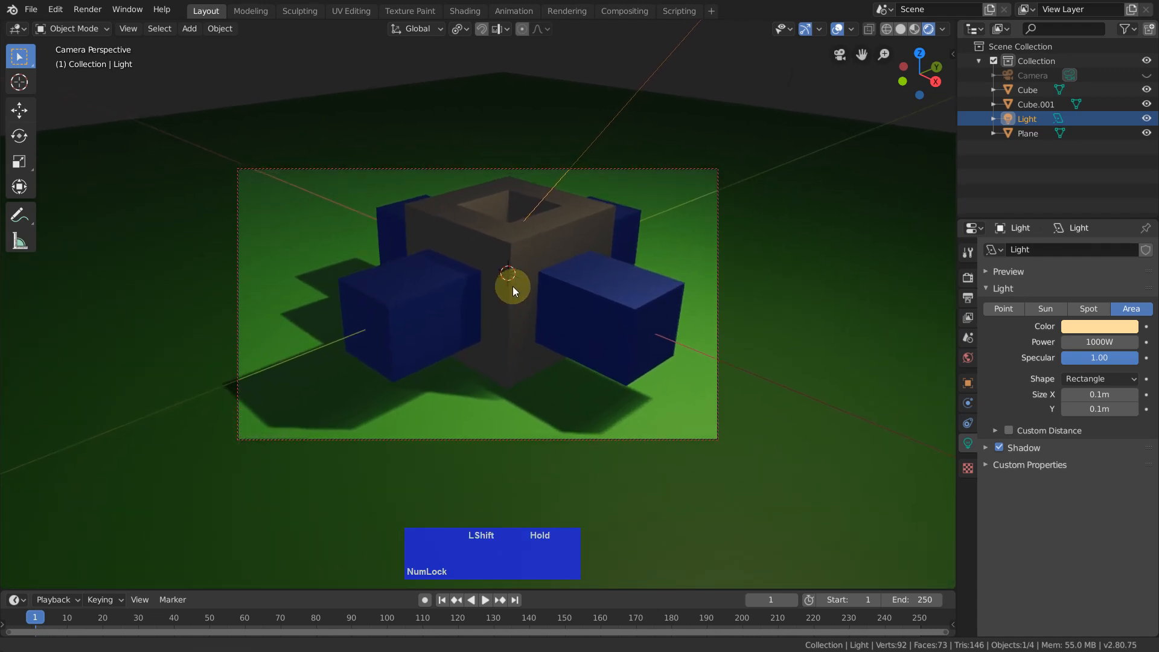
{"action": "left_click_drag", "start_coordinate": [510, 284], "coordinate": [680, 103]}
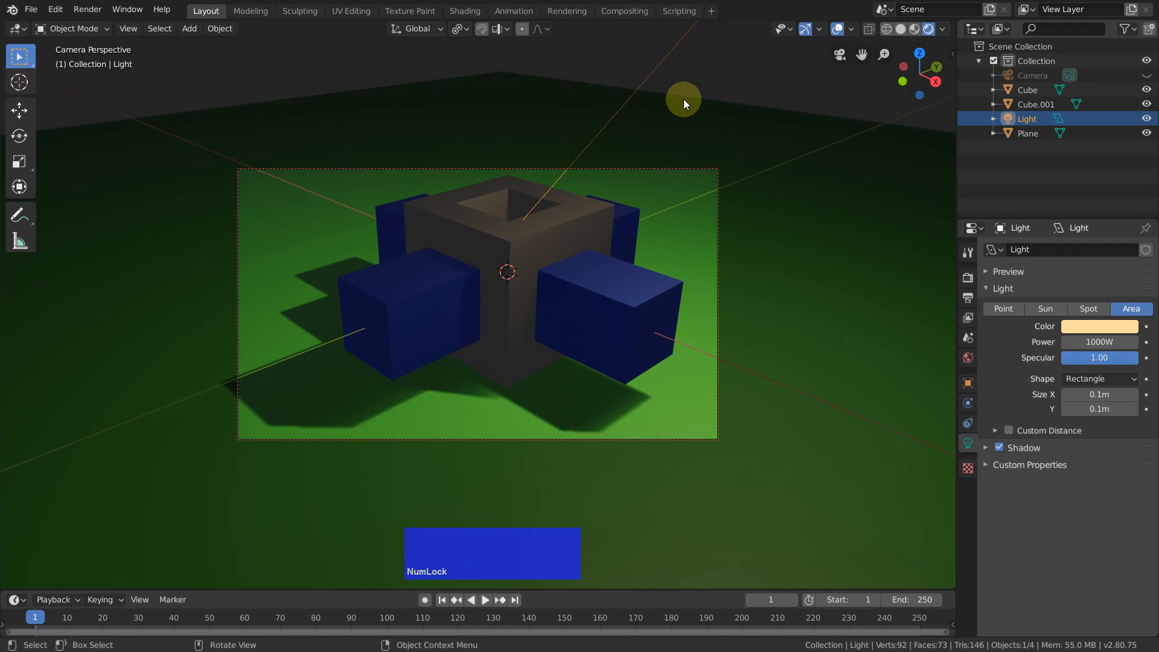
{"action": "mouse_move", "coordinate": [725, 128]}
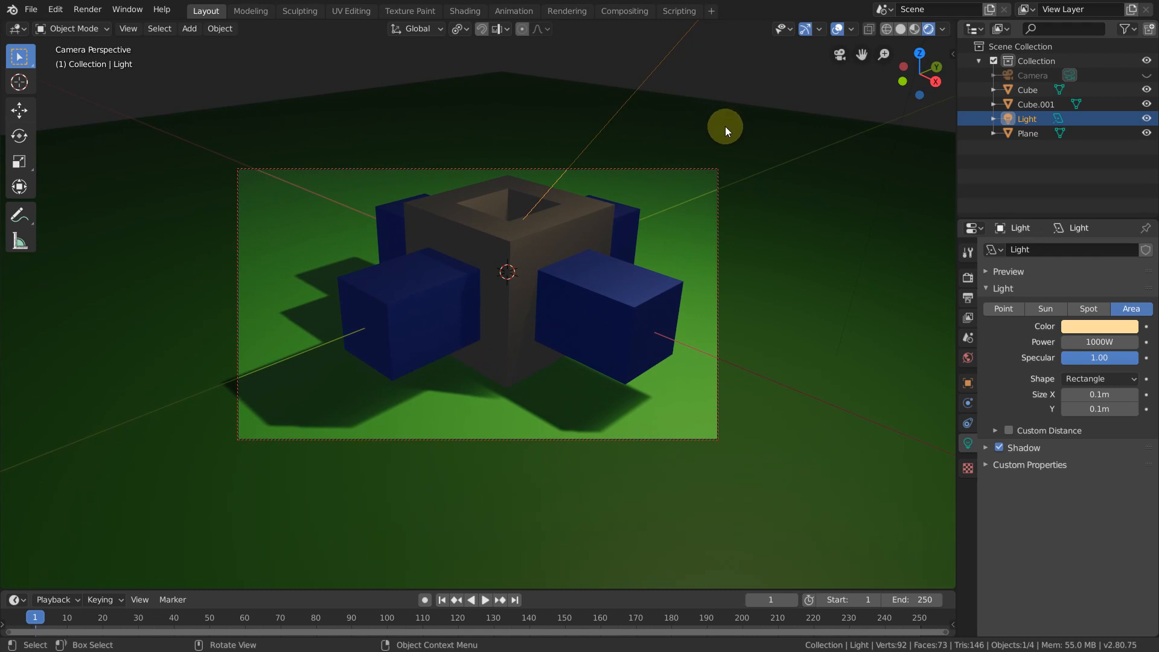
{"action": "key", "text": "g"}
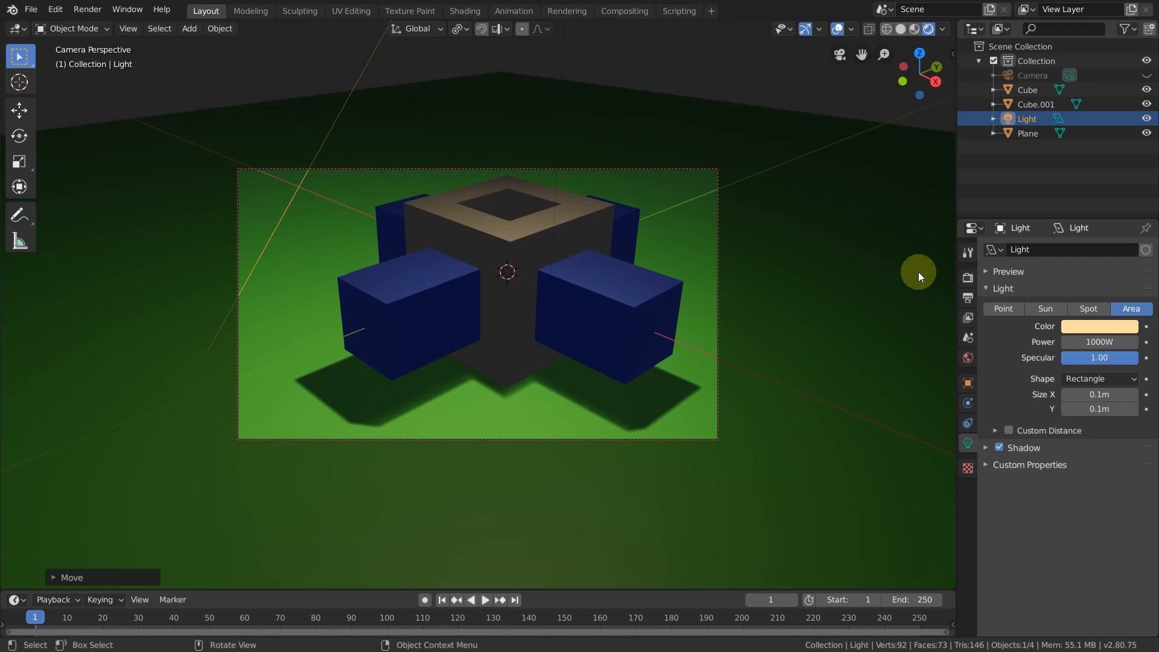
Step: Change the Render Properties engine from Eevee to Cycles
{"action": "left_click", "coordinate": [966, 277]}
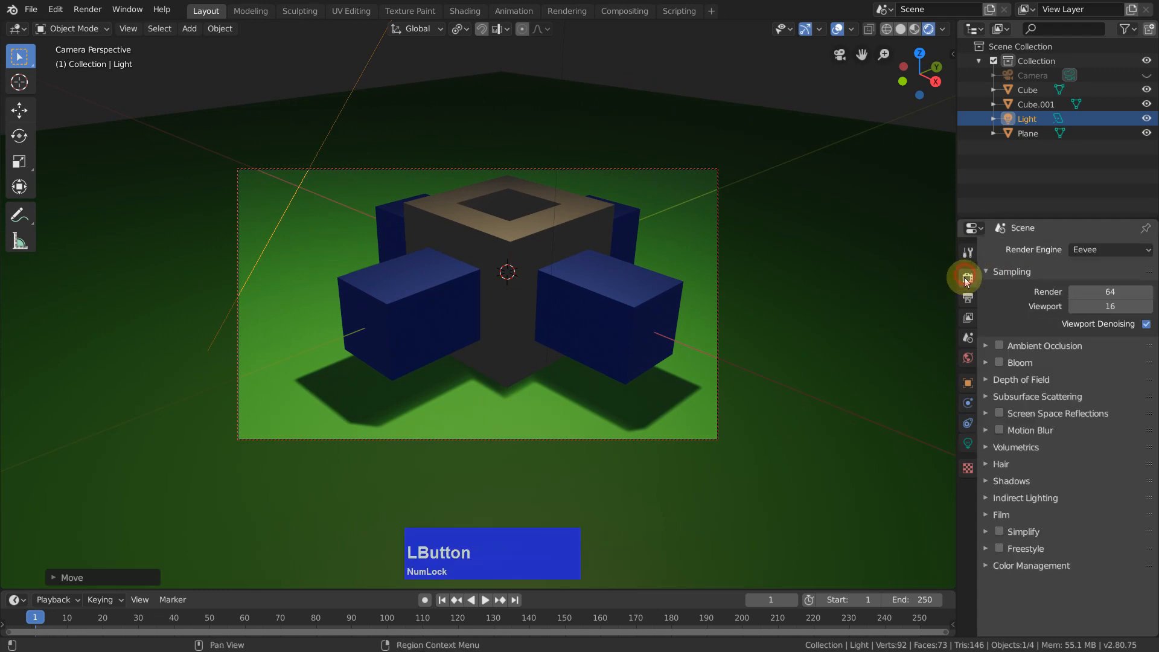
{"action": "mouse_move", "coordinate": [1116, 250]}
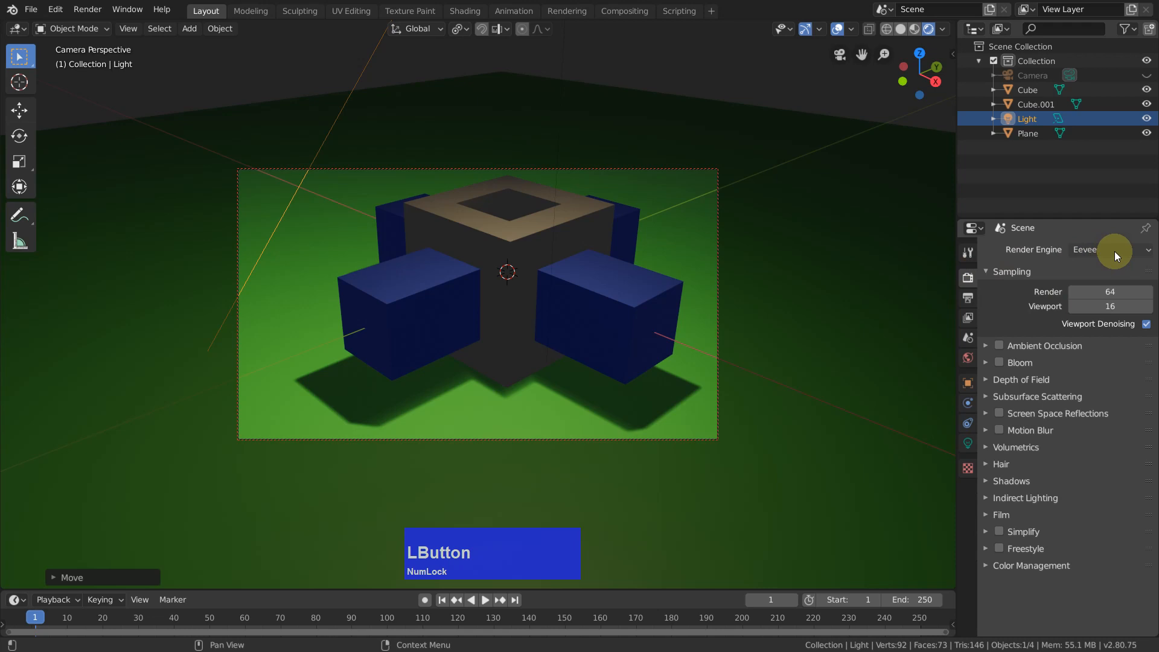
{"action": "left_click", "coordinate": [1110, 249]}
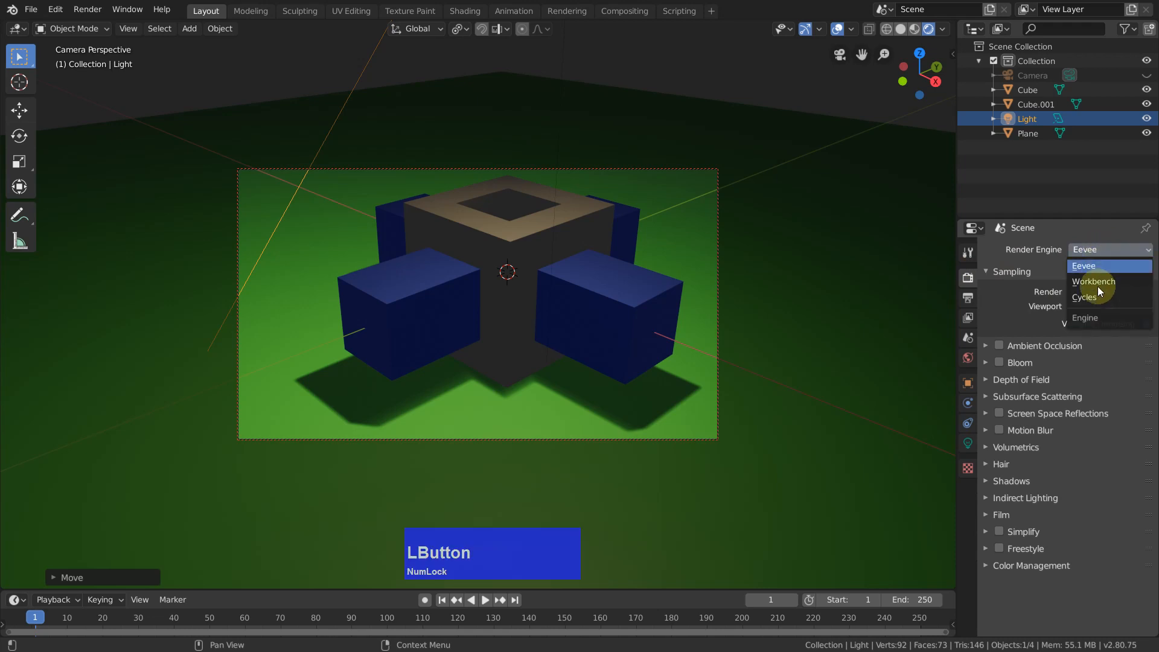
{"action": "left_click", "coordinate": [1084, 297]}
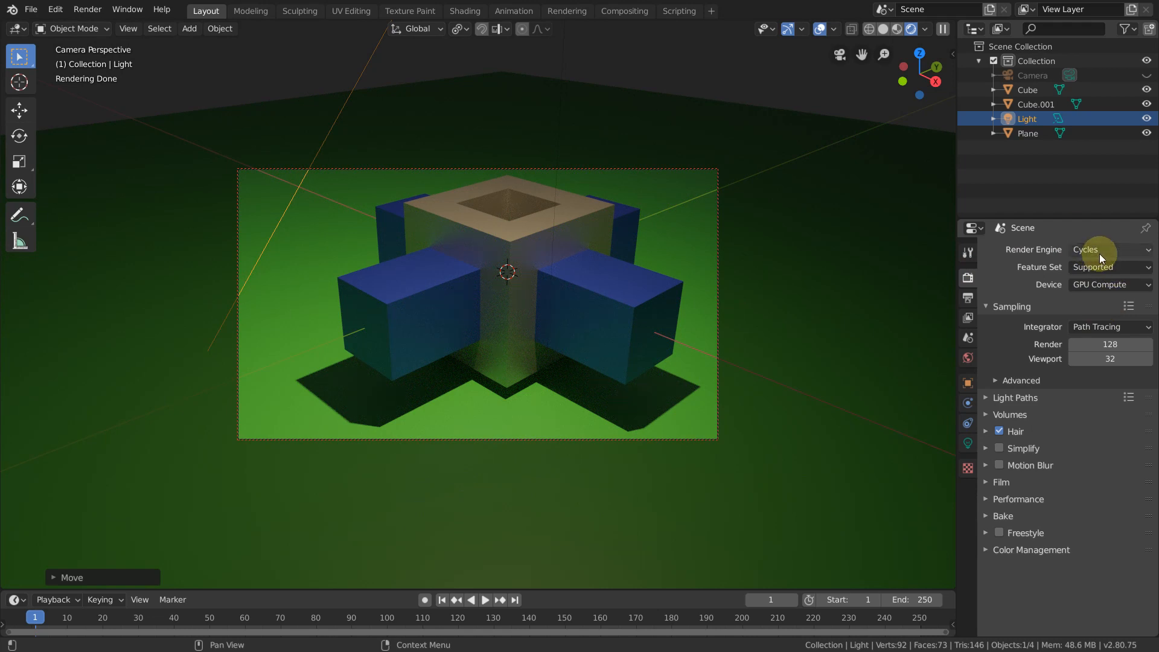
{"action": "mouse_move", "coordinate": [1094, 254]}
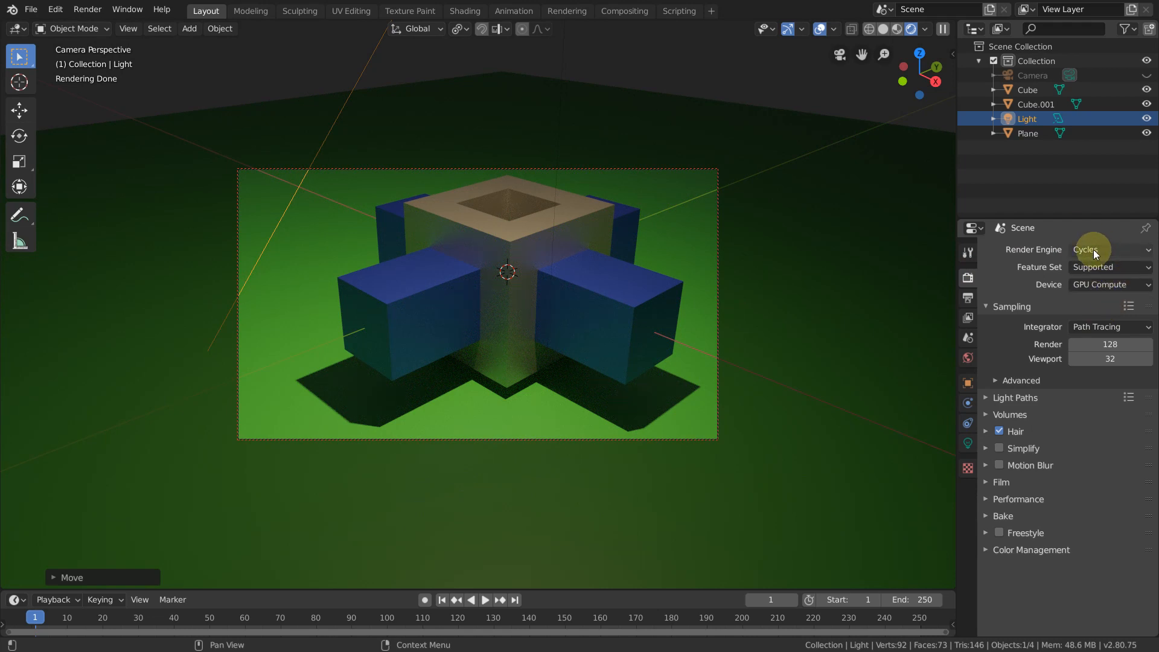
{"action": "left_click", "coordinate": [1107, 250]}
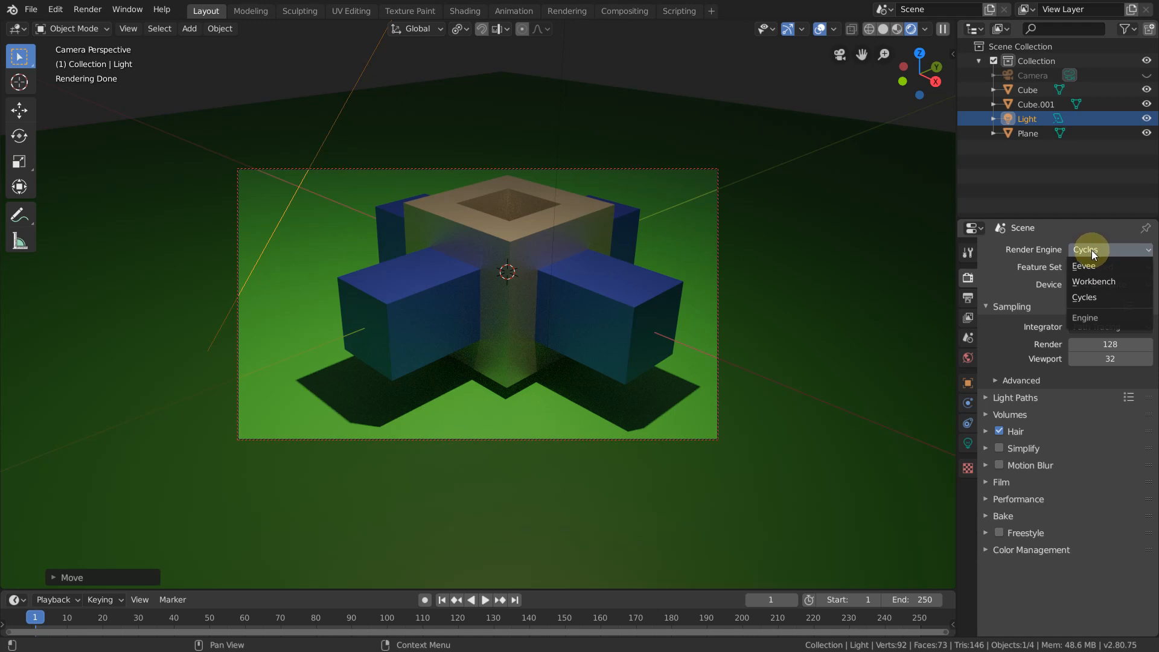
{"action": "mouse_move", "coordinate": [1098, 252]}
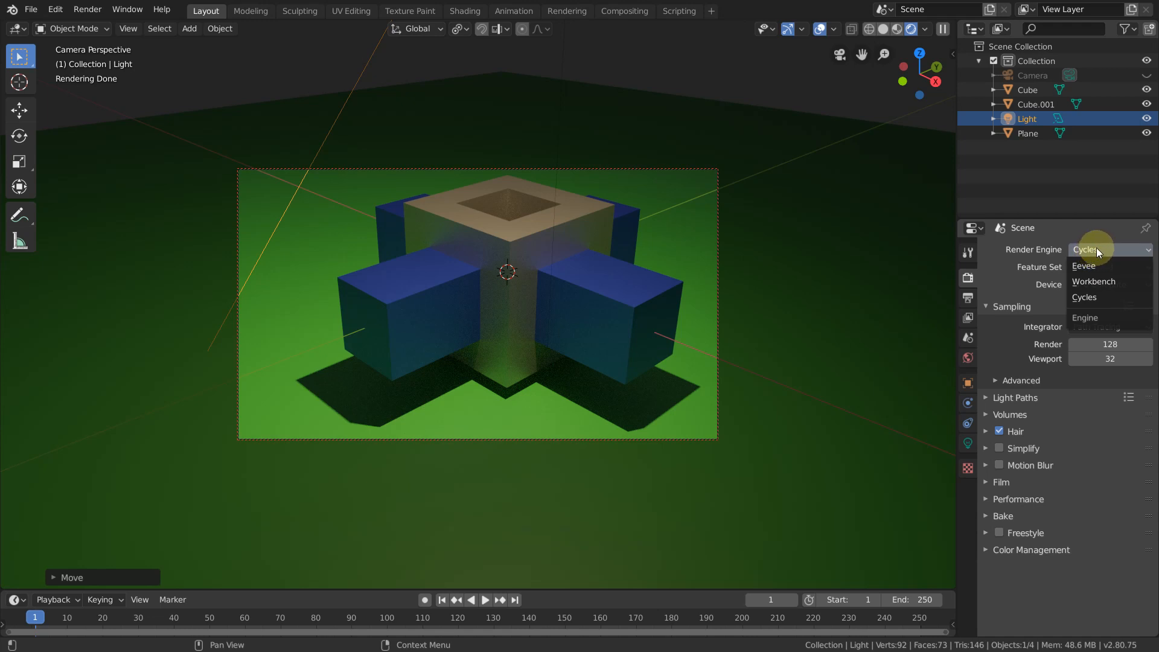
{"action": "mouse_move", "coordinate": [1084, 297]}
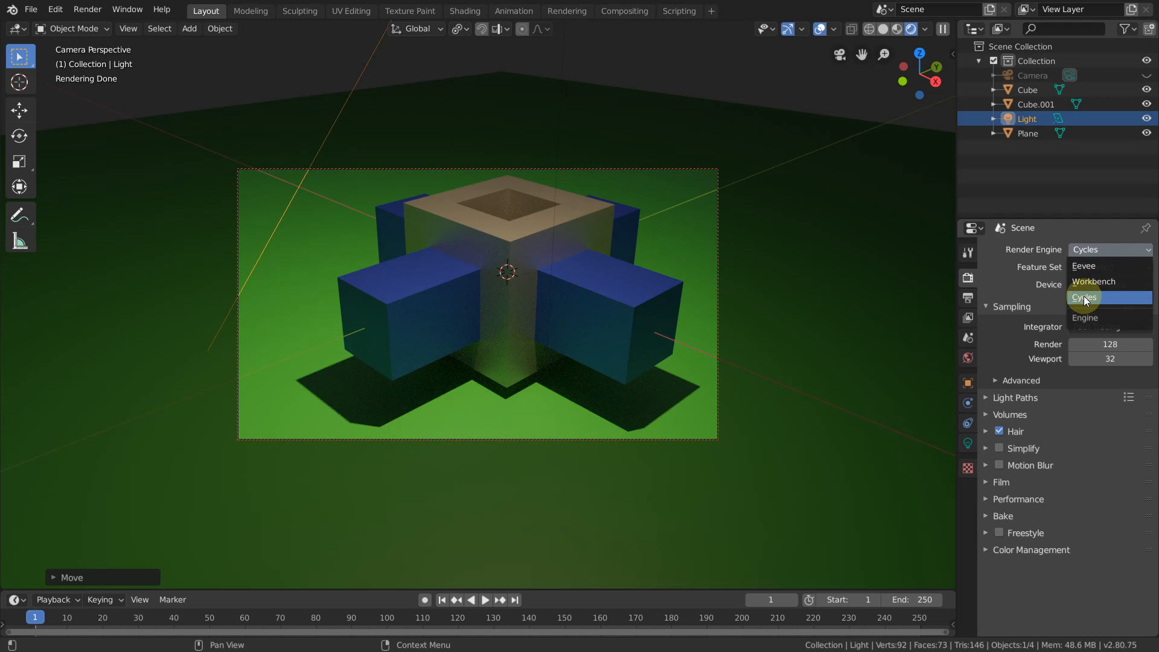
{"action": "left_click", "coordinate": [1084, 297]}
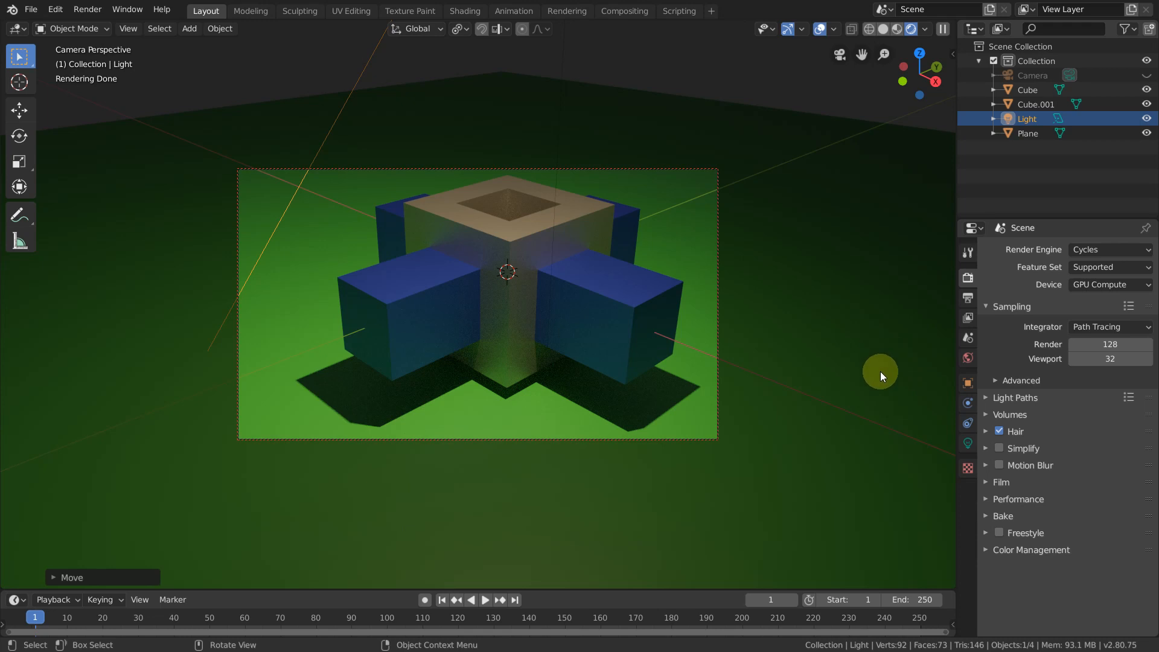
{"action": "mouse_move", "coordinate": [883, 389]}
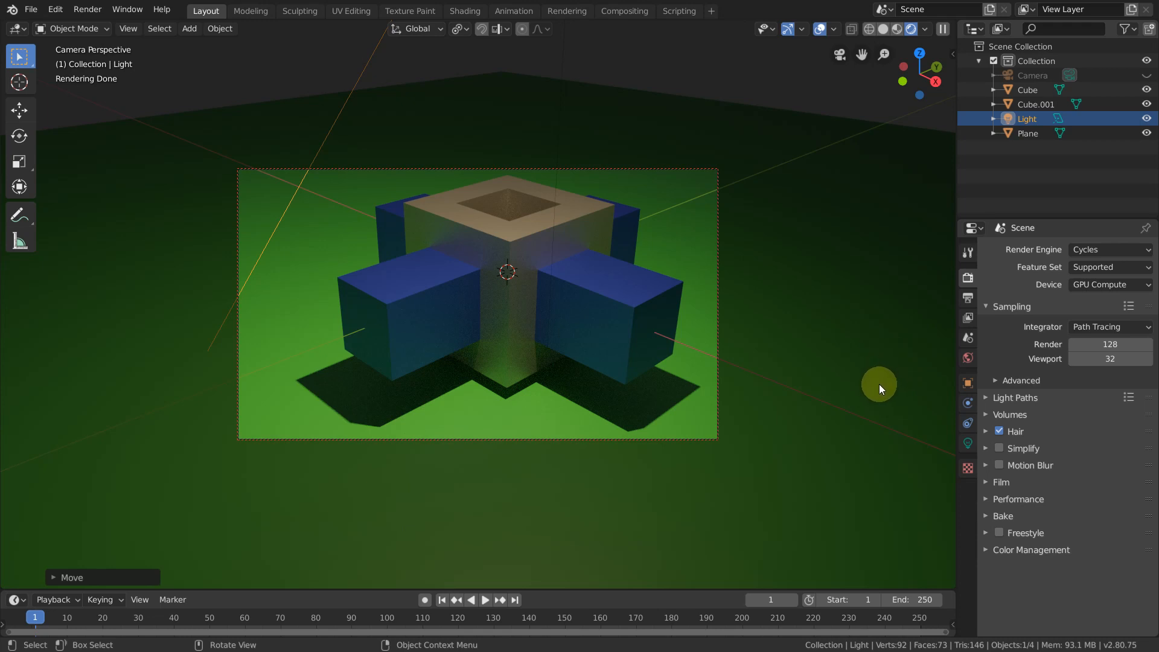
{"action": "mouse_move", "coordinate": [464, 11]}
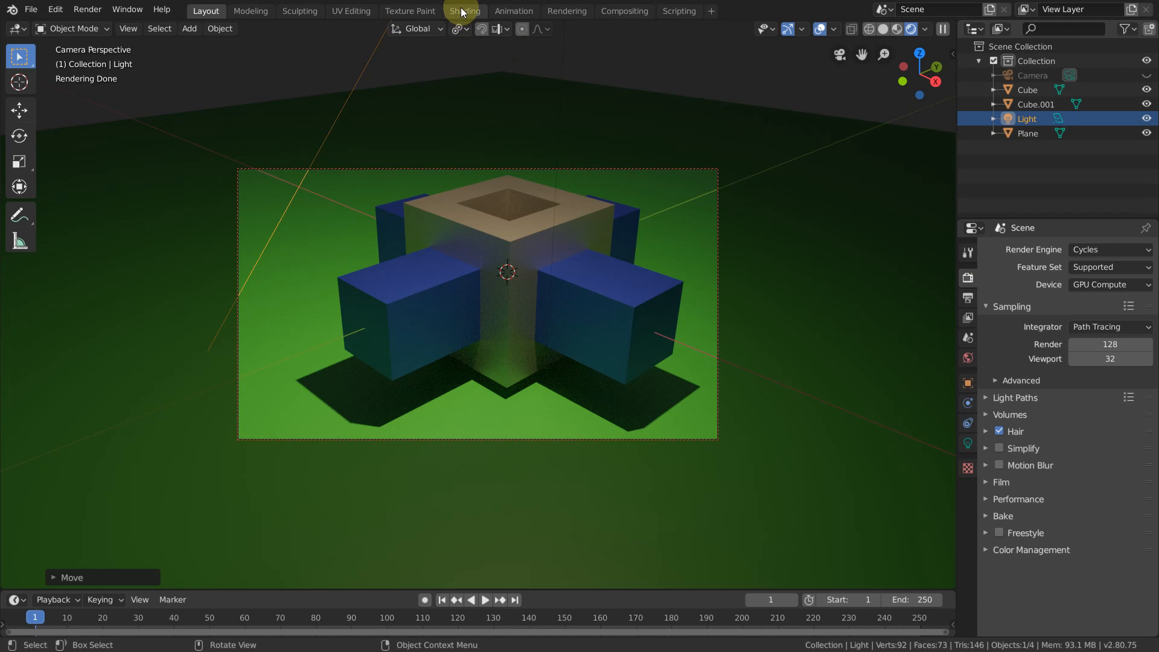
Step: Open the Shading workspace with Rendered preview and show the gray cube's material properties
{"action": "left_click", "coordinate": [465, 10]}
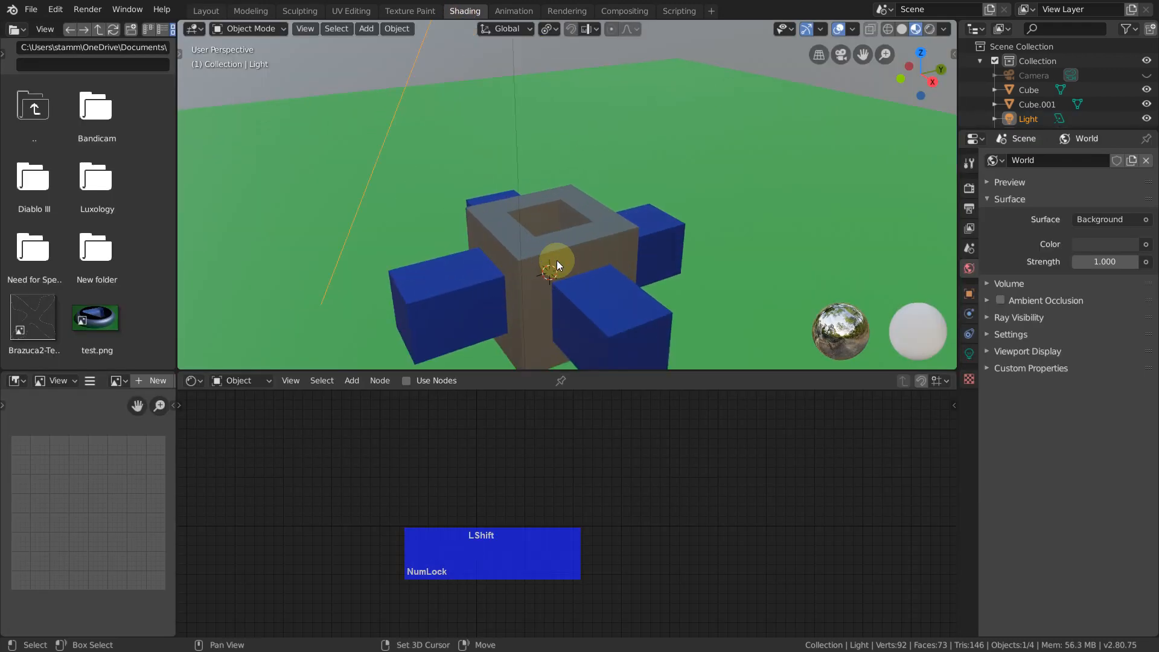
{"action": "scroll", "scroll_direction": "down", "scroll_amount": 3}
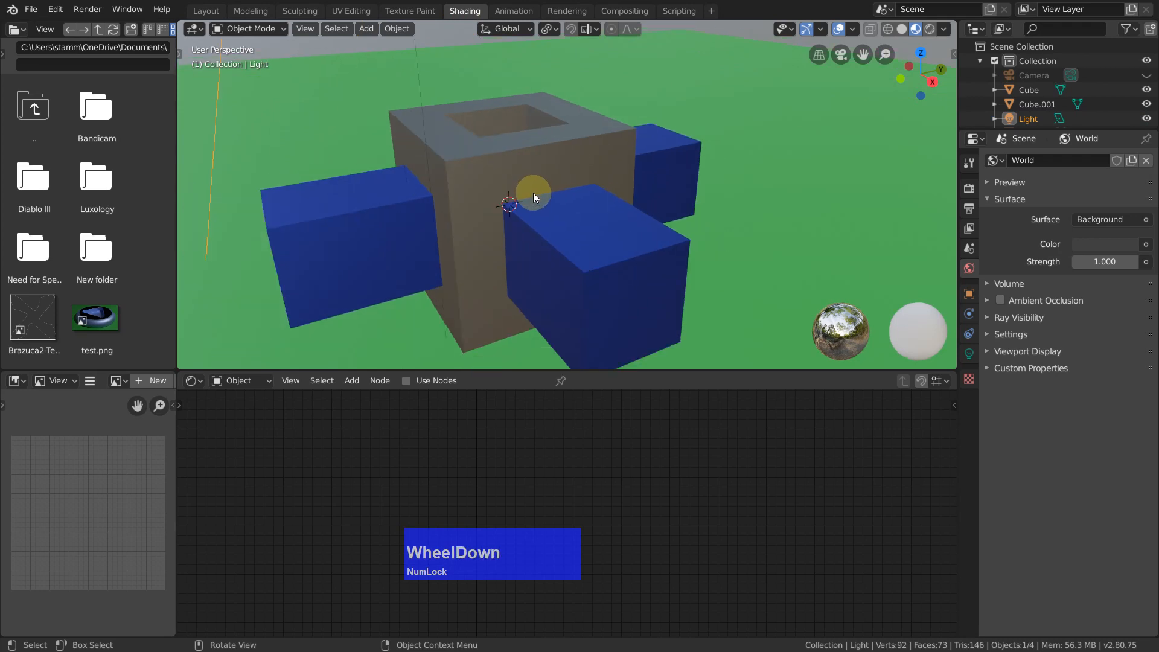
{"action": "scroll", "scroll_direction": "down", "scroll_amount": 3}
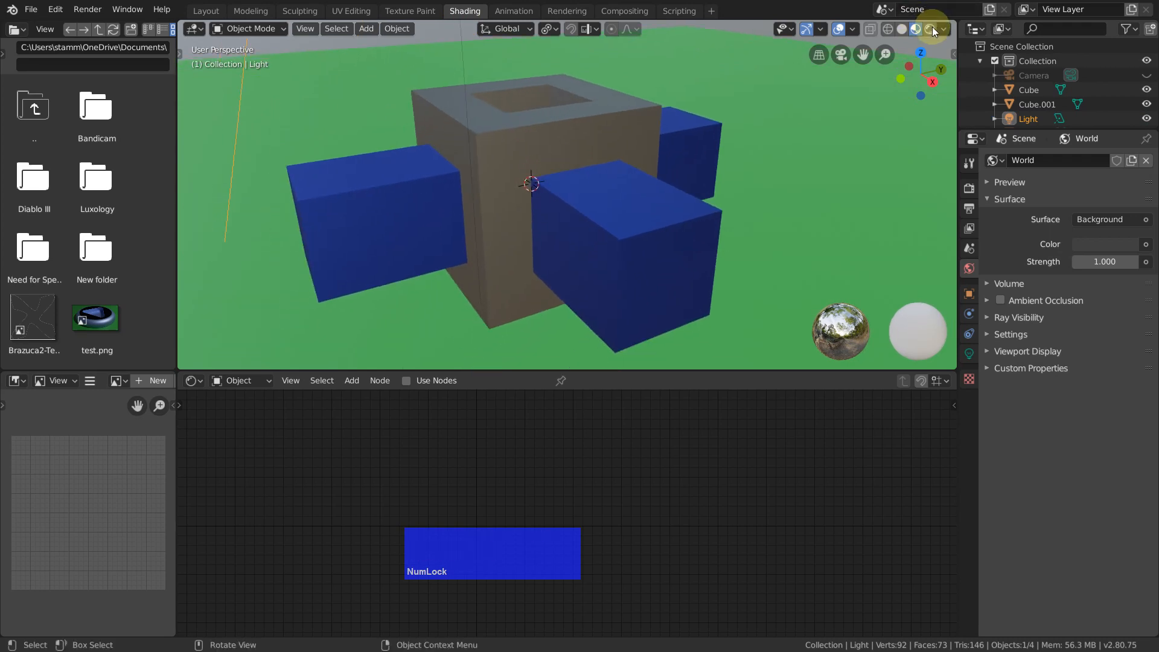
{"action": "left_click", "coordinate": [911, 29]}
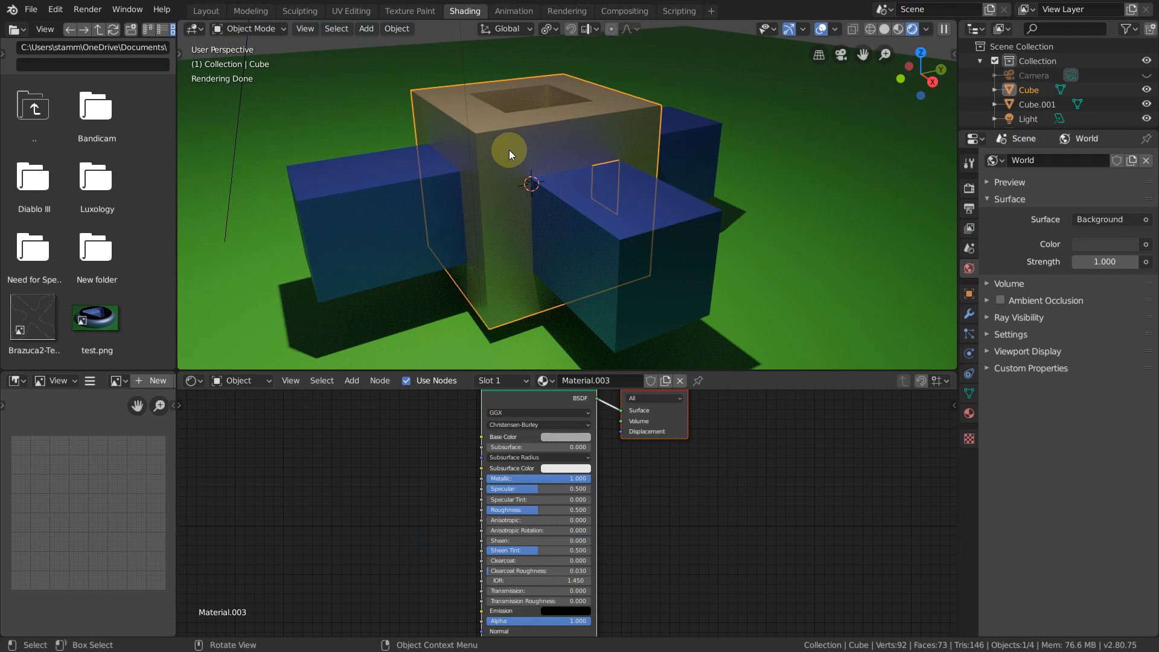
{"action": "mouse_move", "coordinate": [506, 136]}
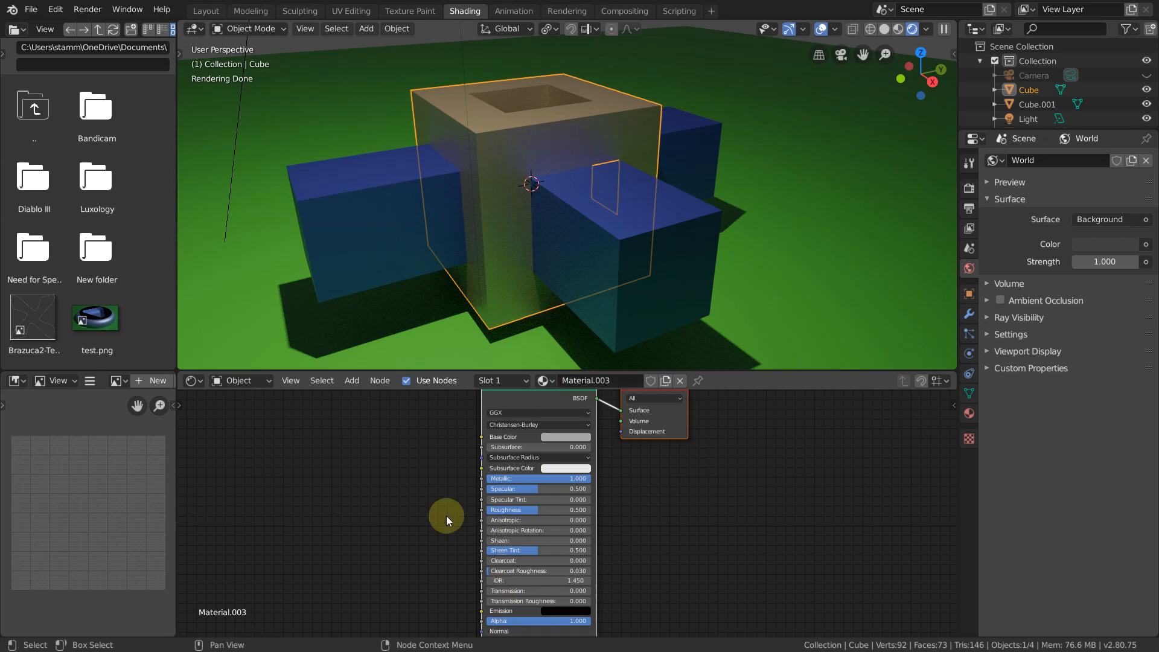
{"action": "mouse_move", "coordinate": [512, 458]}
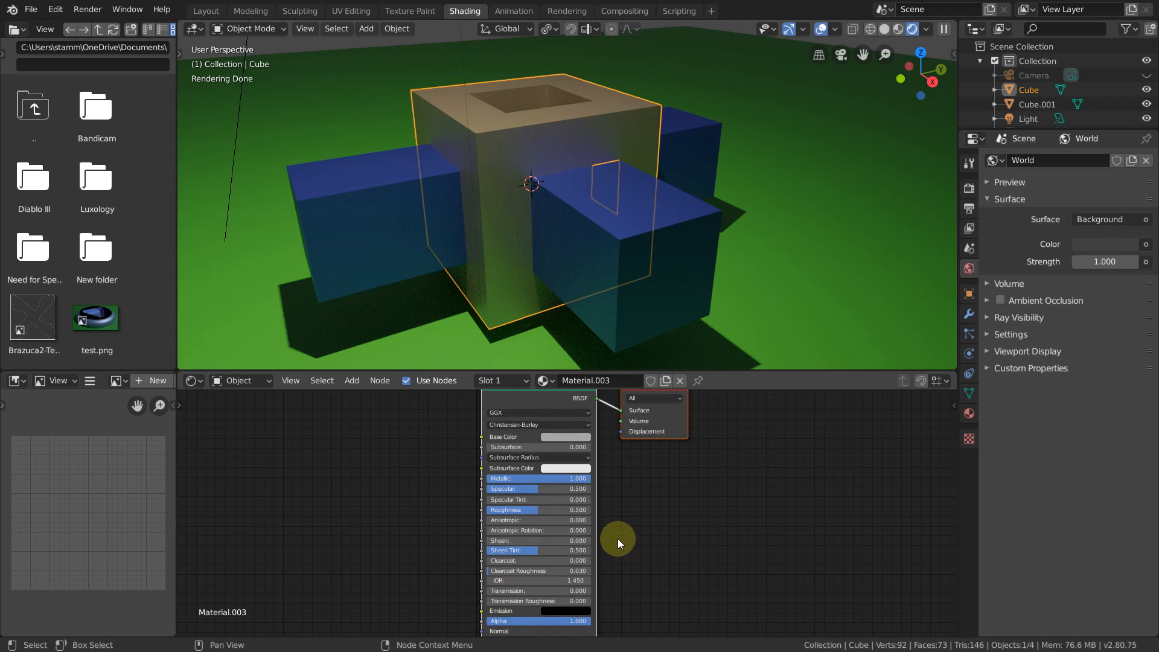
{"action": "left_click", "coordinate": [968, 413]}
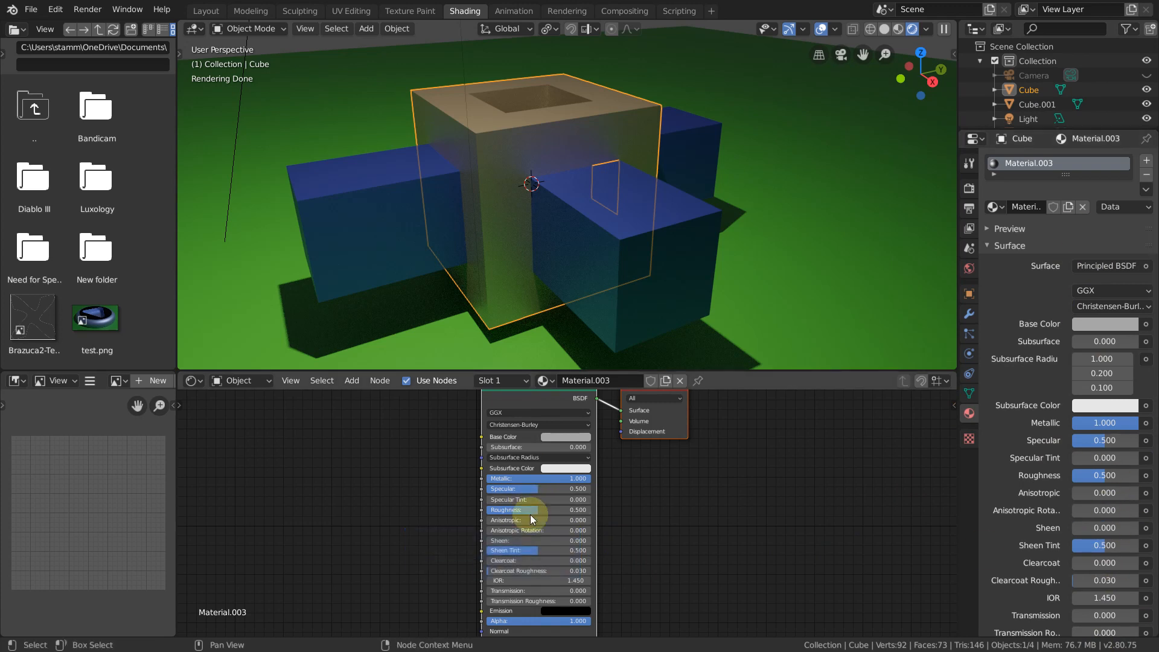
{"action": "mouse_move", "coordinate": [559, 539]}
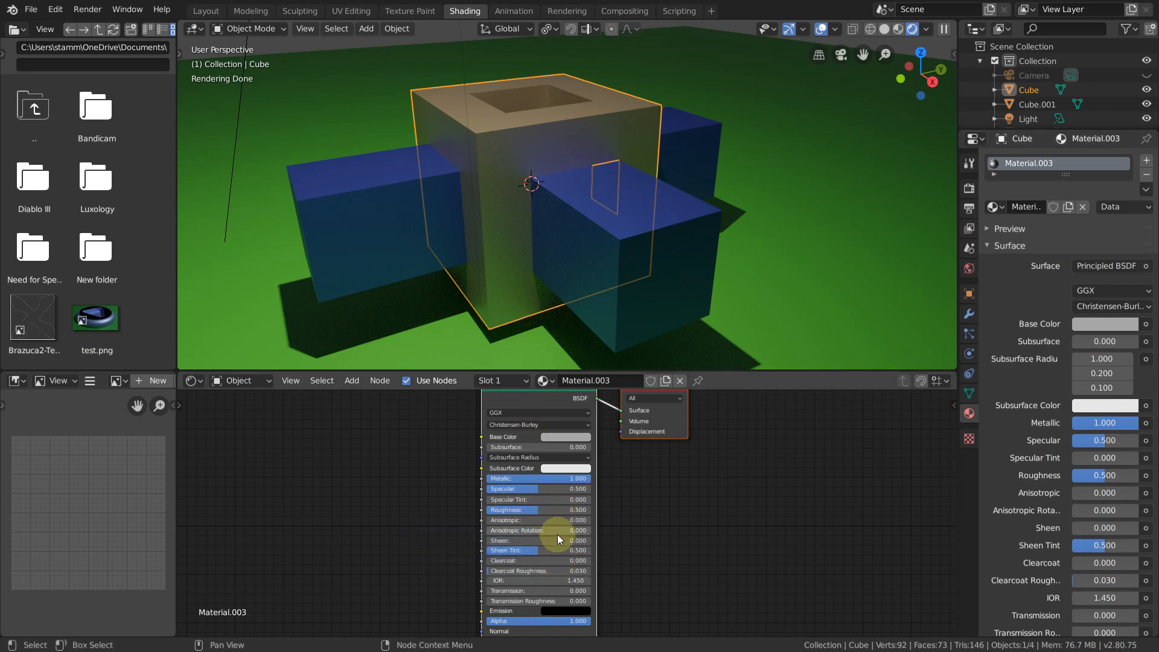
{"action": "mouse_move", "coordinate": [411, 527]}
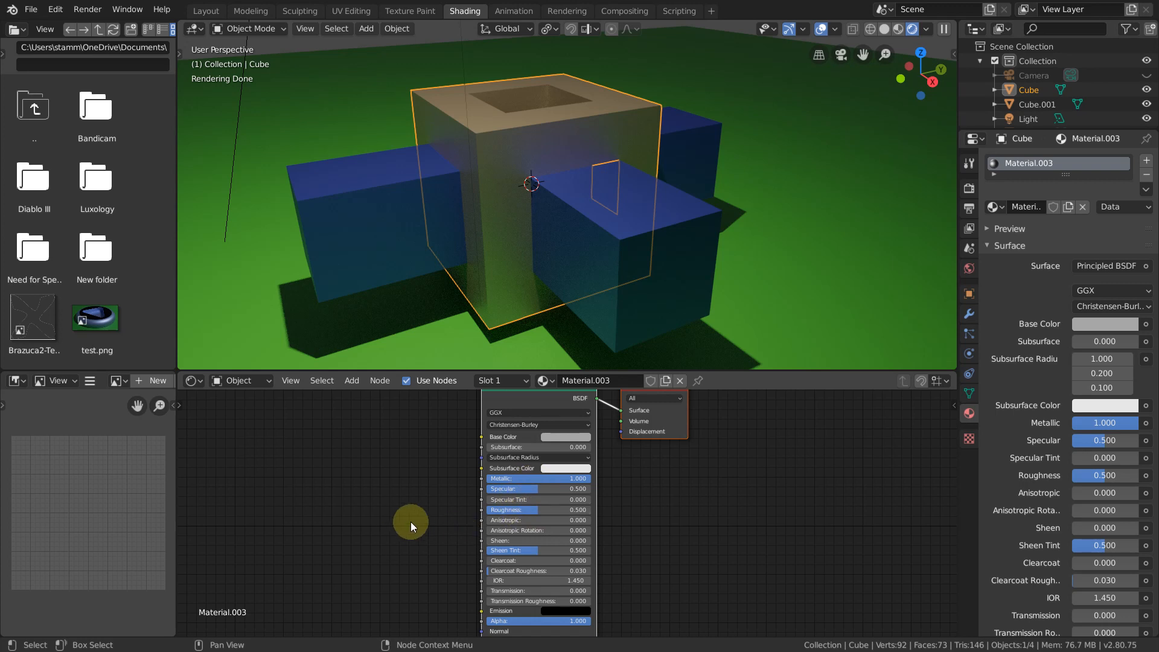
Step: Feed a Bevel node with 16 samples and 0.05 radius into the gray material's normal
{"action": "scroll", "scroll_direction": "up", "scroll_amount": 3}
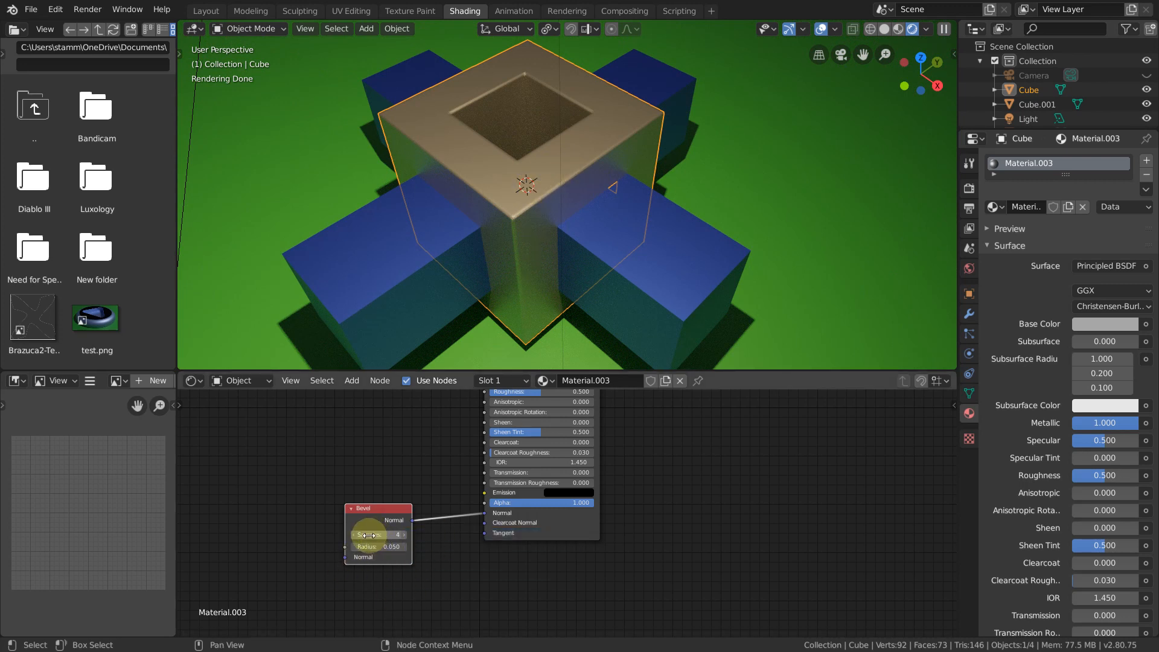
{"action": "mouse_move", "coordinate": [372, 535]}
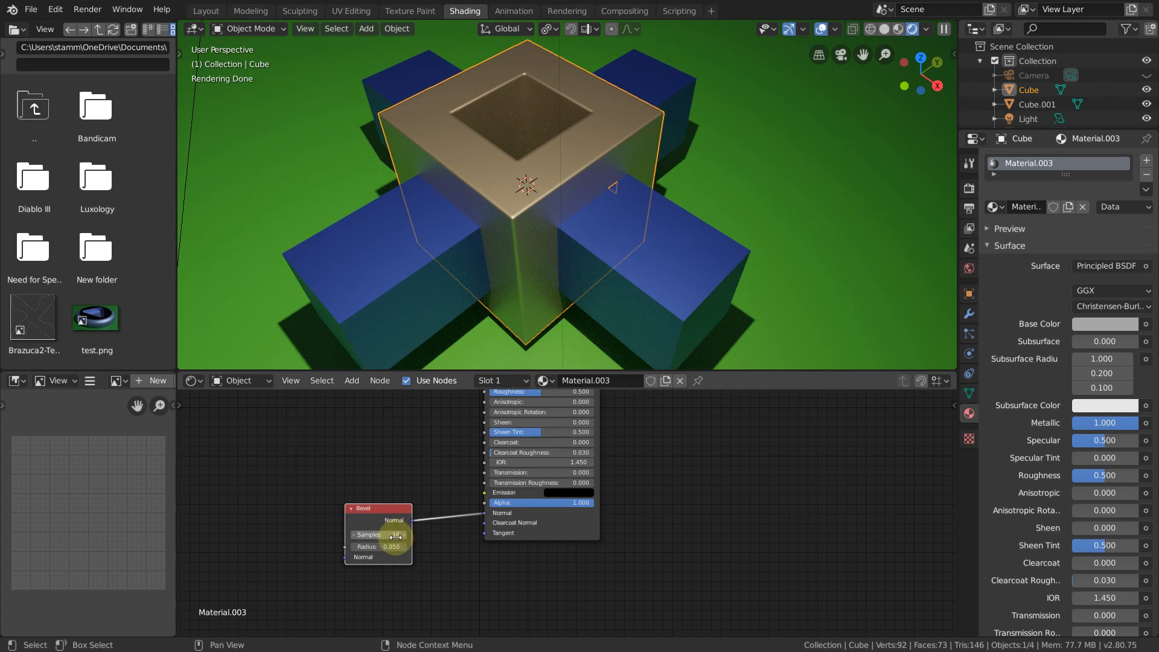
{"action": "left_click_drag", "start_coordinate": [391, 546], "coordinate": [377, 546]}
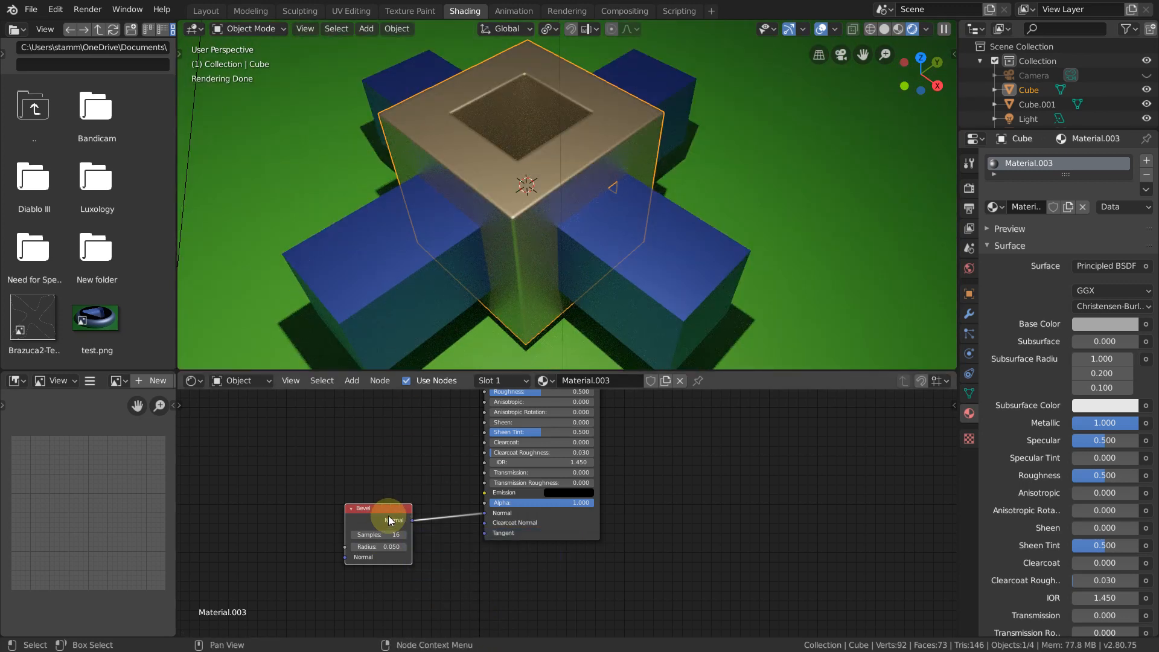
Step: Copy the Bevel node into the blue material and link it to the BSDF Normal input
{"action": "left_click", "coordinate": [380, 511]}
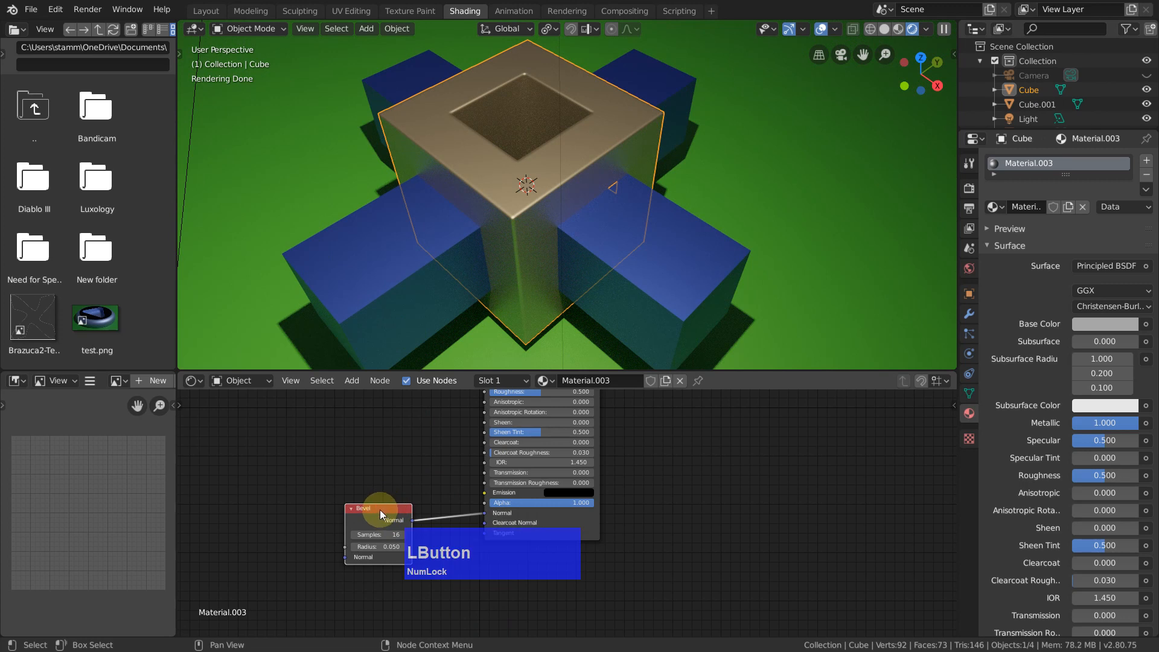
{"action": "right_click", "coordinate": [380, 513]}
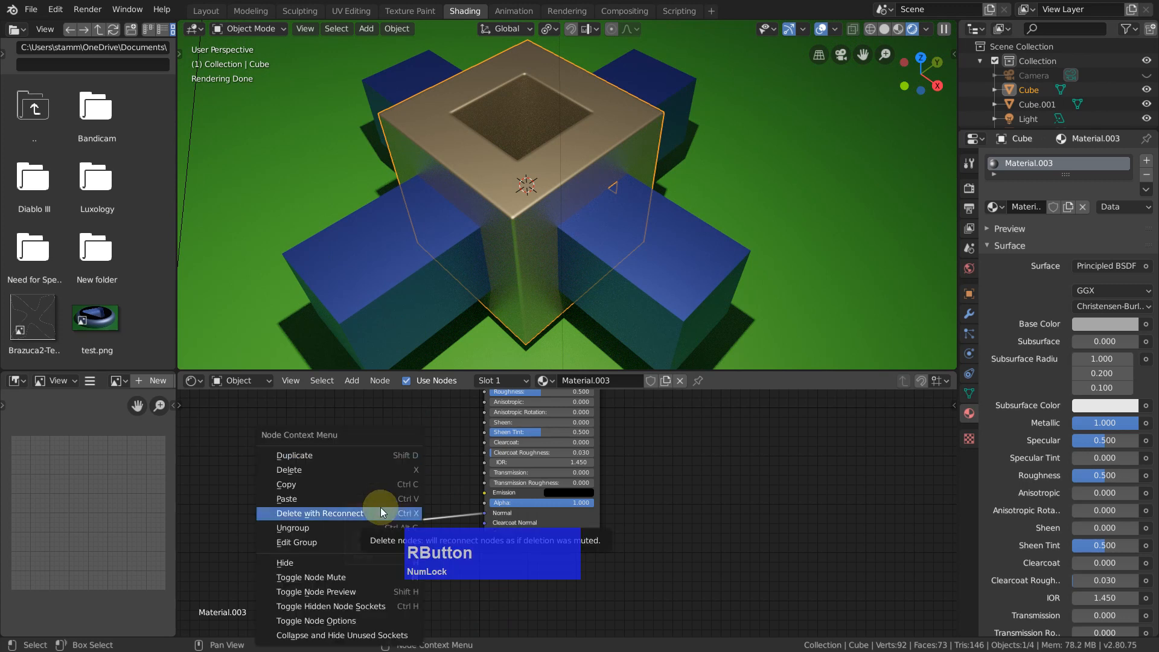
{"action": "left_click", "coordinate": [320, 513]}
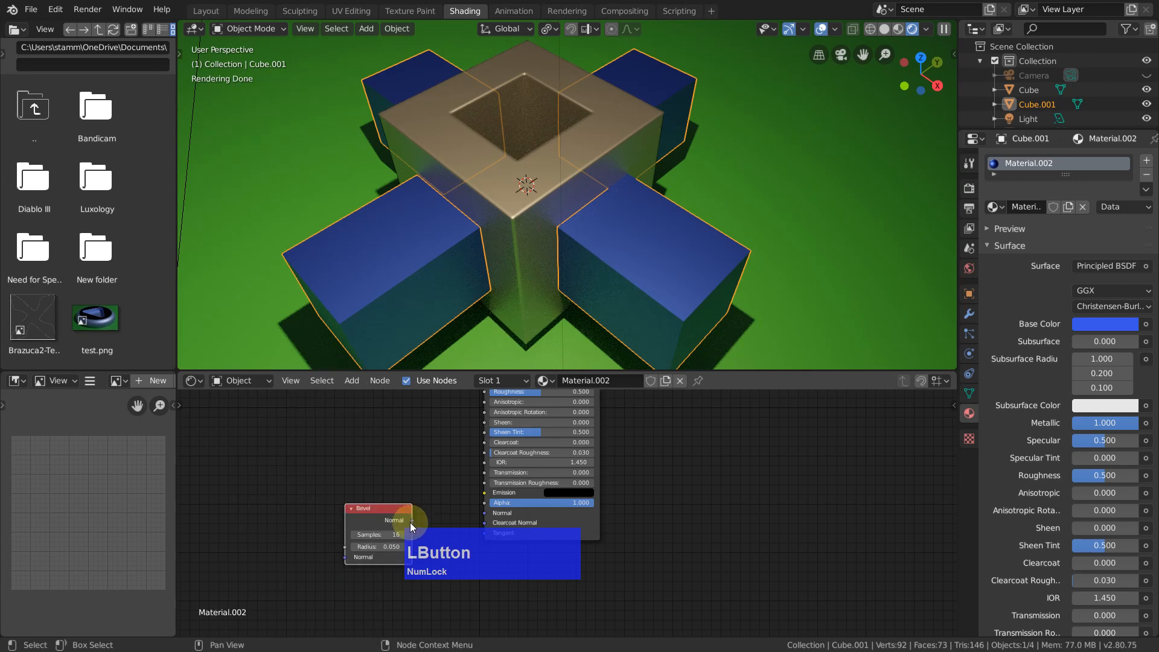
{"action": "left_click_drag", "start_coordinate": [412, 520], "coordinate": [487, 513]}
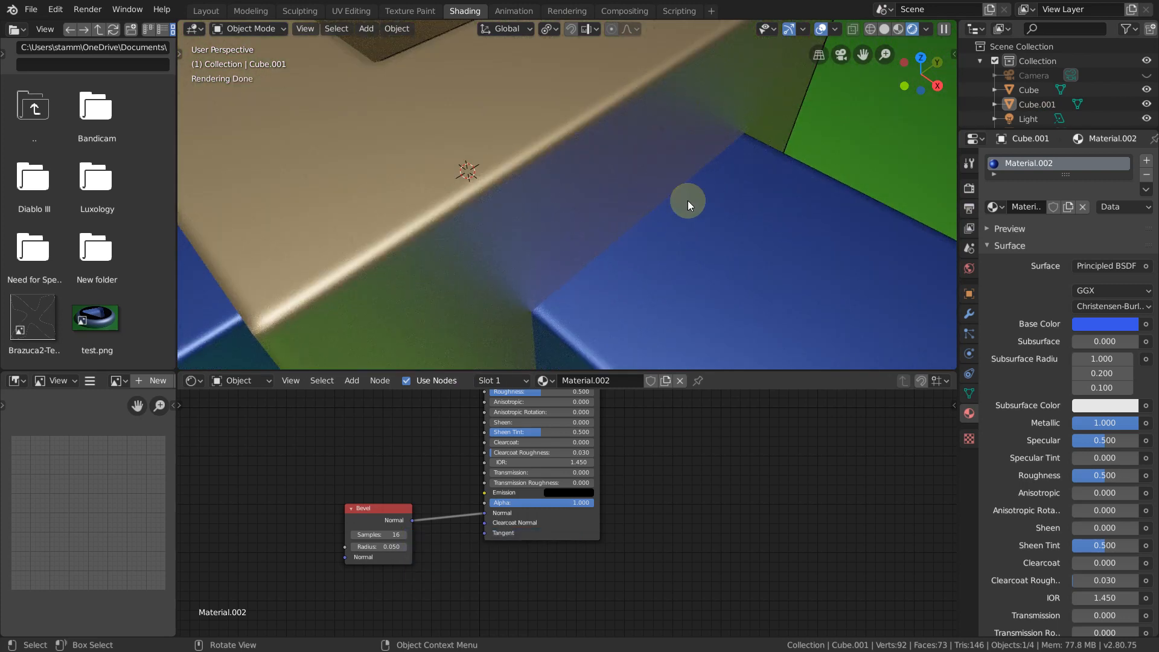
Step: Zoom the view to inspect the model's beveled edges
{"action": "scroll", "scroll_direction": "down", "scroll_amount": 3}
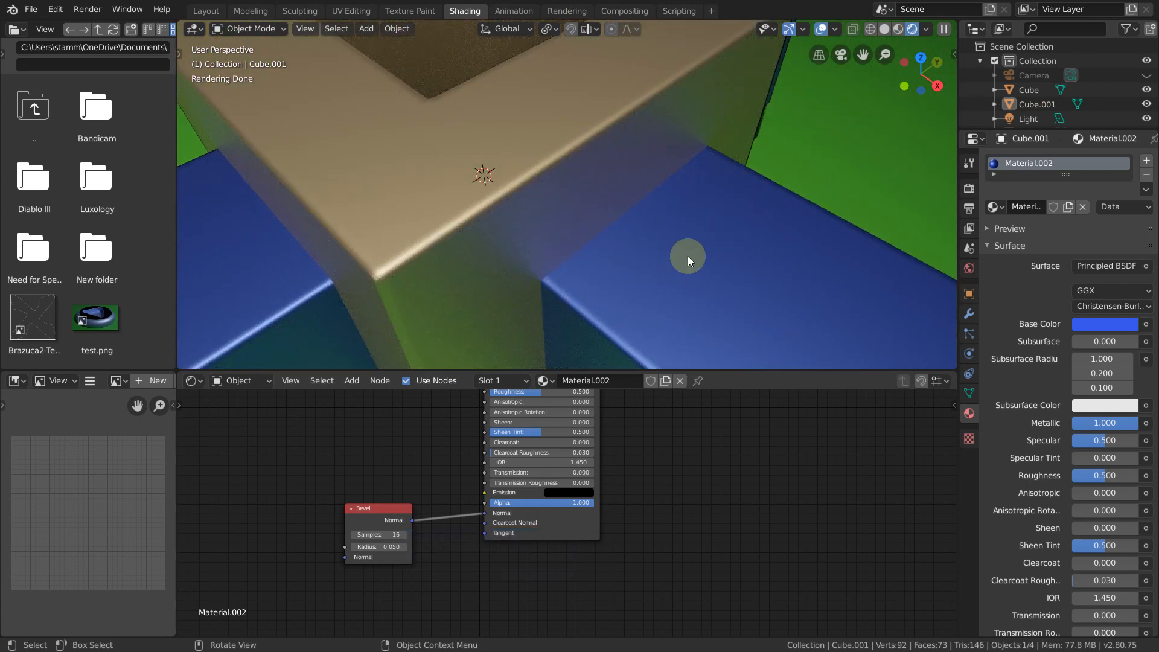
{"action": "scroll", "scroll_direction": "down", "scroll_amount": 3}
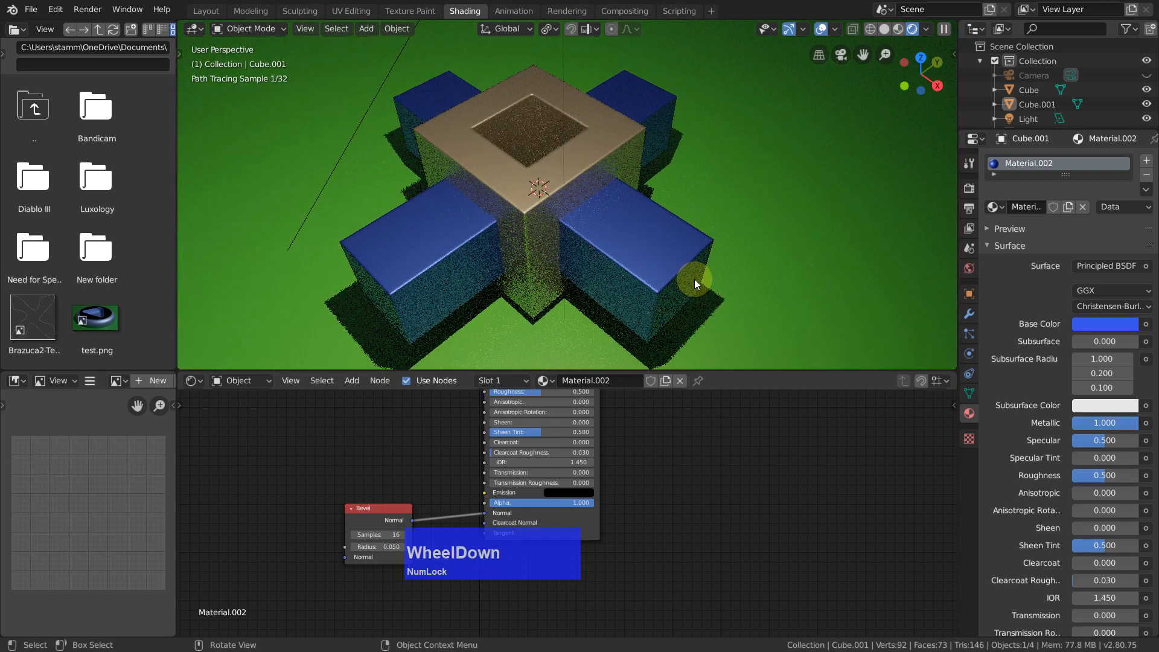
{"action": "scroll", "scroll_direction": "down", "scroll_amount": 3}
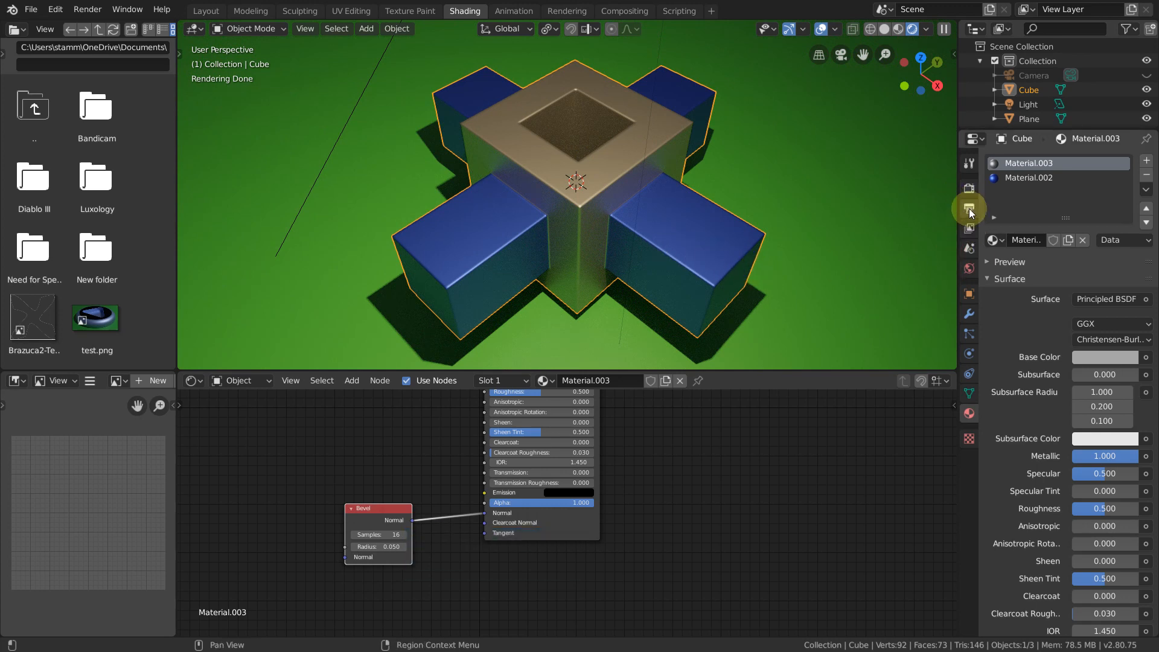
Step: Set the Output Properties Resolution % to 66 for the 1920×1080 render
{"action": "left_click", "coordinate": [968, 209]}
{"action": "type", "text": "66"}
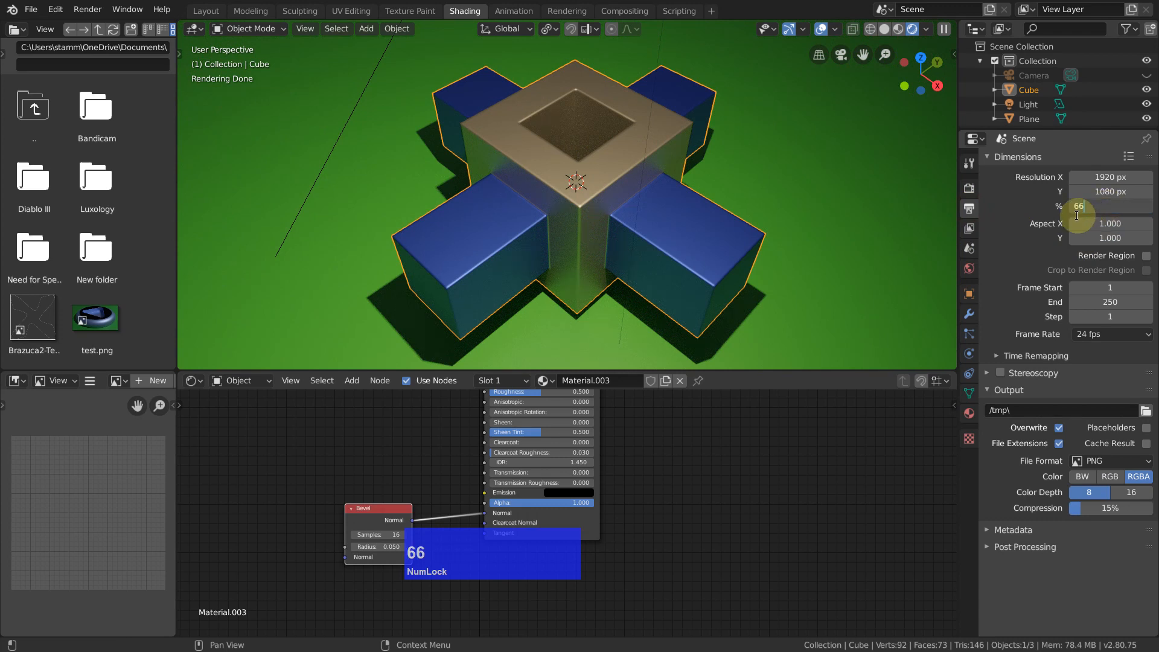
{"action": "key", "text": "Return"}
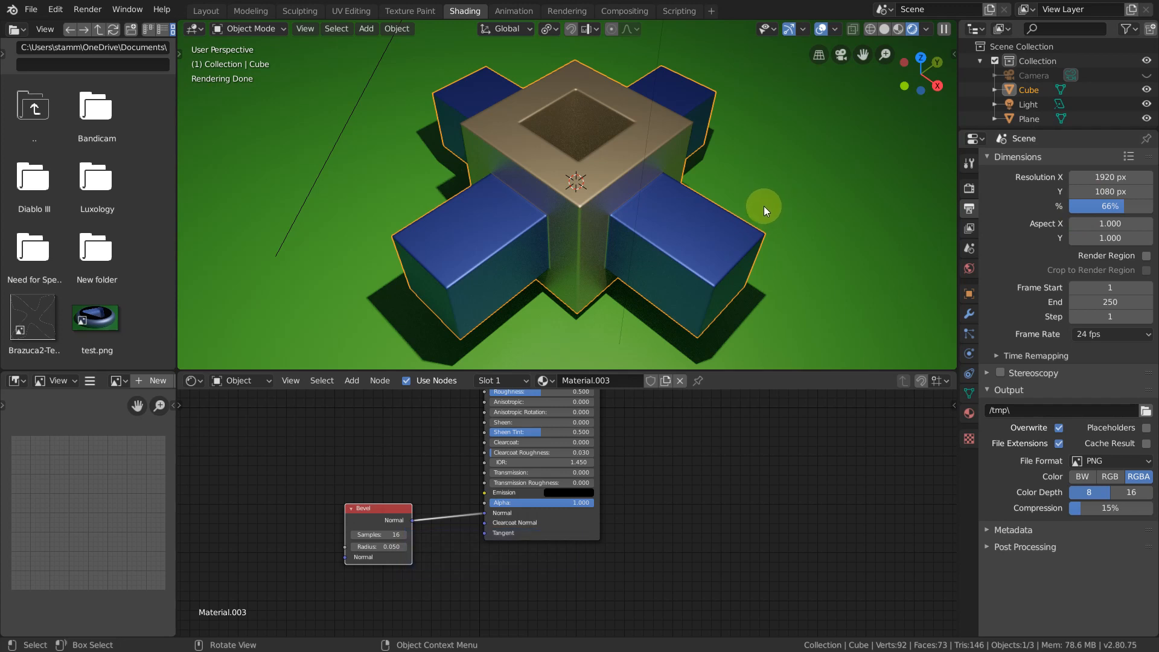
{"action": "mouse_move", "coordinate": [821, 145]}
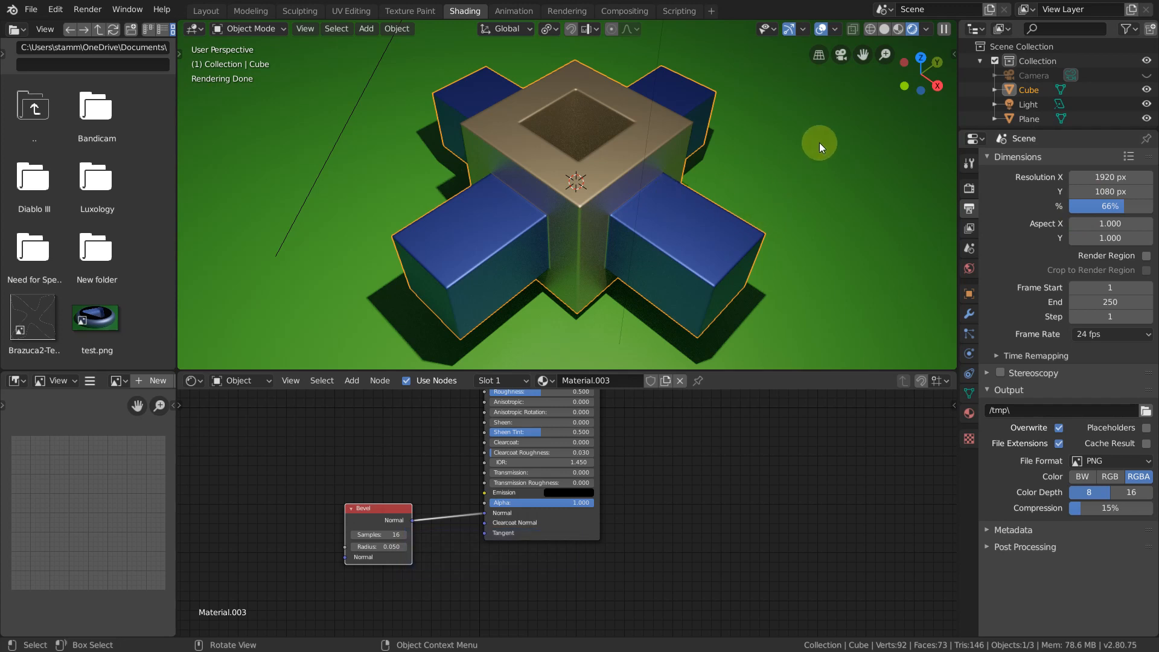
{"action": "mouse_move", "coordinate": [959, 83]}
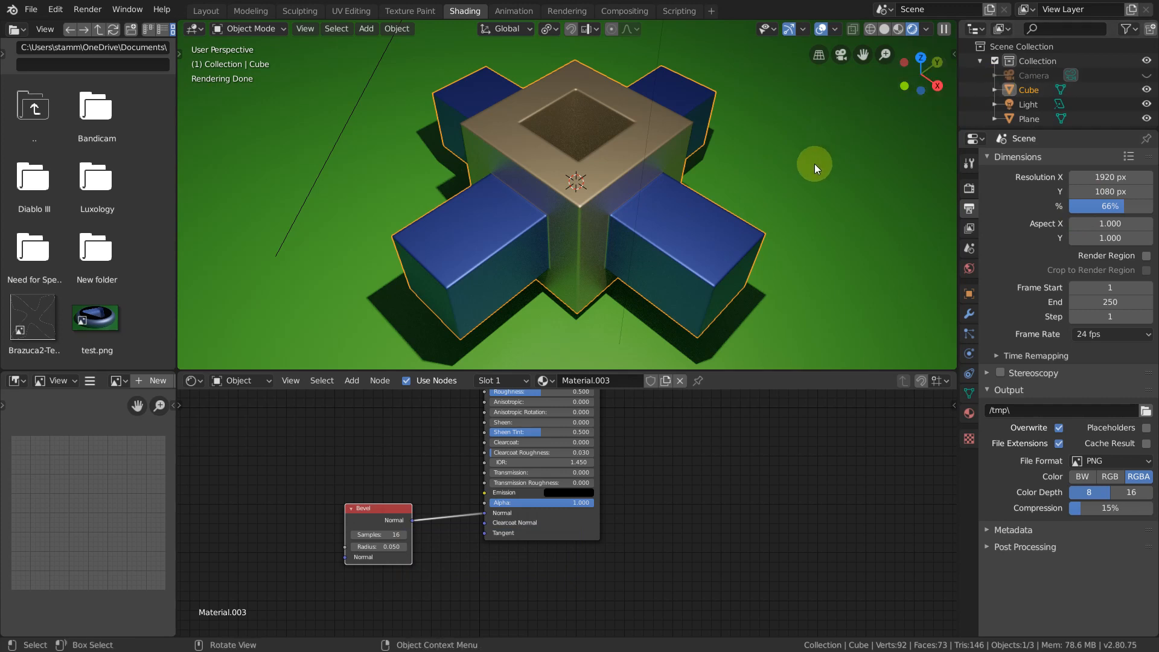
Step: Render the final image with F12 and view it in the render window
{"action": "key", "text": "F12"}
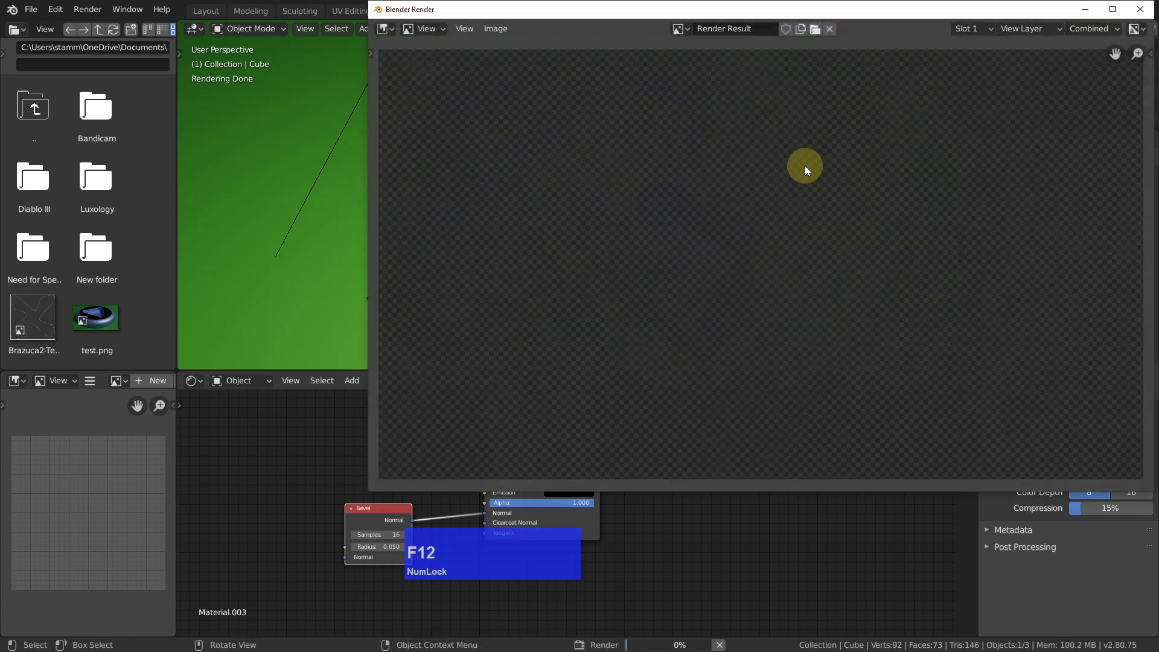
{"action": "key", "text": "F12"}
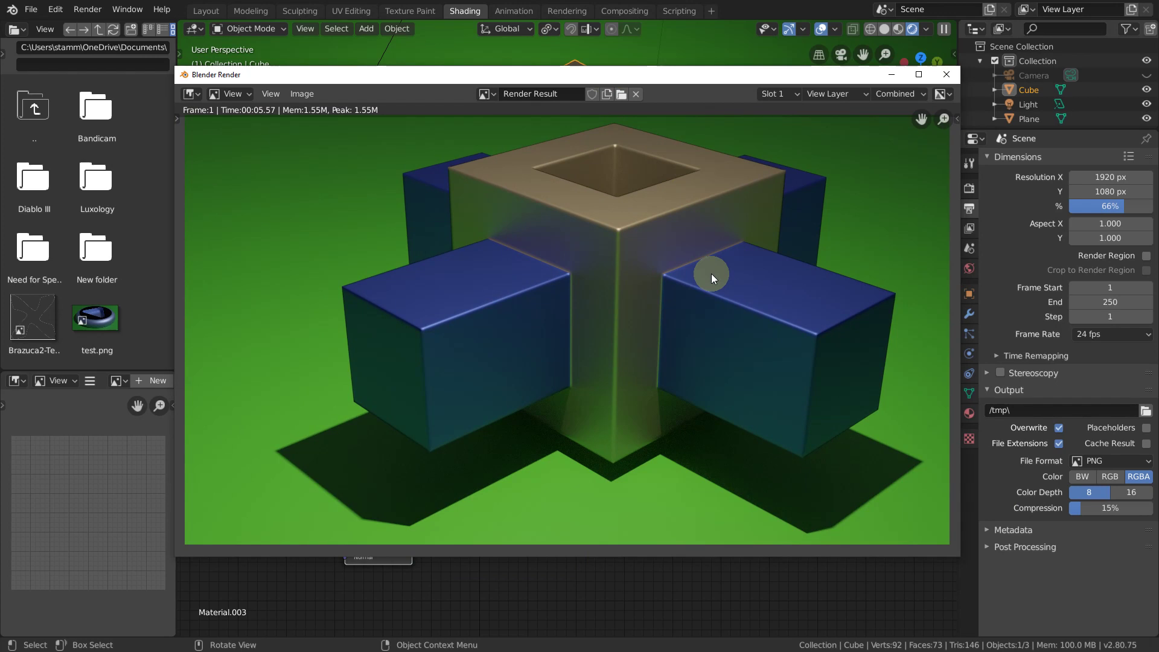
{"action": "mouse_move", "coordinate": [668, 321]}
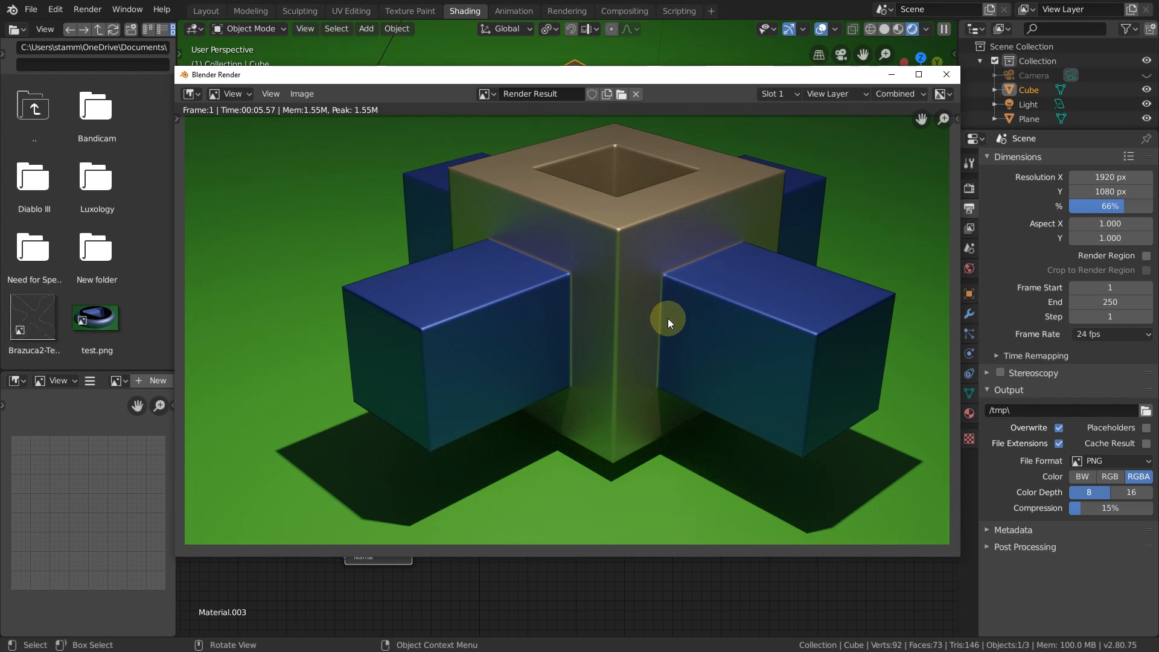
{"action": "mouse_move", "coordinate": [489, 308]}
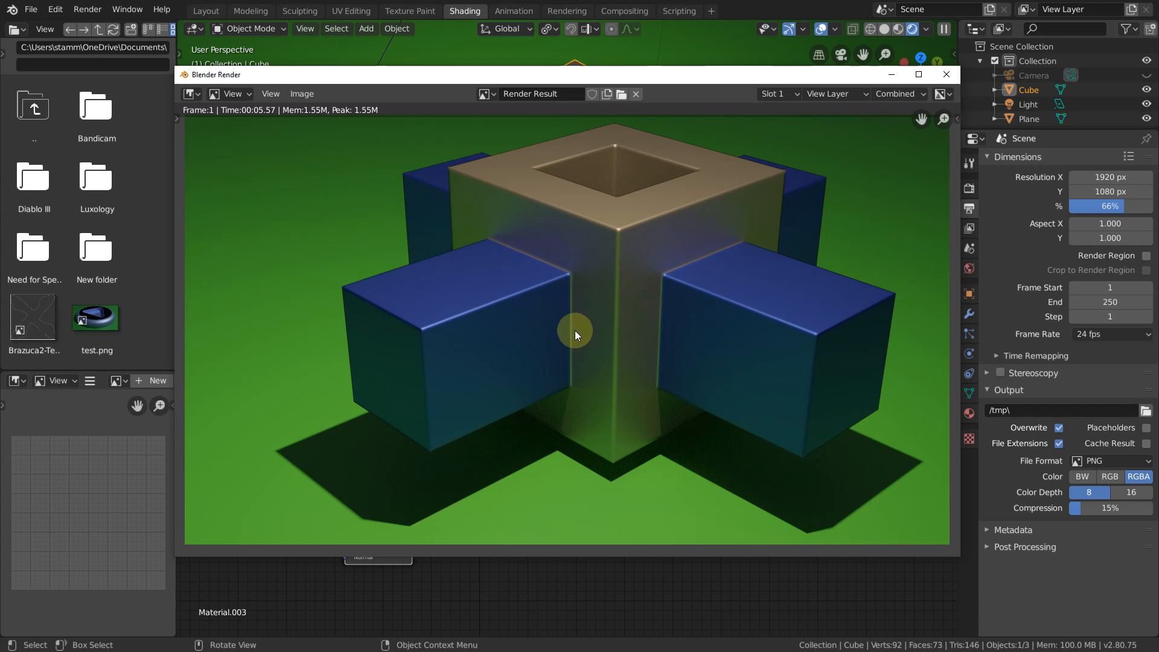
{"action": "mouse_move", "coordinate": [477, 179]}
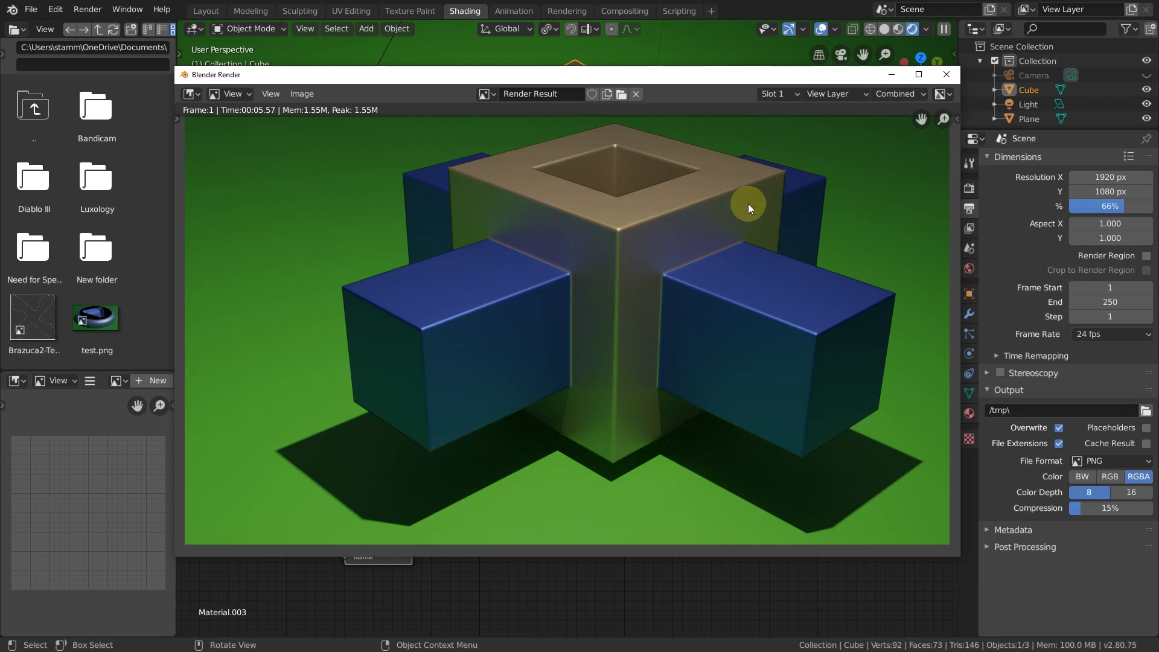
{"action": "mouse_move", "coordinate": [741, 216]}
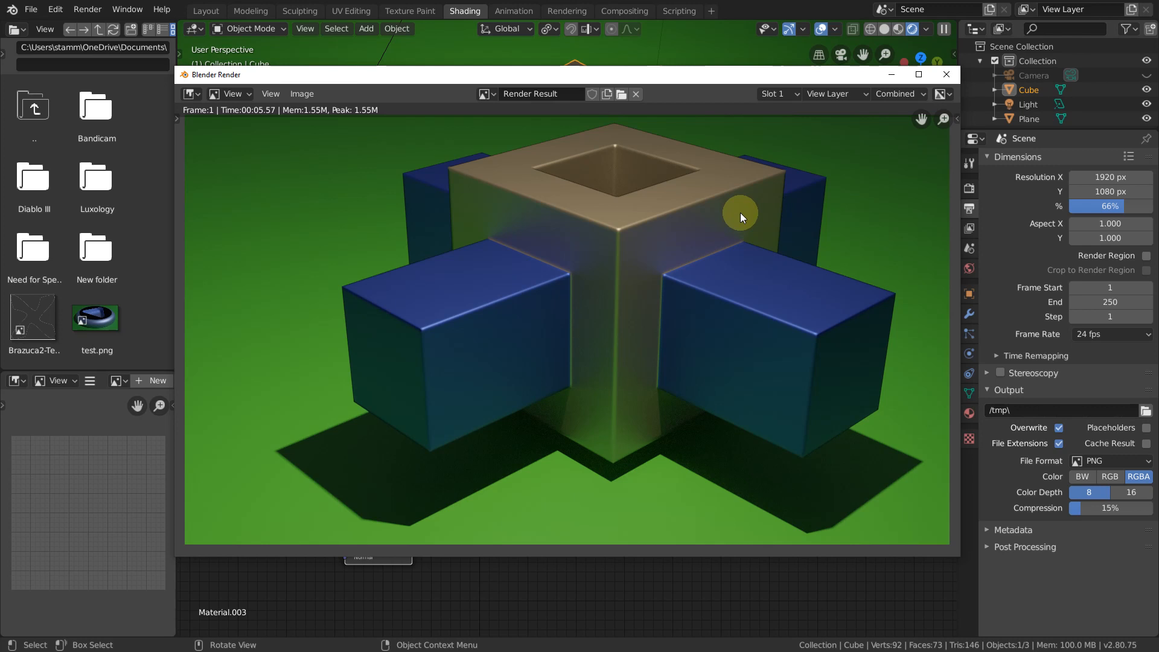
{"action": "mouse_move", "coordinate": [700, 201]}
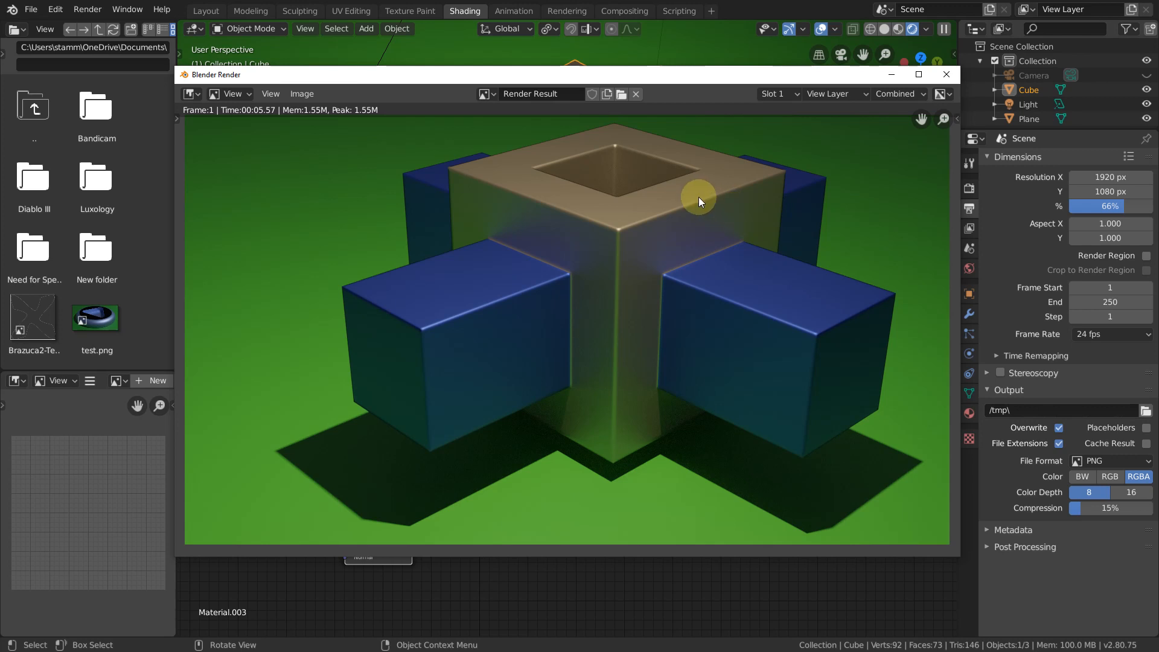
{"action": "mouse_move", "coordinate": [674, 247]}
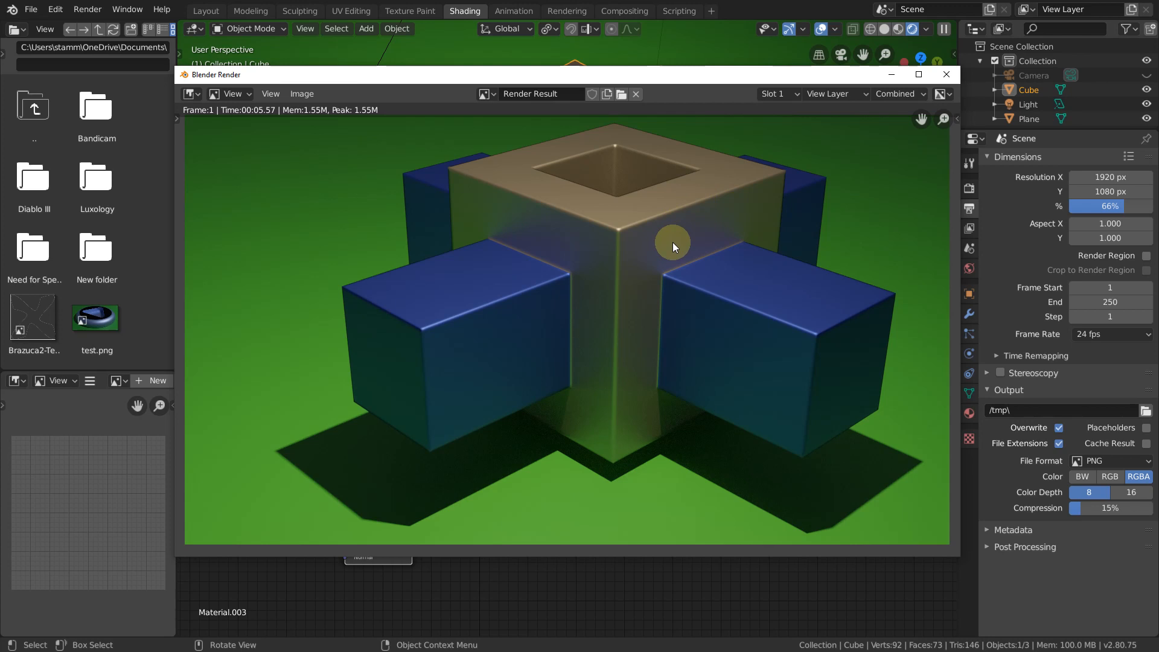
{"action": "mouse_move", "coordinate": [665, 250]}
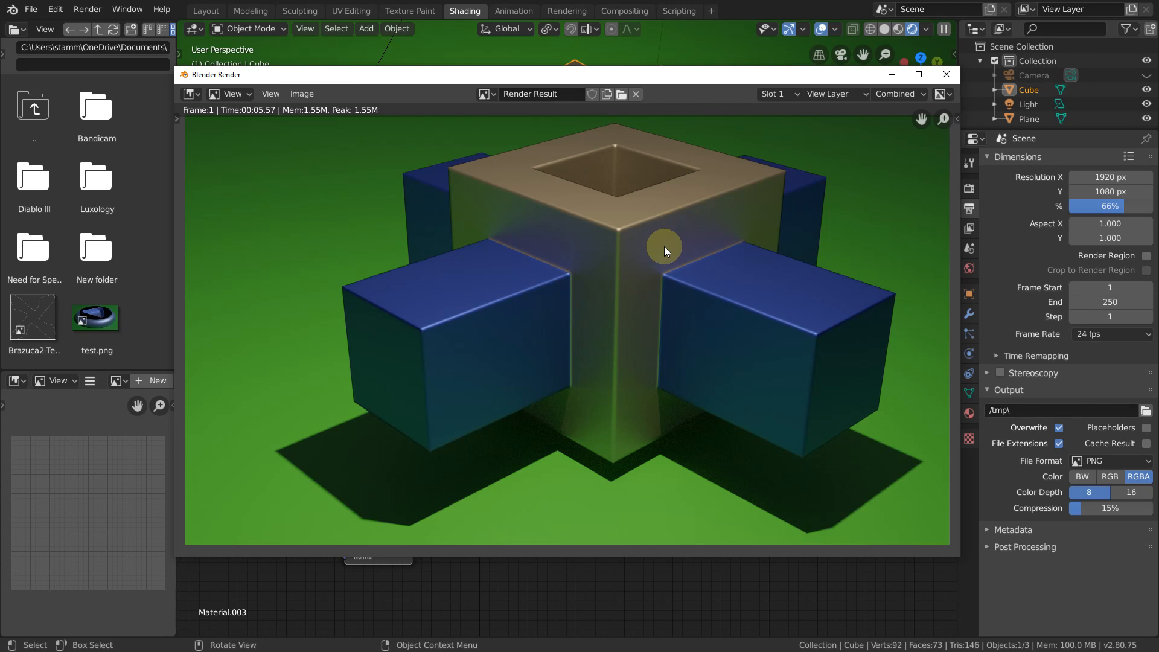
{"action": "mouse_move", "coordinate": [662, 255]}
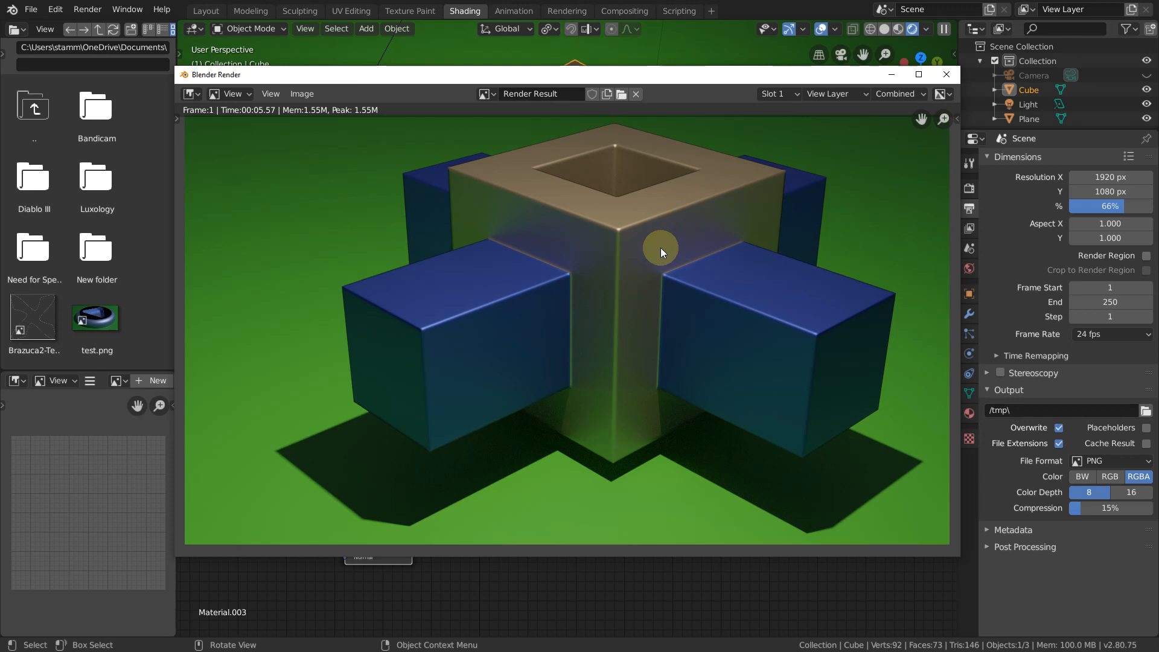
{"action": "mouse_move", "coordinate": [658, 236]}
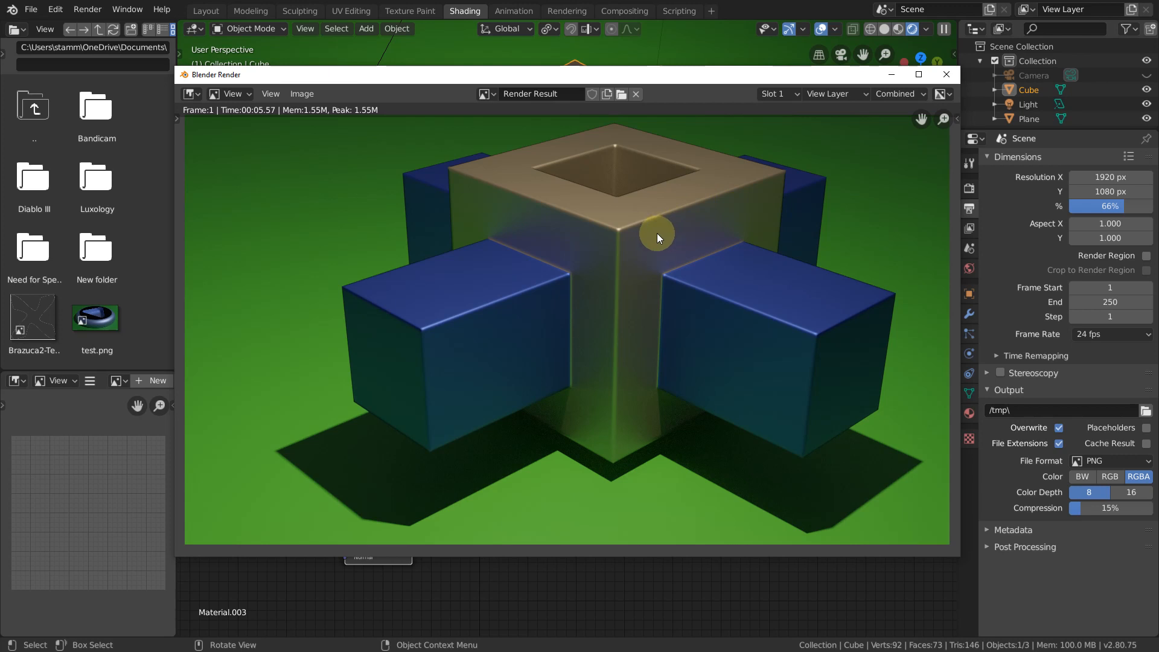